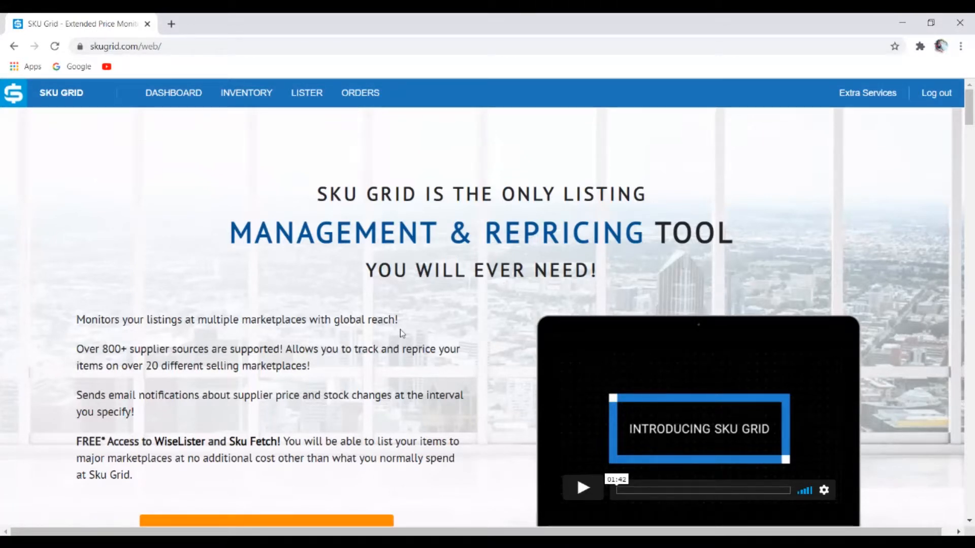
mouse_move(347, 301)
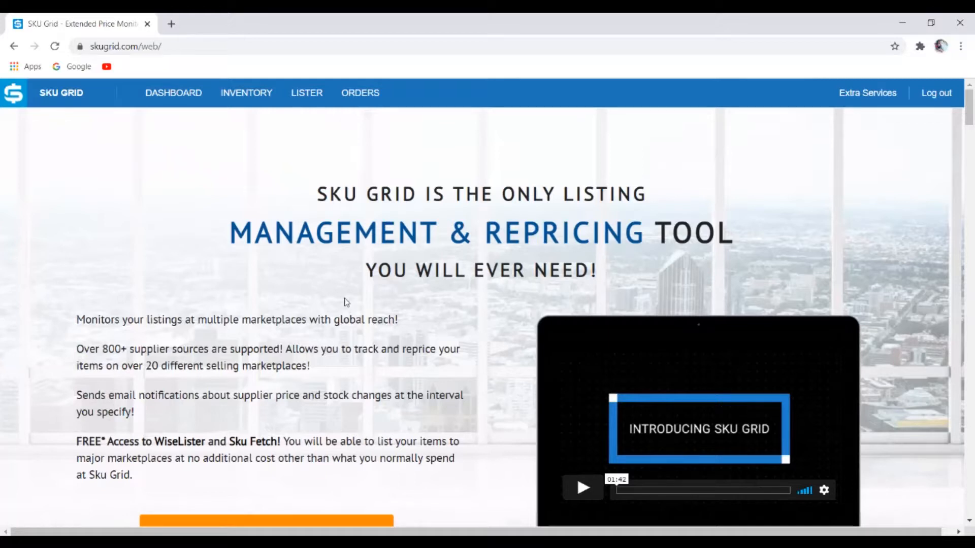
mouse_move(98, 335)
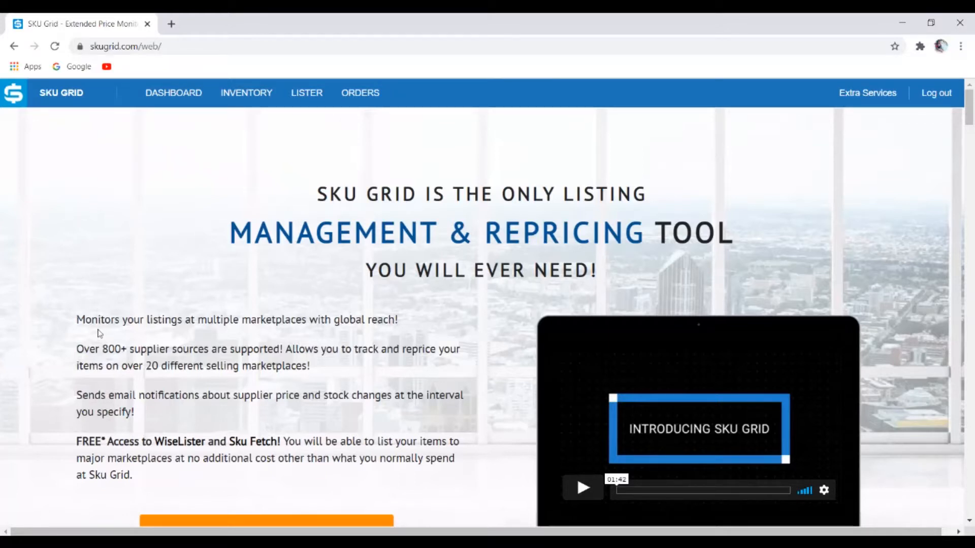
mouse_move(257, 332)
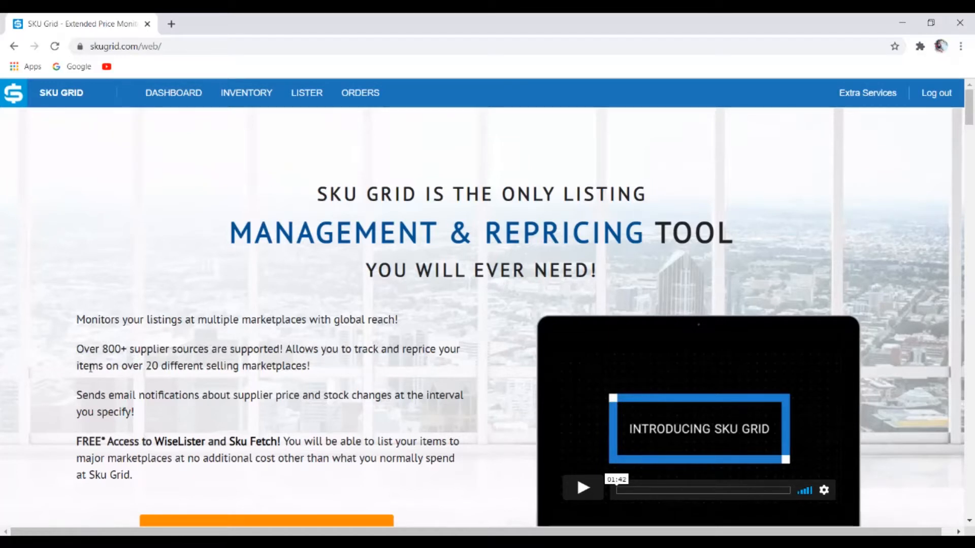
mouse_move(171, 380)
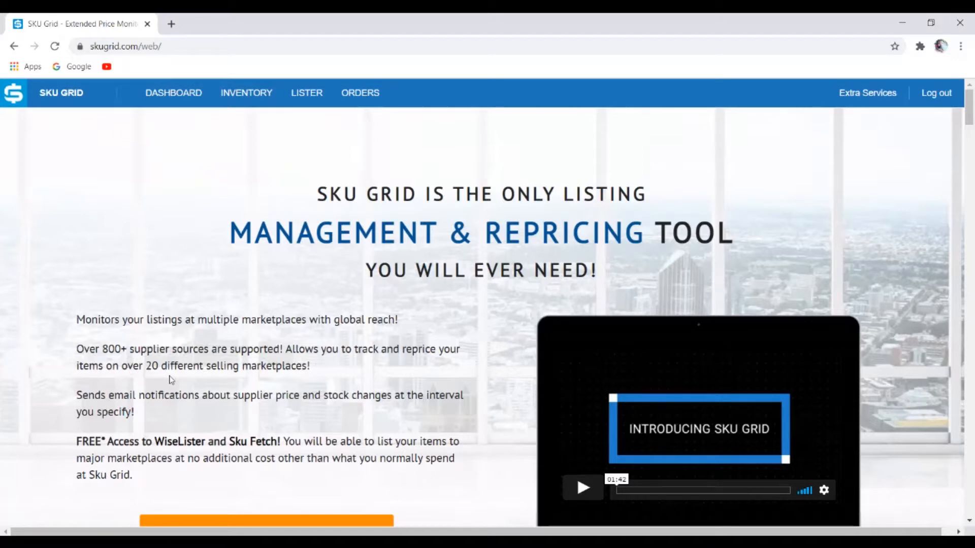
Open the SKU Grid DASHBOARD and review usage: 138 items, 21,116 credits, 154 days left
scroll("down", 3)
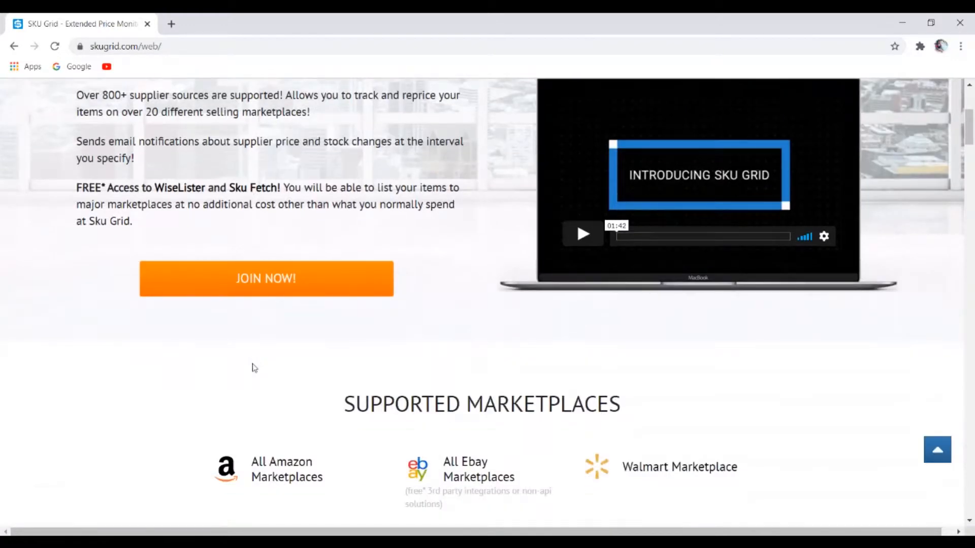
scroll("down", 3)
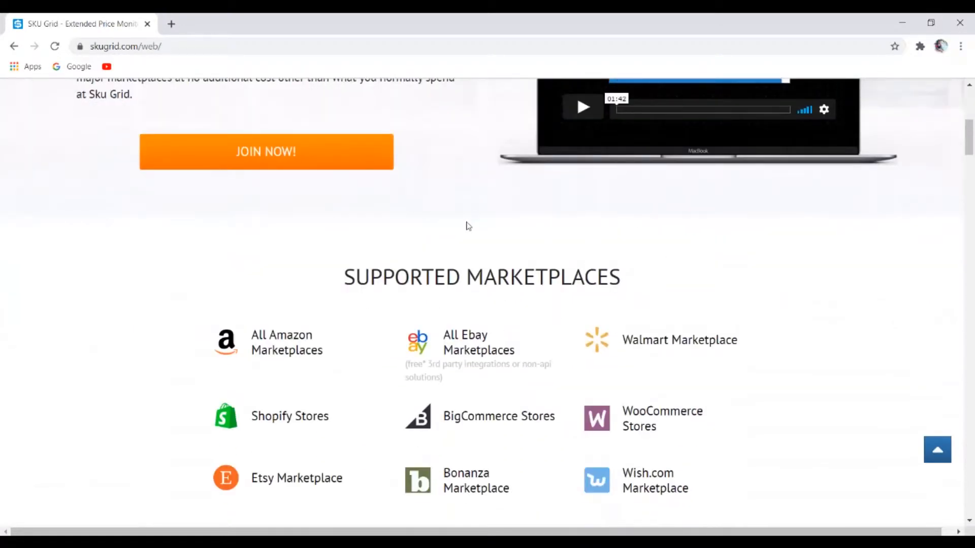
scroll("down", 3)
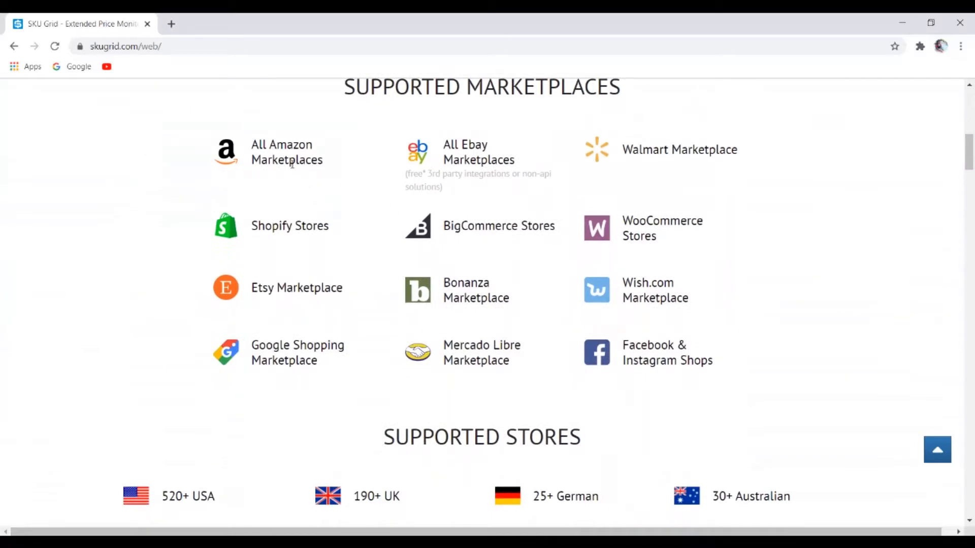
mouse_move(515, 205)
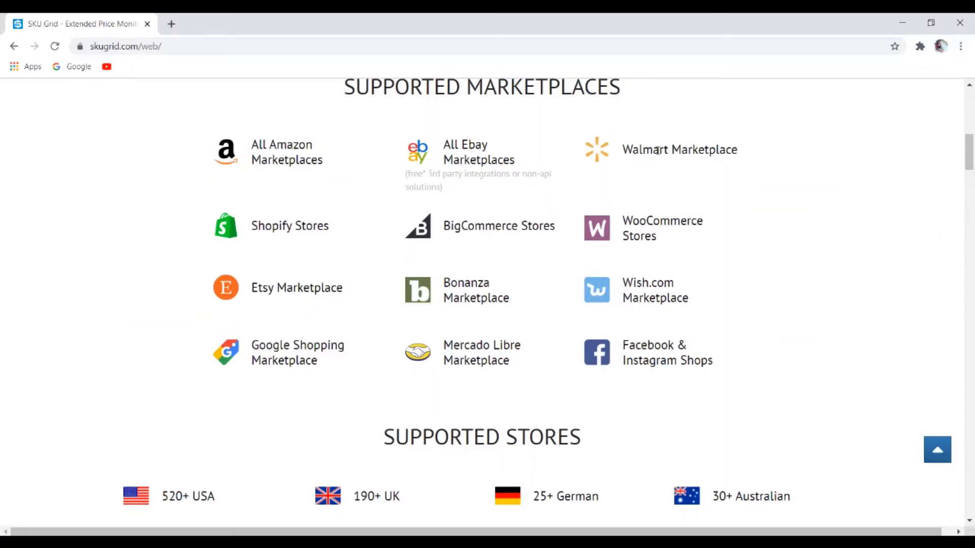
scroll("up", 3)
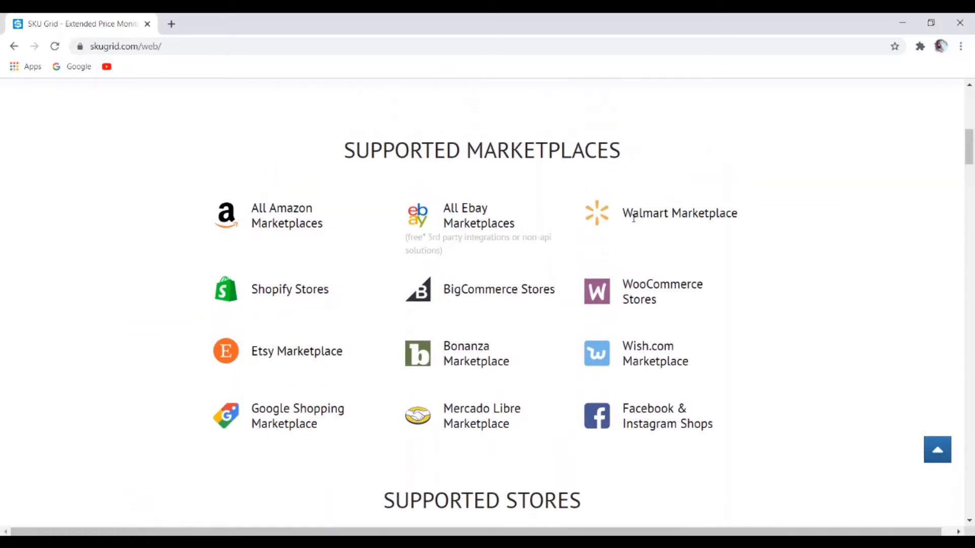
mouse_move(600, 228)
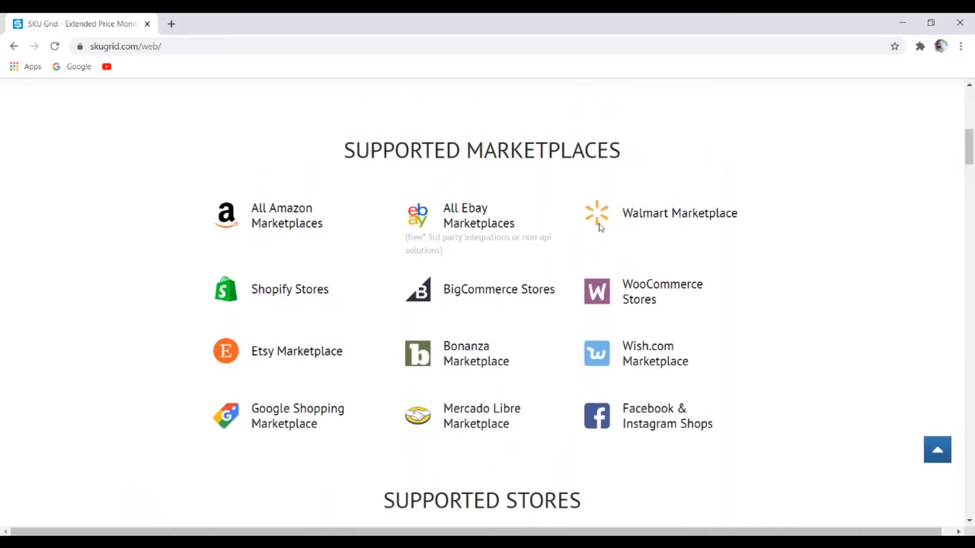
mouse_move(769, 211)
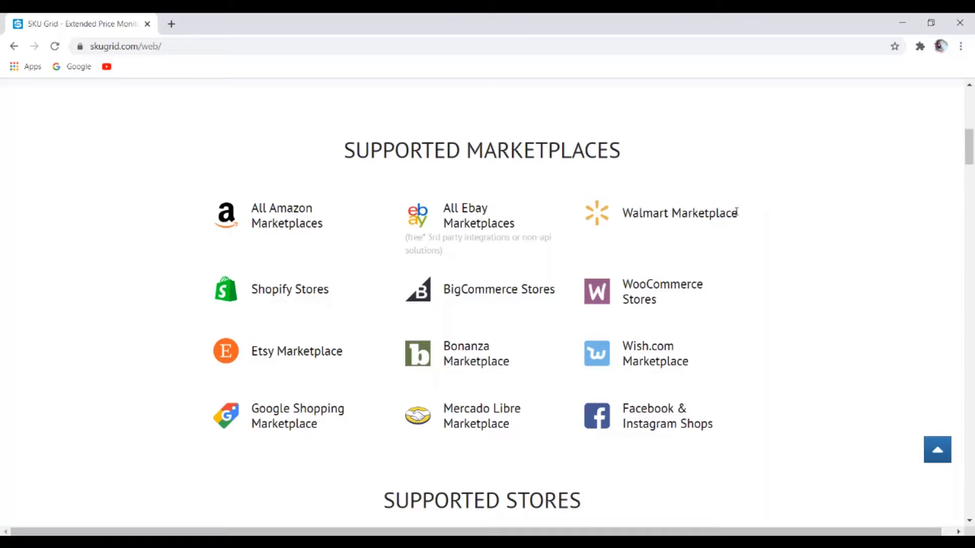
mouse_move(645, 206)
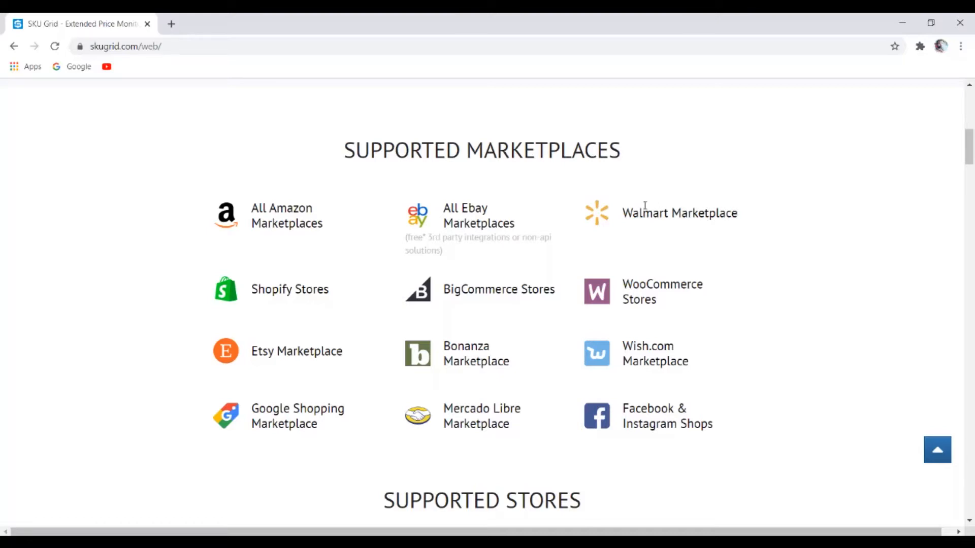
mouse_move(761, 176)
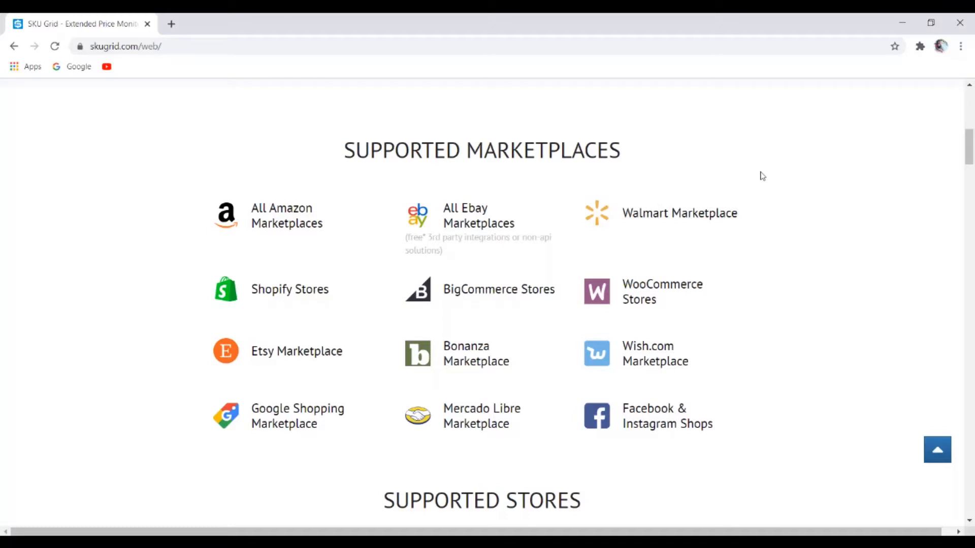
scroll("down", 3)
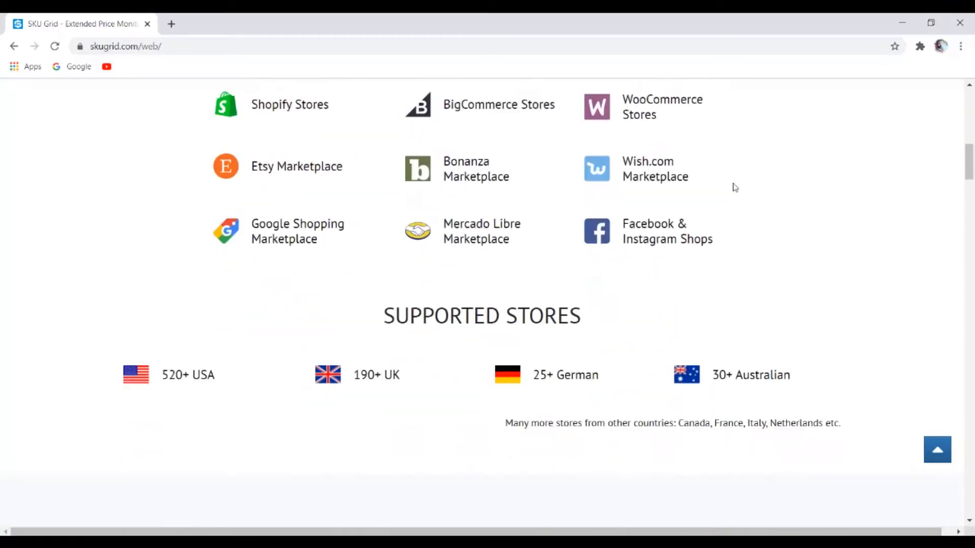
scroll("down", 3)
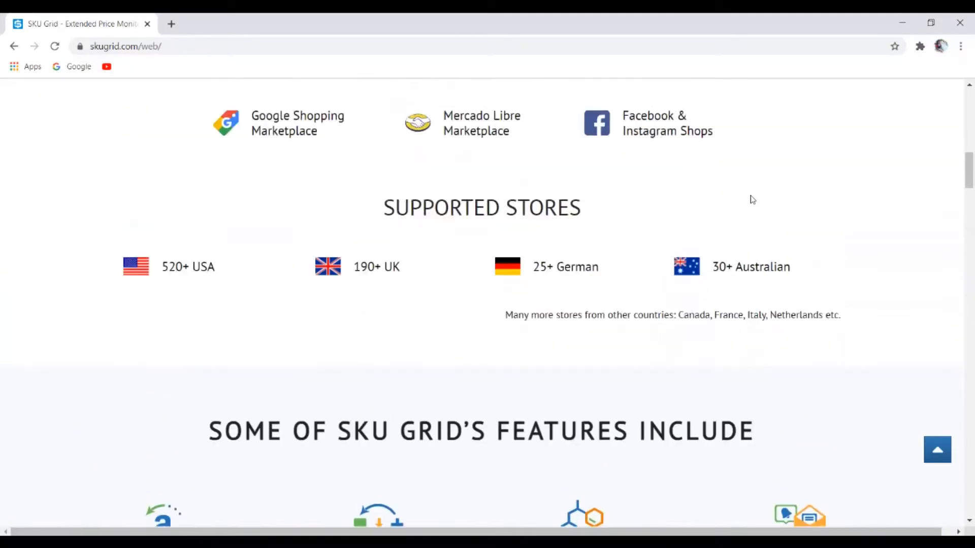
scroll("up", 3)
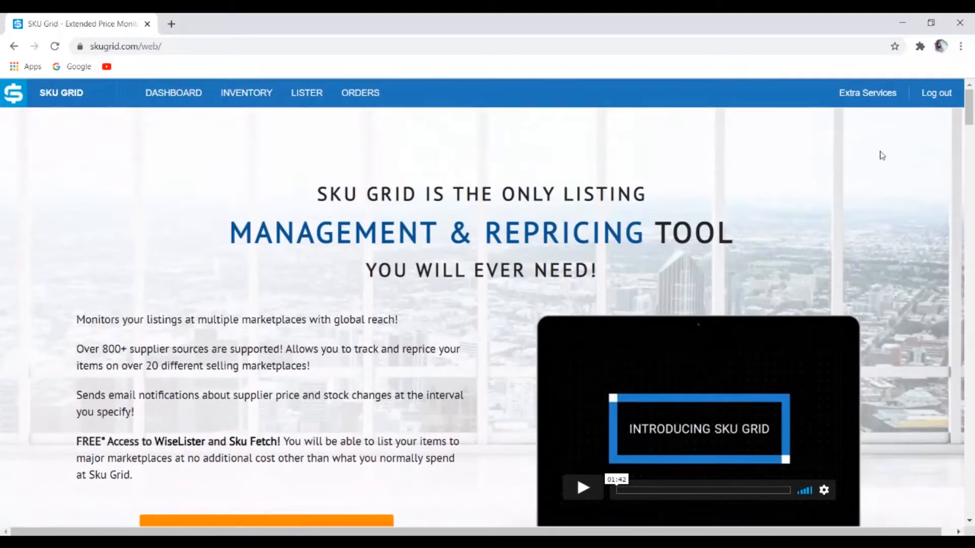
mouse_move(397, 166)
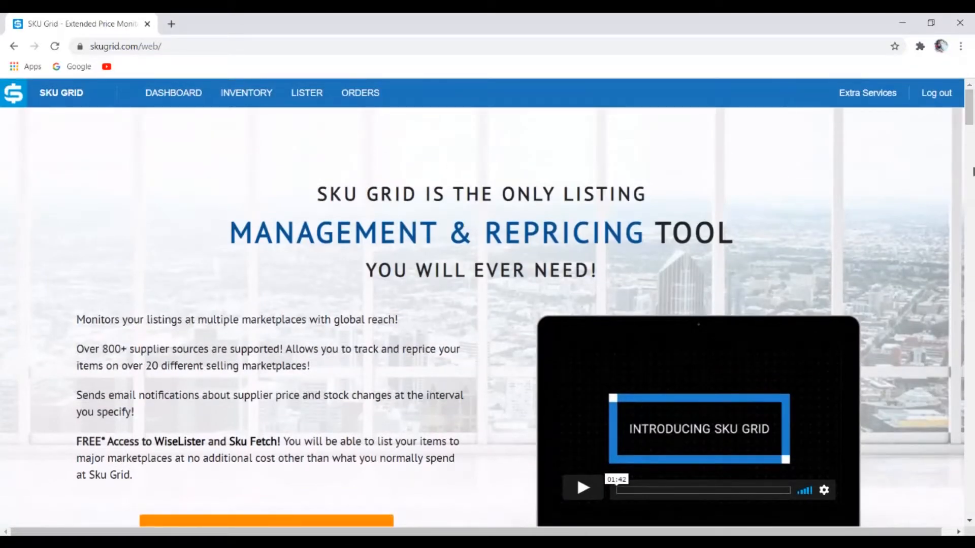
mouse_move(126, 183)
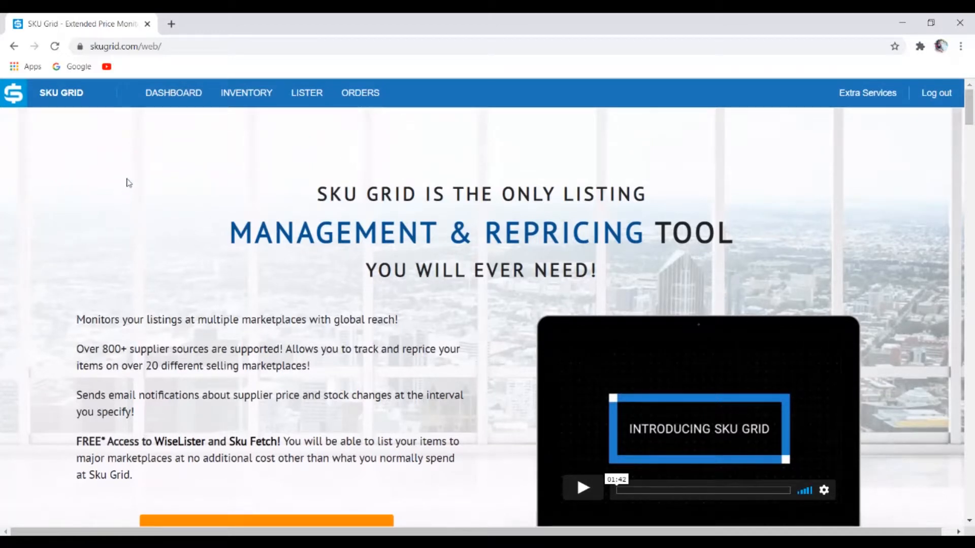
left_click(172, 92)
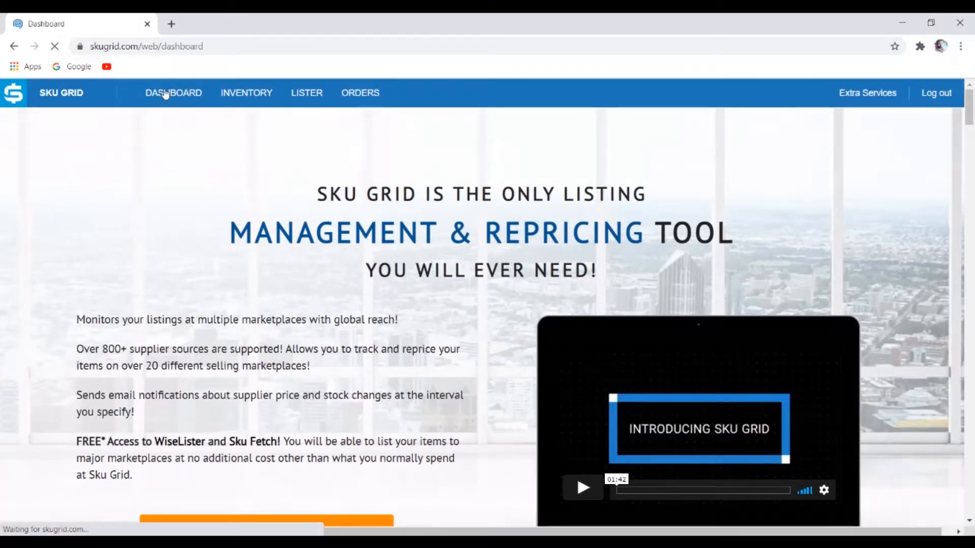
left_click(173, 92)
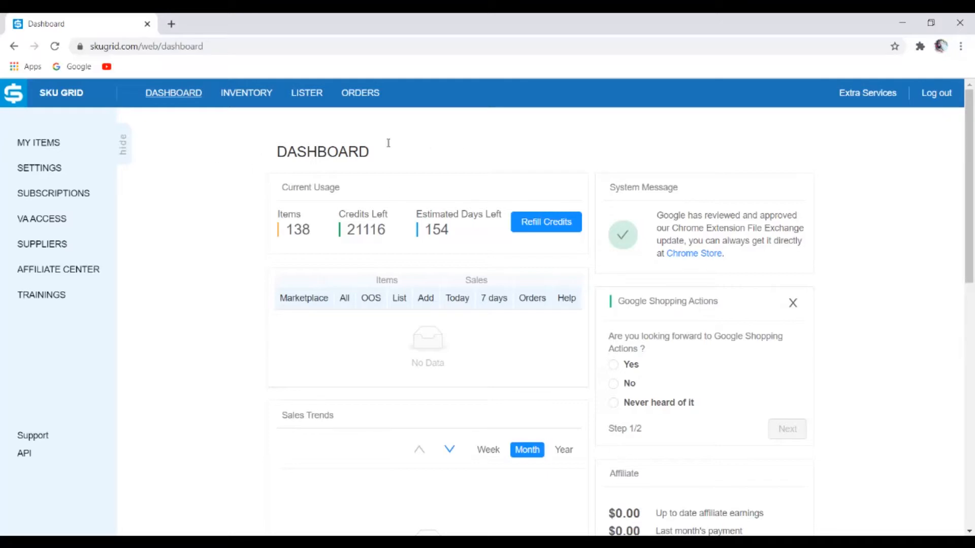
mouse_move(418, 235)
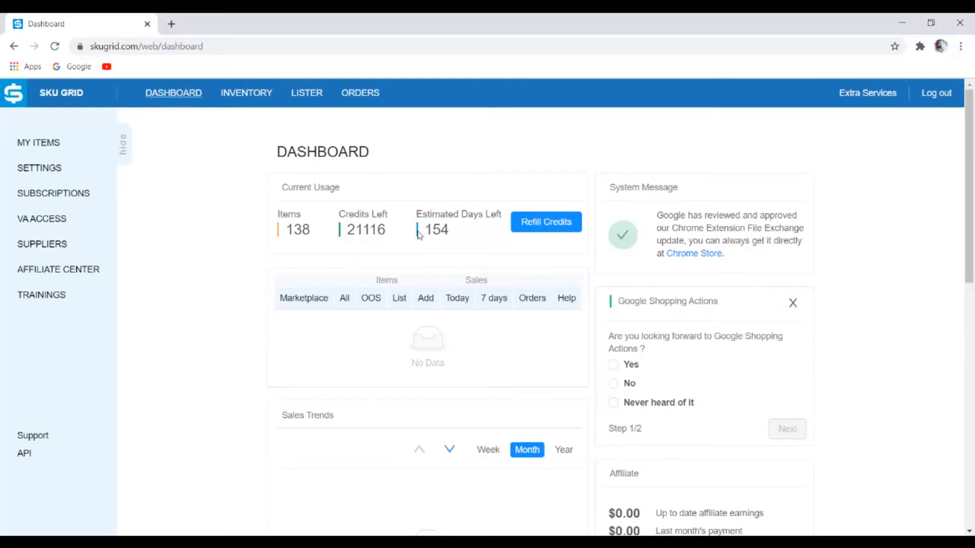
mouse_move(281, 166)
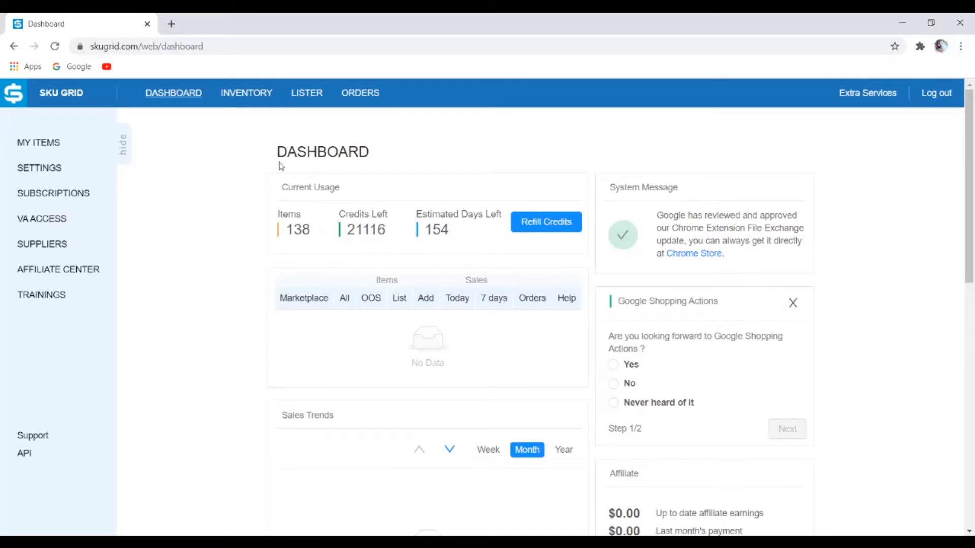
mouse_move(655, 200)
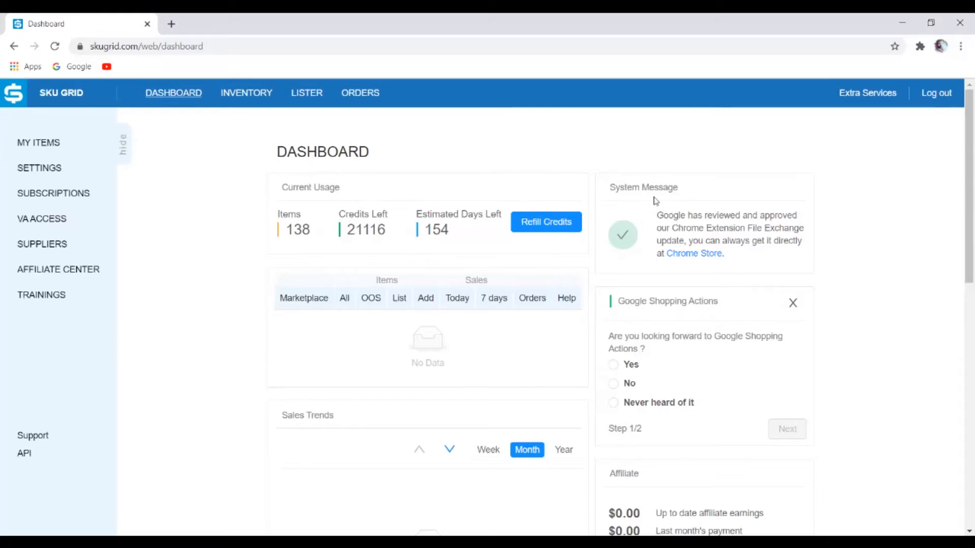
scroll("down", 3)
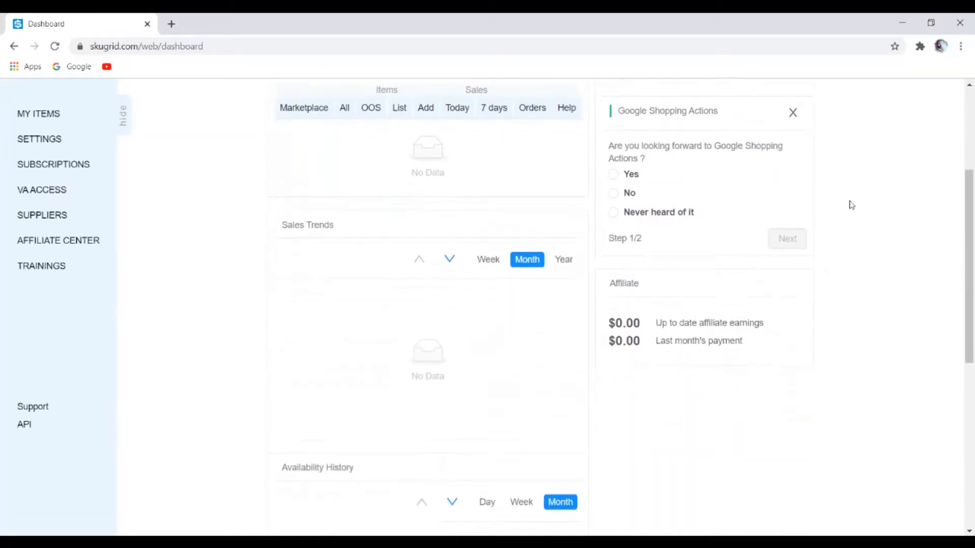
scroll("up", 3)
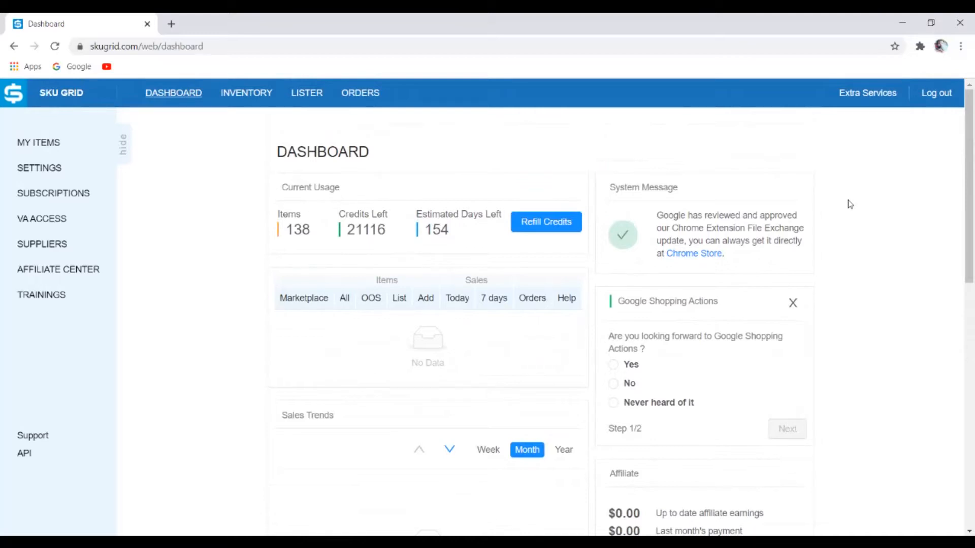
mouse_move(208, 172)
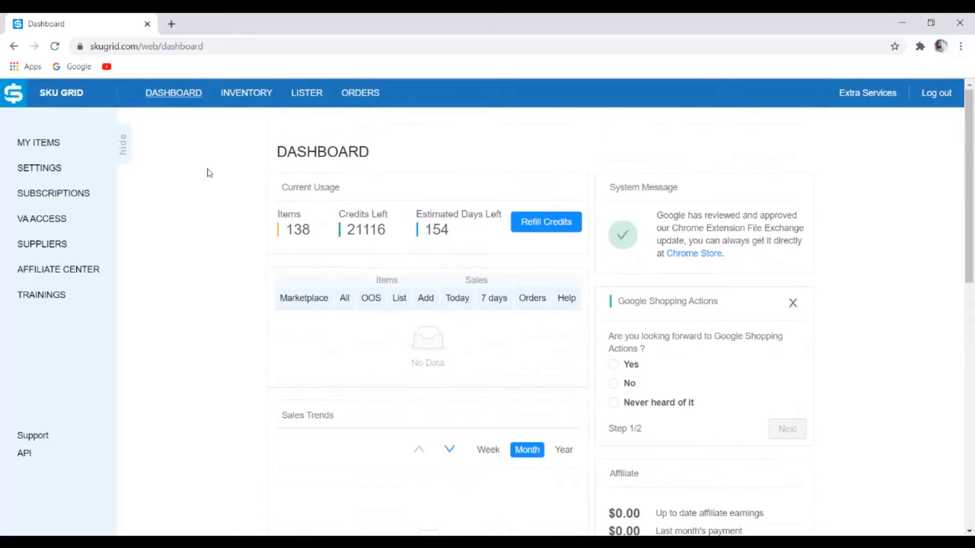
mouse_move(216, 169)
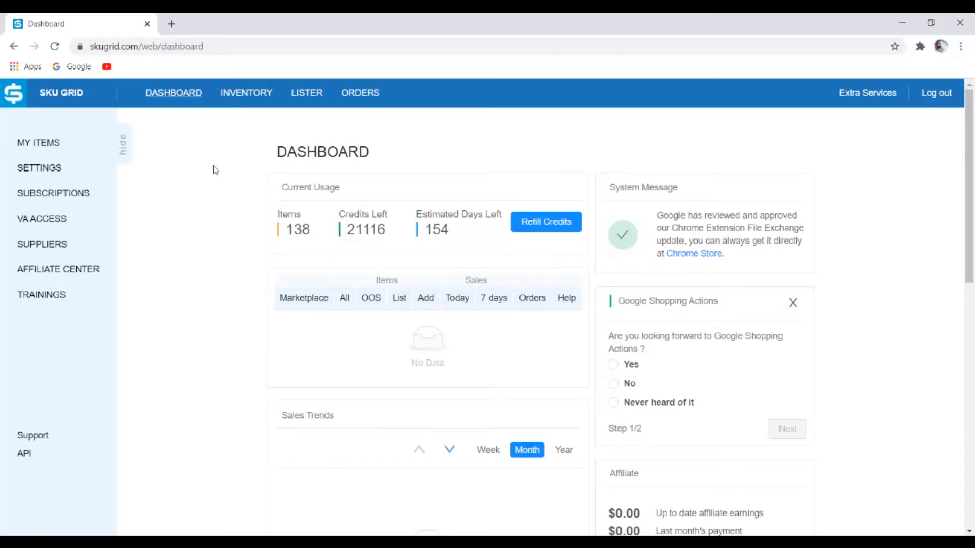
mouse_move(225, 170)
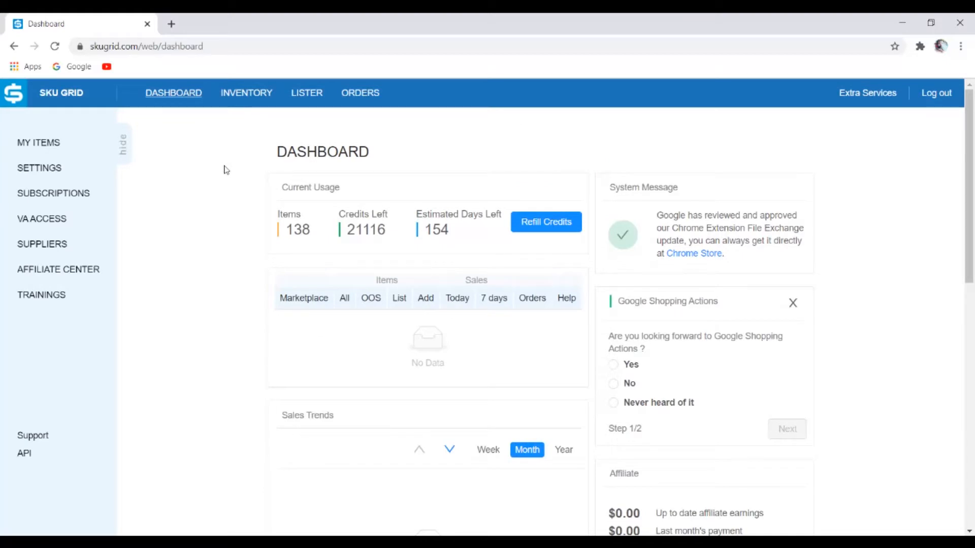
mouse_move(571, 243)
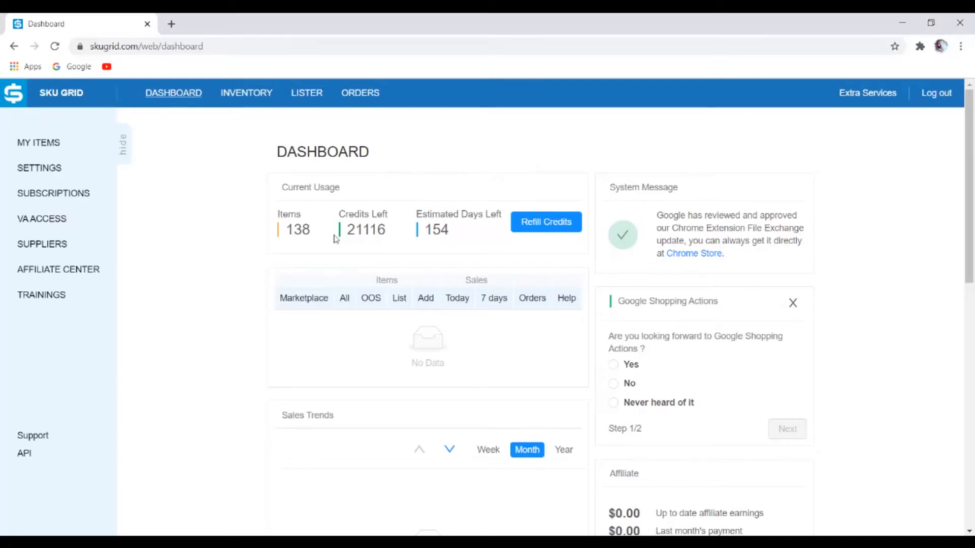
mouse_move(380, 325)
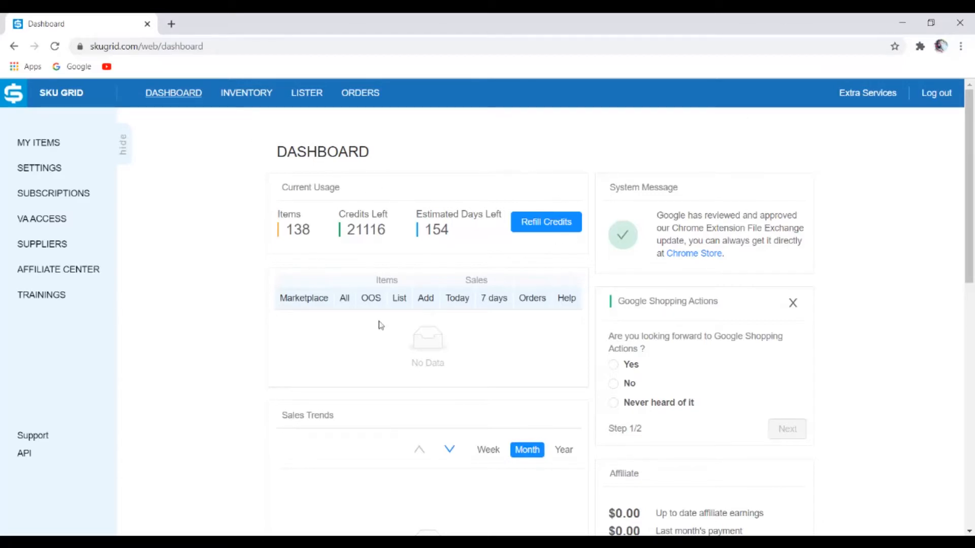
mouse_move(41, 243)
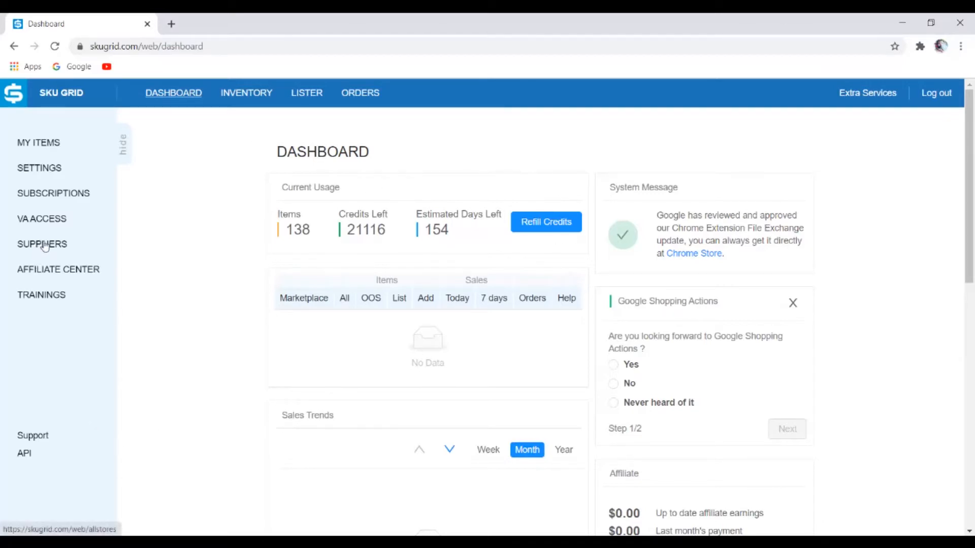
left_click(42, 244)
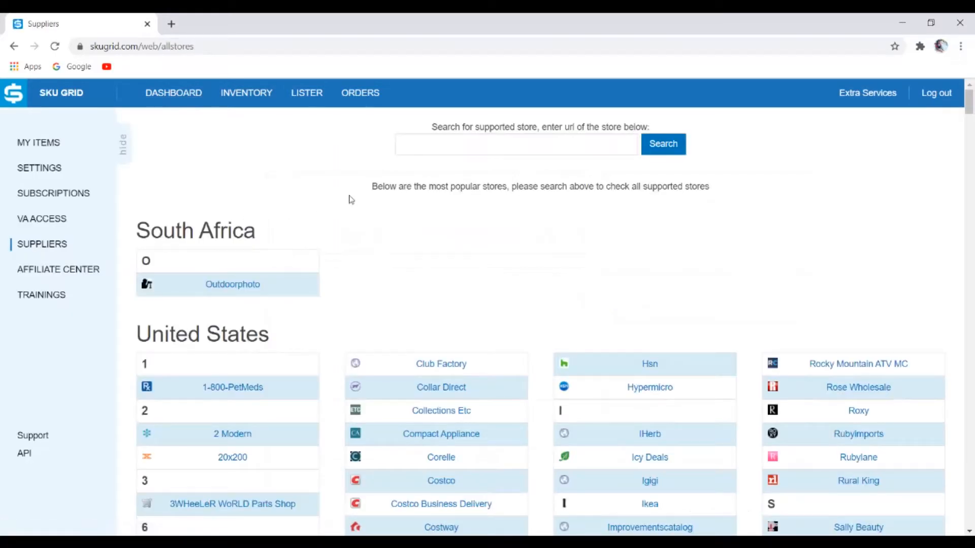
mouse_move(322, 210)
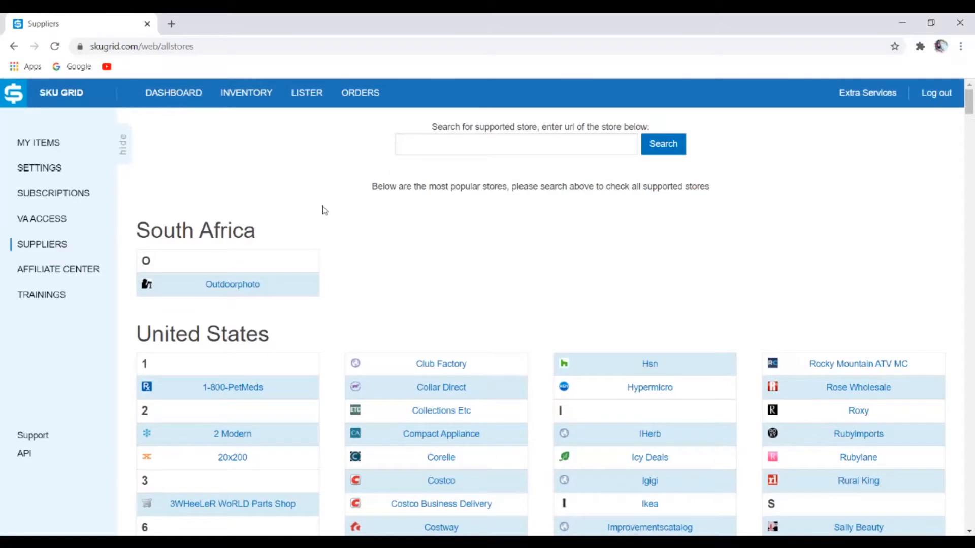
scroll("down", 3)
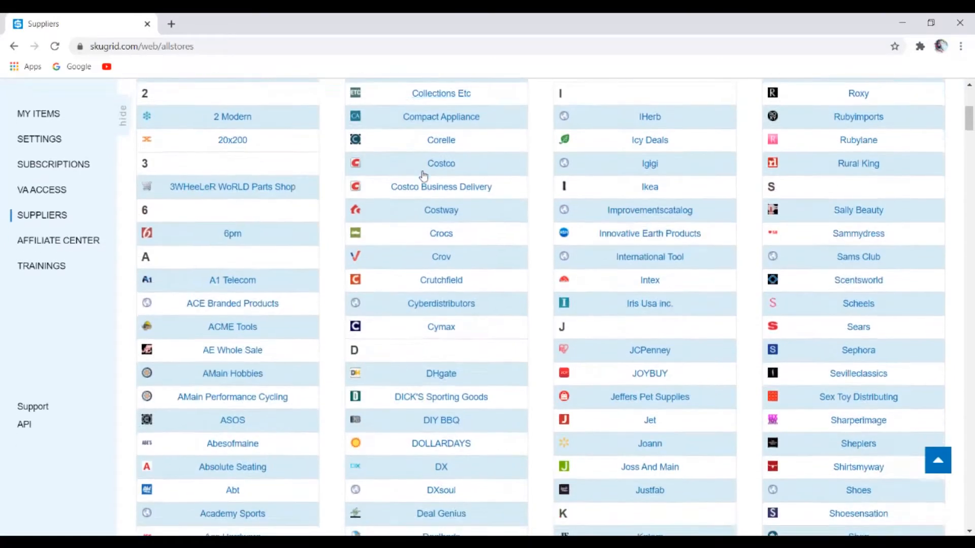
scroll("up", 3)
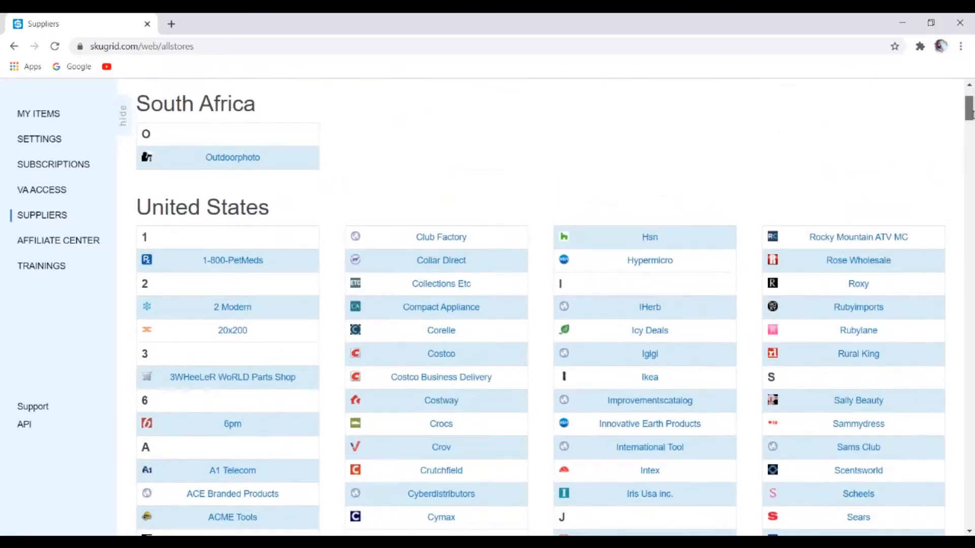
scroll("down", 3)
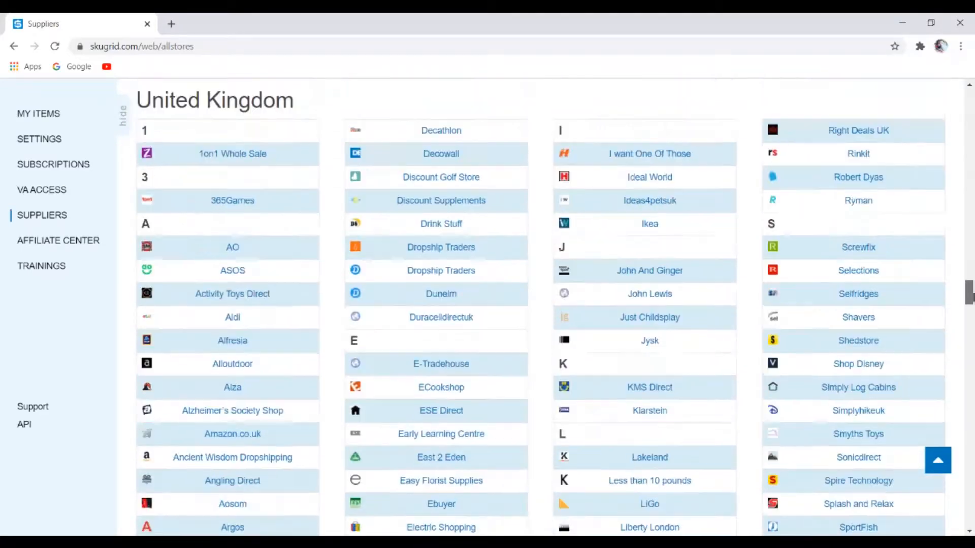
scroll("down", 3)
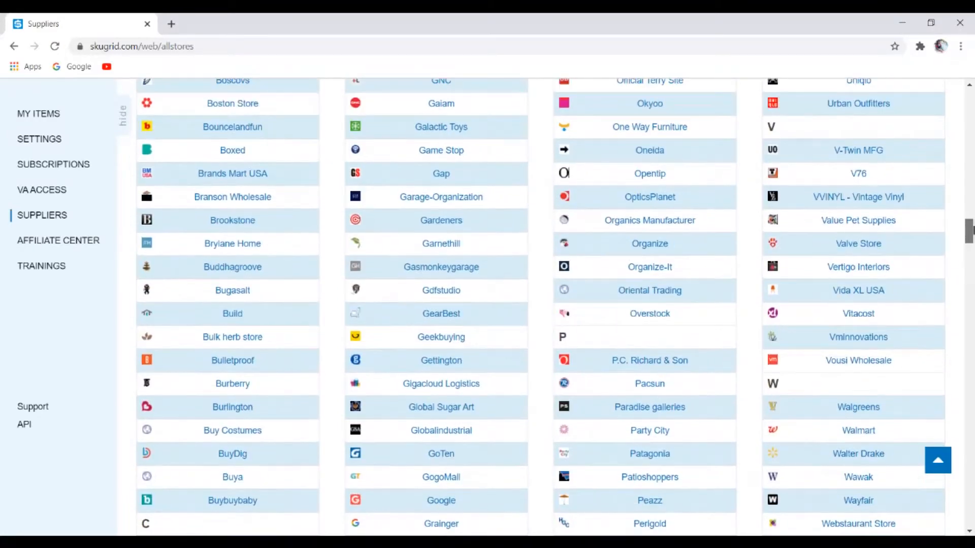
scroll("up", 3)
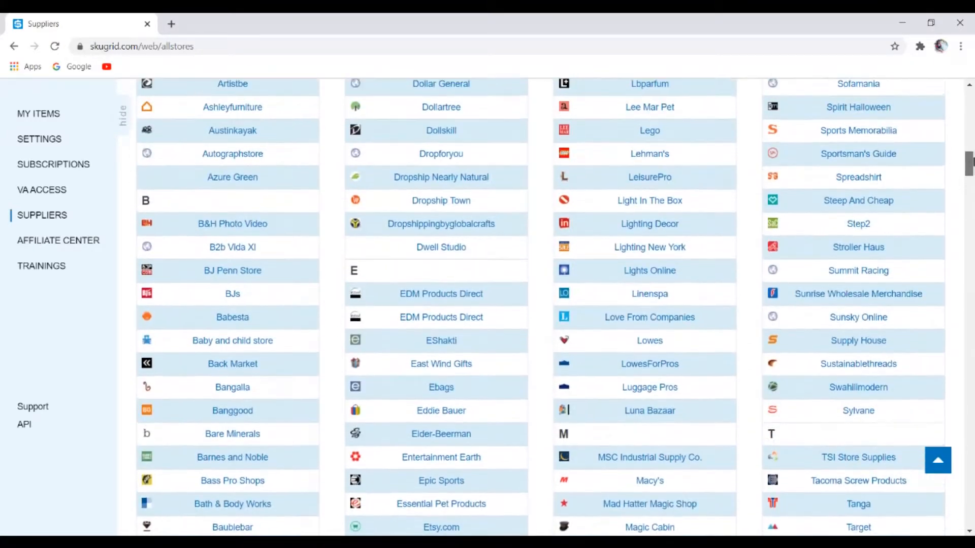
scroll("up", 3)
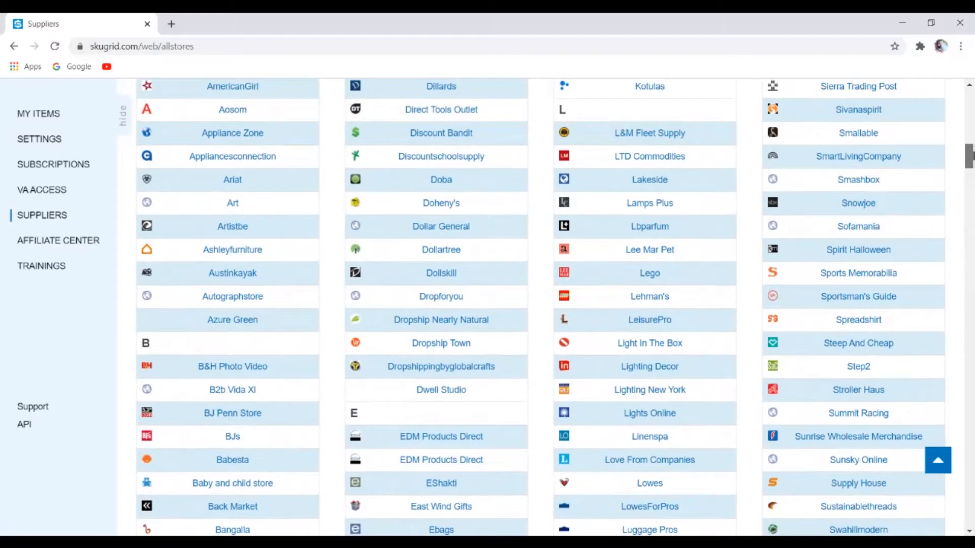
scroll("up", 3)
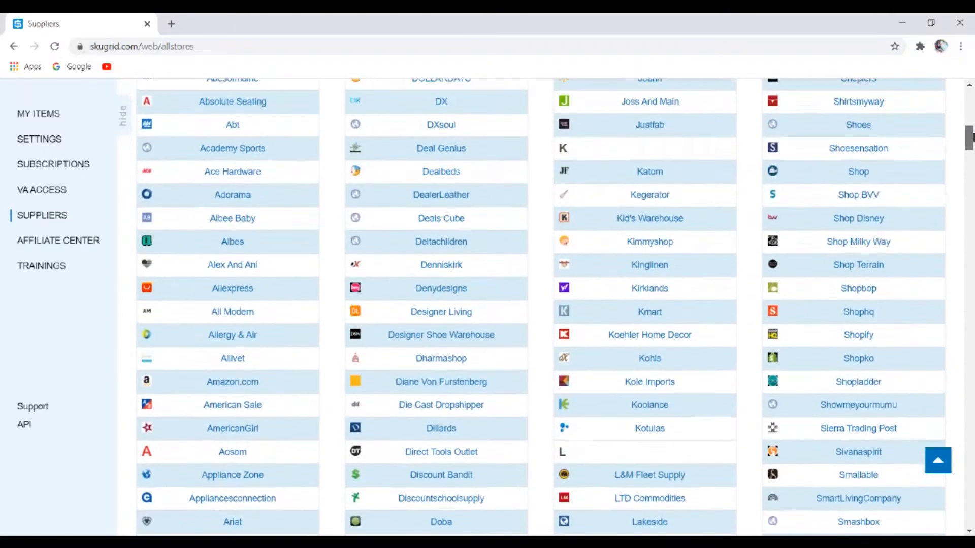
scroll("up", 3)
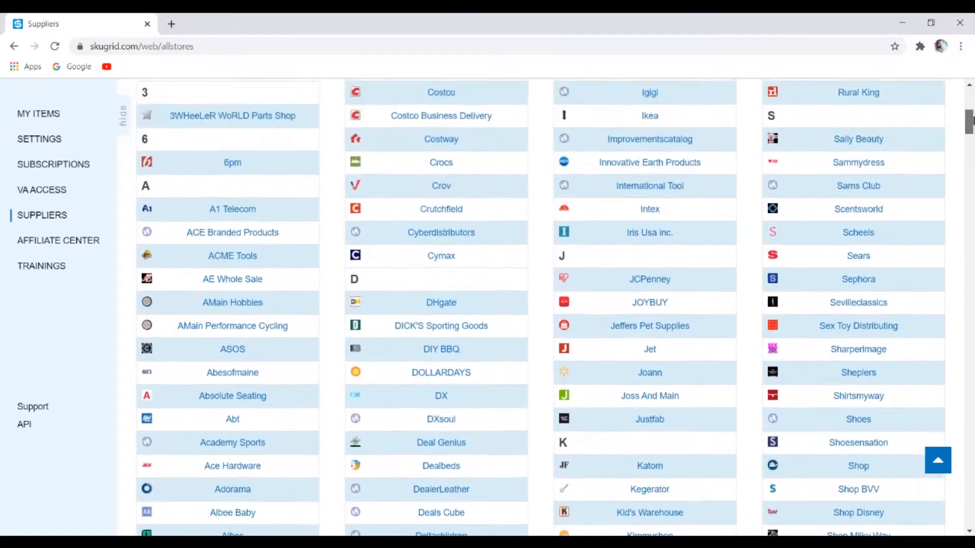
scroll("up", 3)
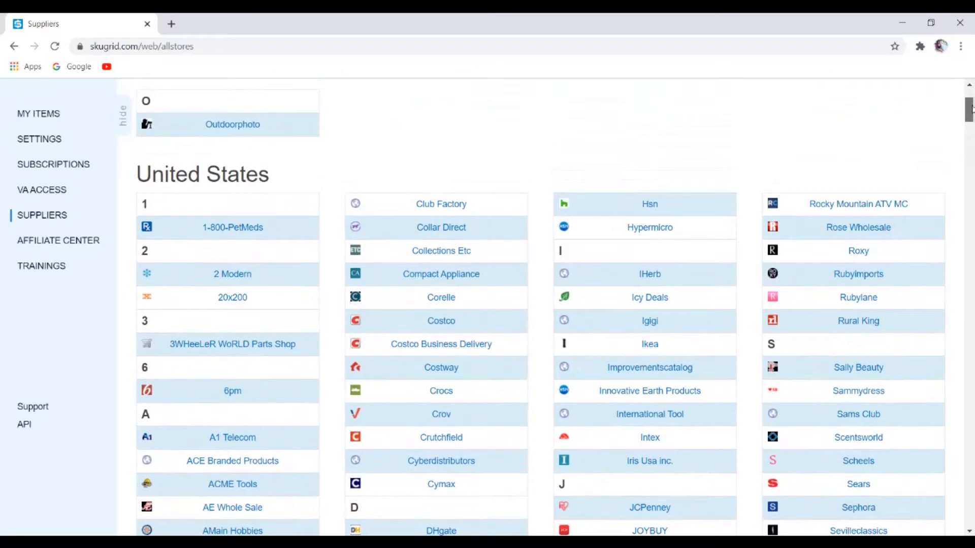
mouse_move(966, 114)
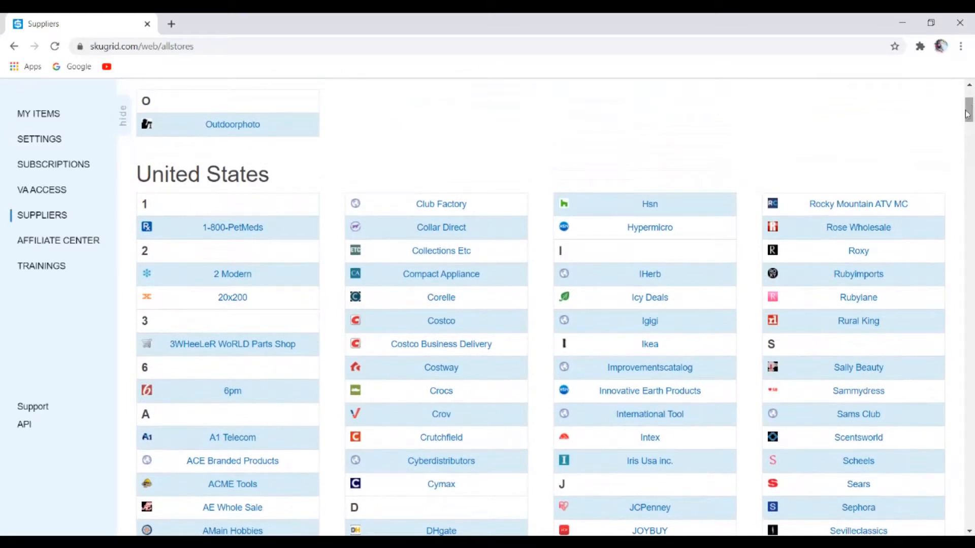
mouse_move(339, 177)
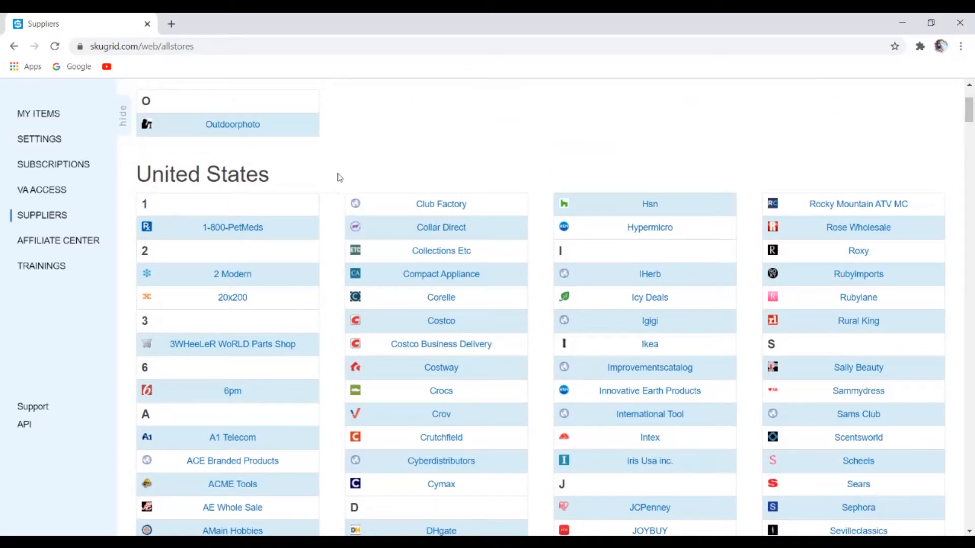
scroll("down", 3)
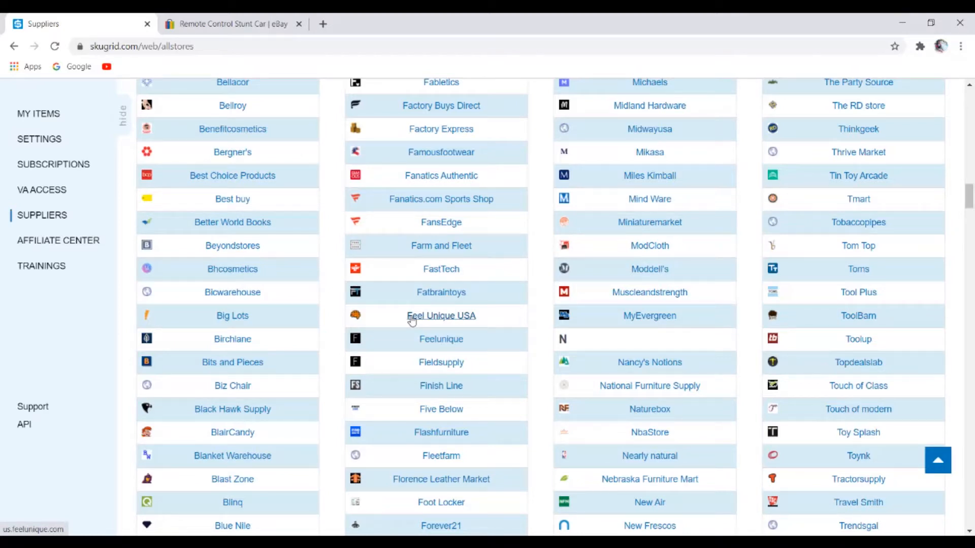
mouse_move(528, 202)
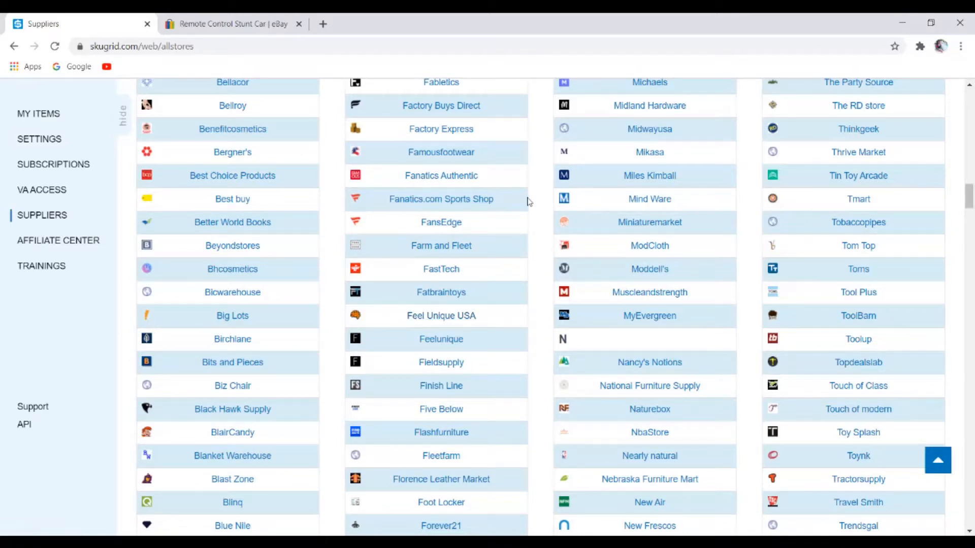
scroll("up", 3)
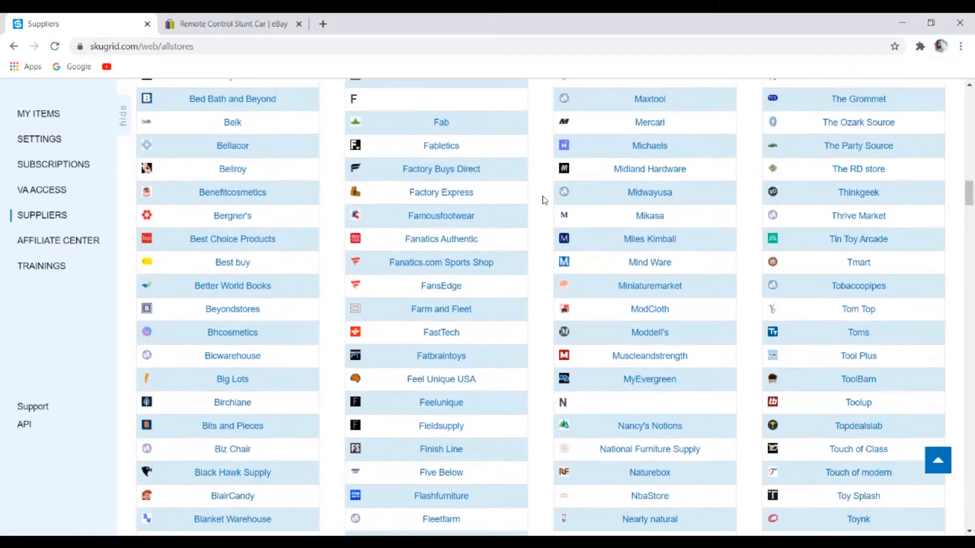
scroll("down", 3)
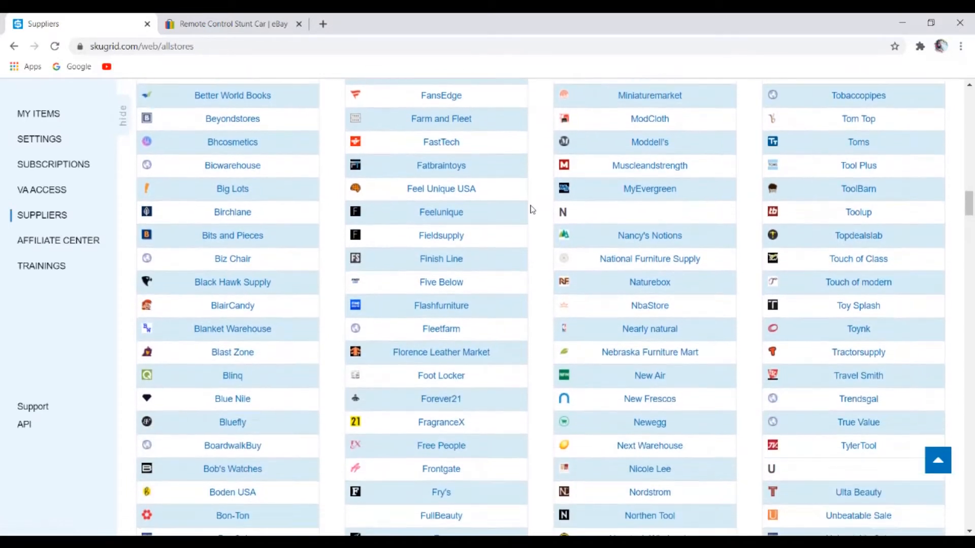
mouse_move(418, 294)
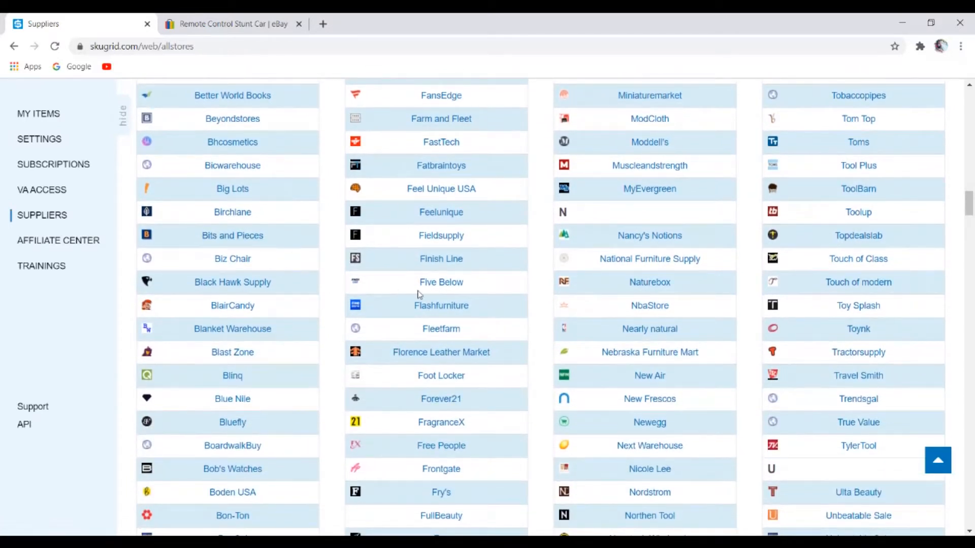
scroll("down", 3)
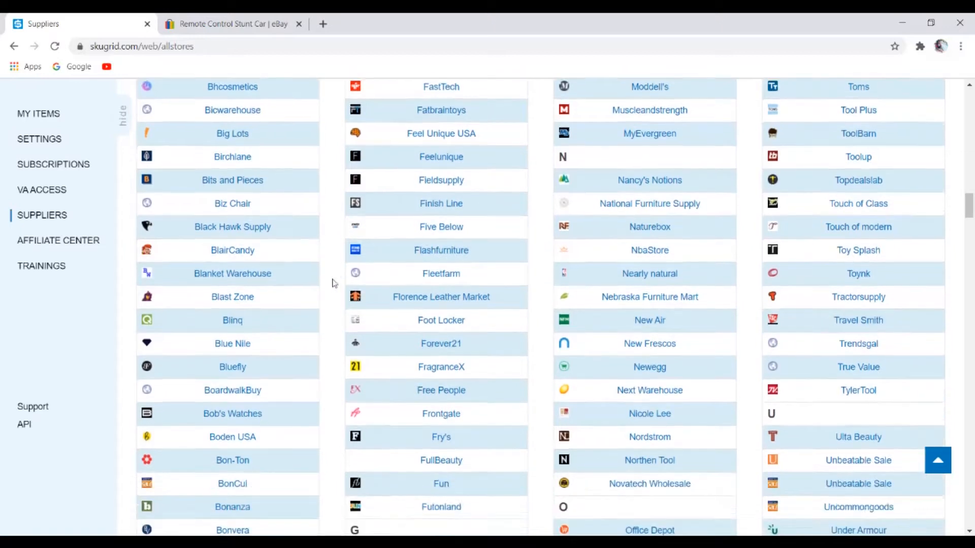
scroll("down", 3)
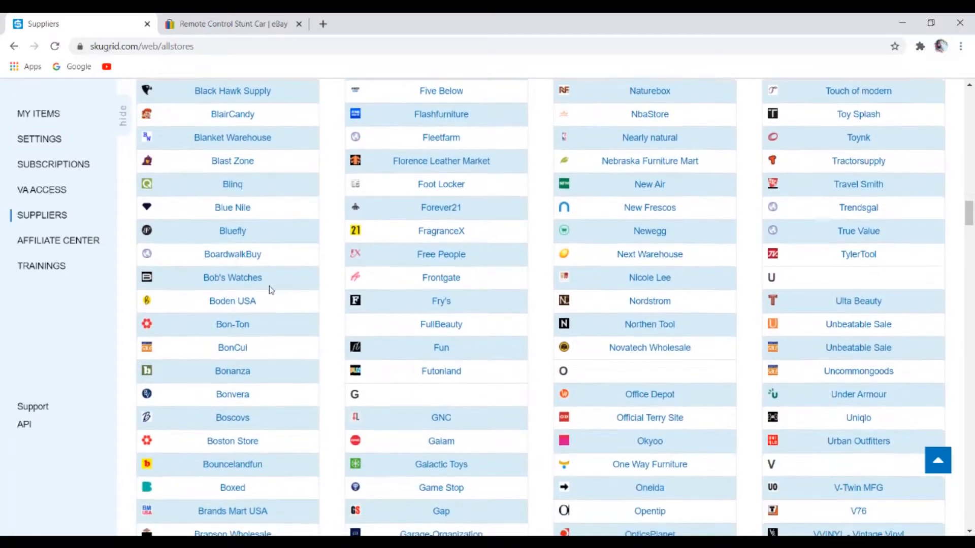
scroll("down", 3)
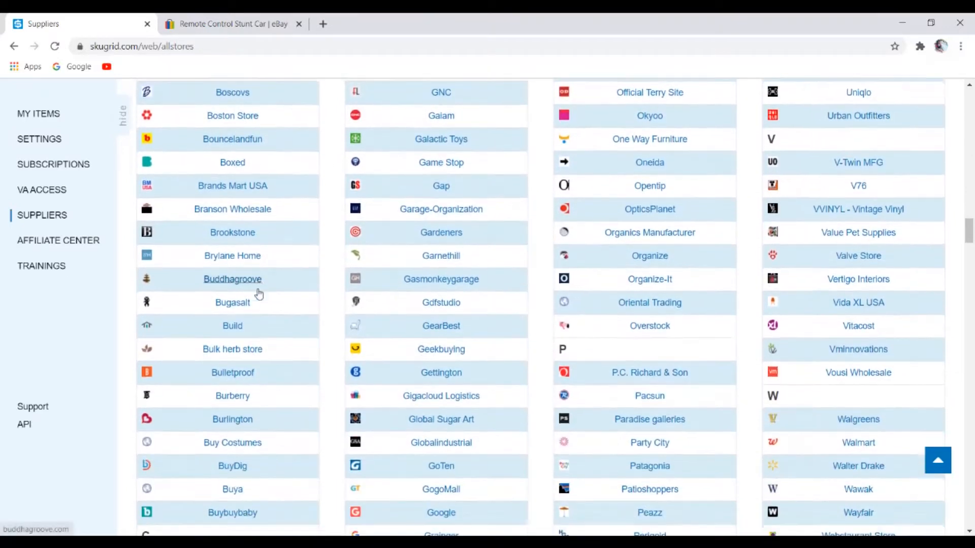
scroll("down", 3)
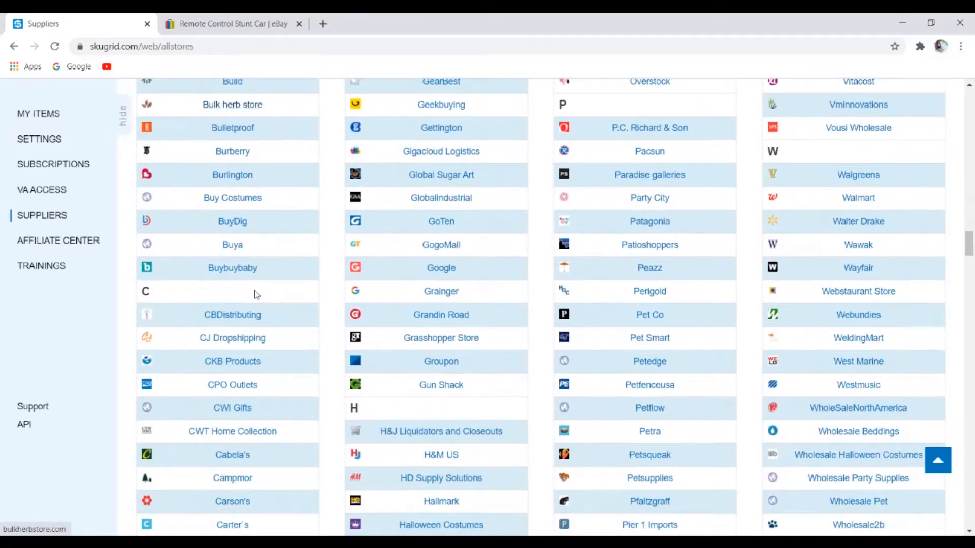
scroll("down", 3)
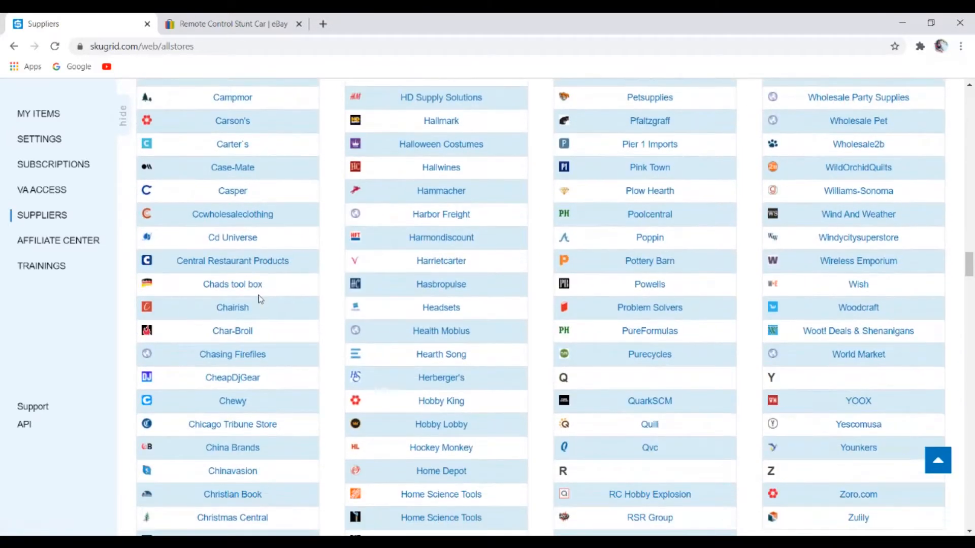
scroll("down", 3)
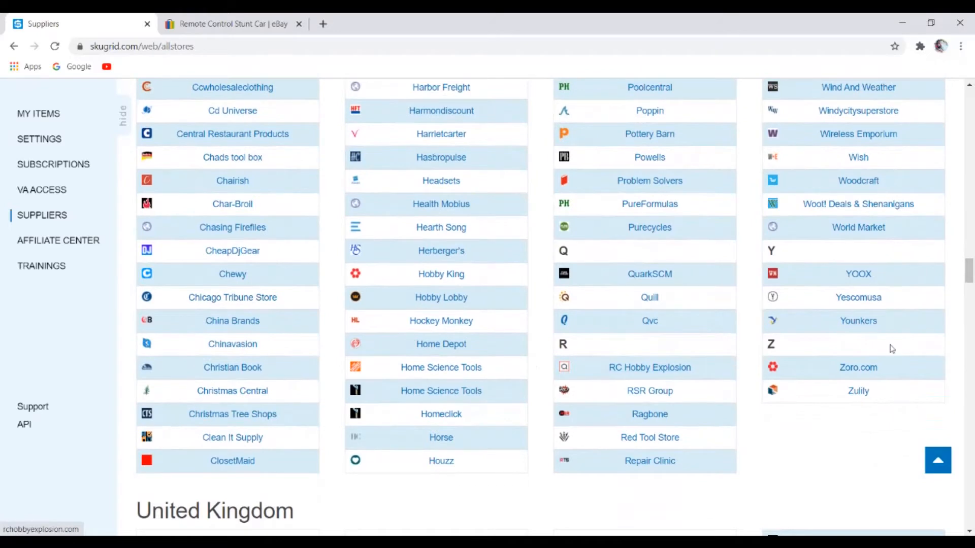
mouse_move(451, 442)
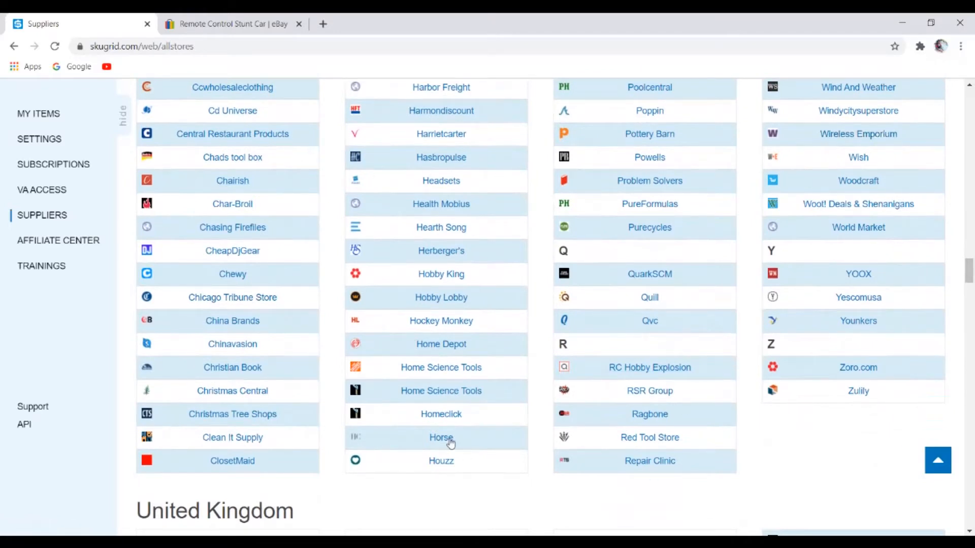
mouse_move(493, 201)
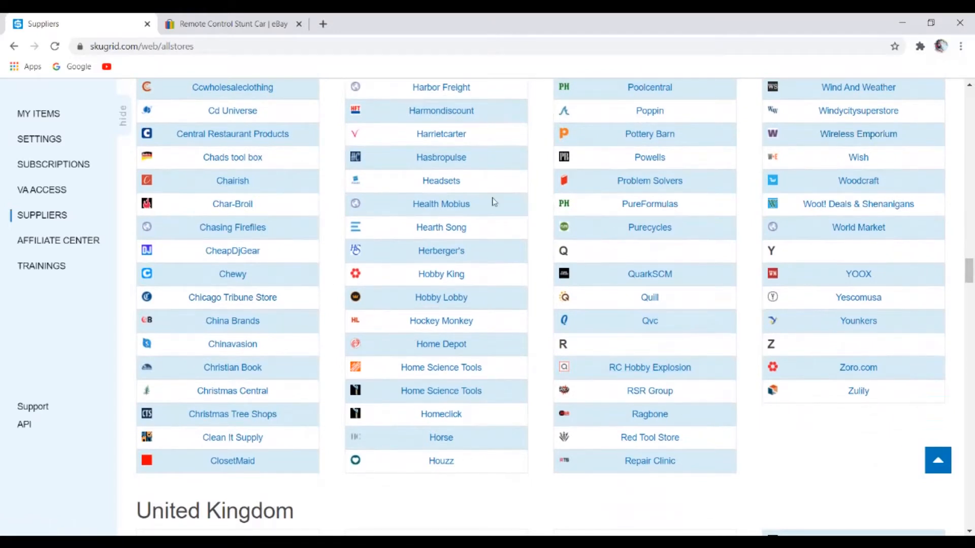
mouse_move(384, 217)
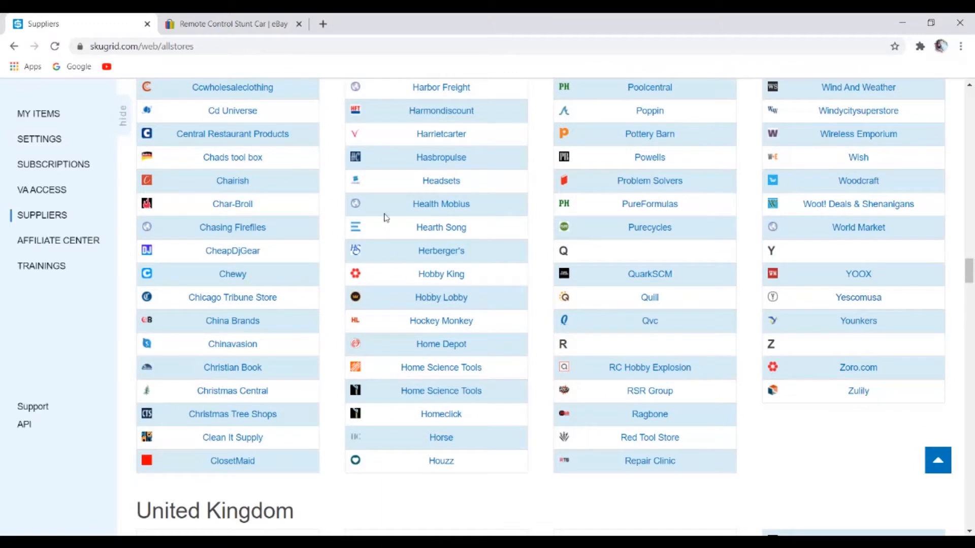
mouse_move(462, 267)
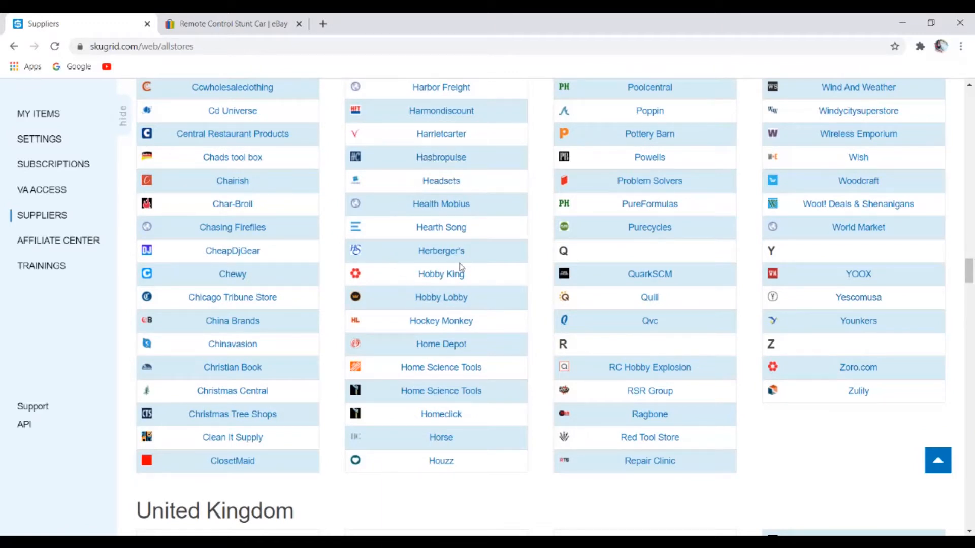
mouse_move(550, 364)
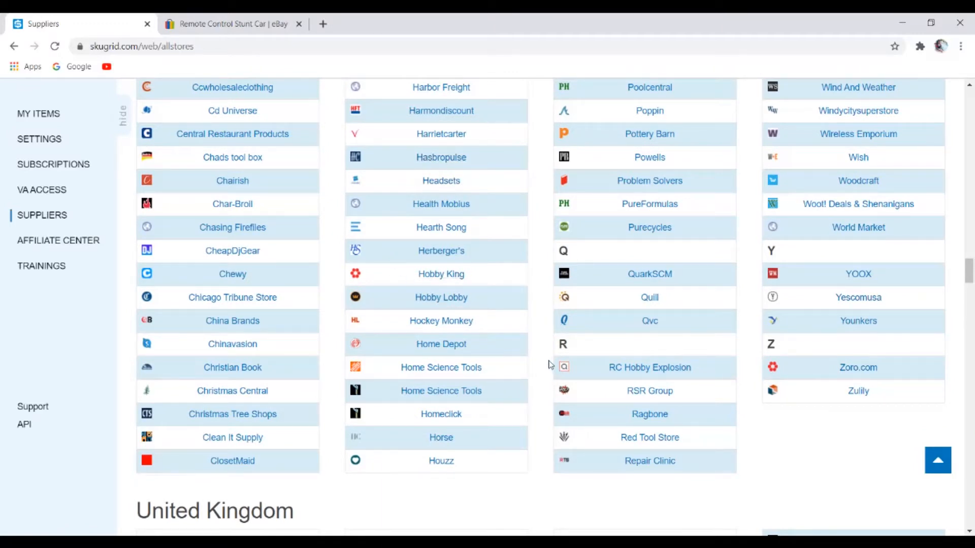
scroll("up", 3)
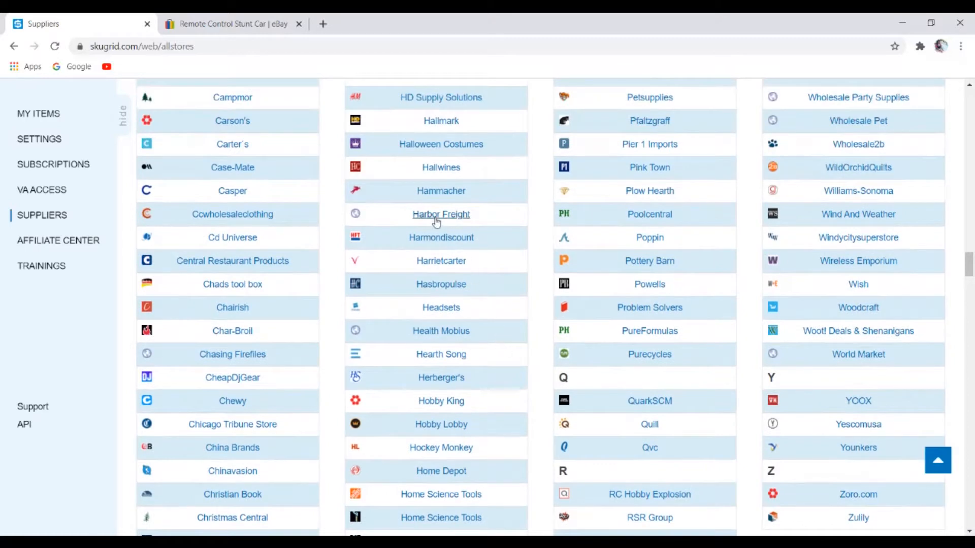
Open Harbor Freight, browse down to the footer, and open Shipping & Delivery
left_click(441, 214)
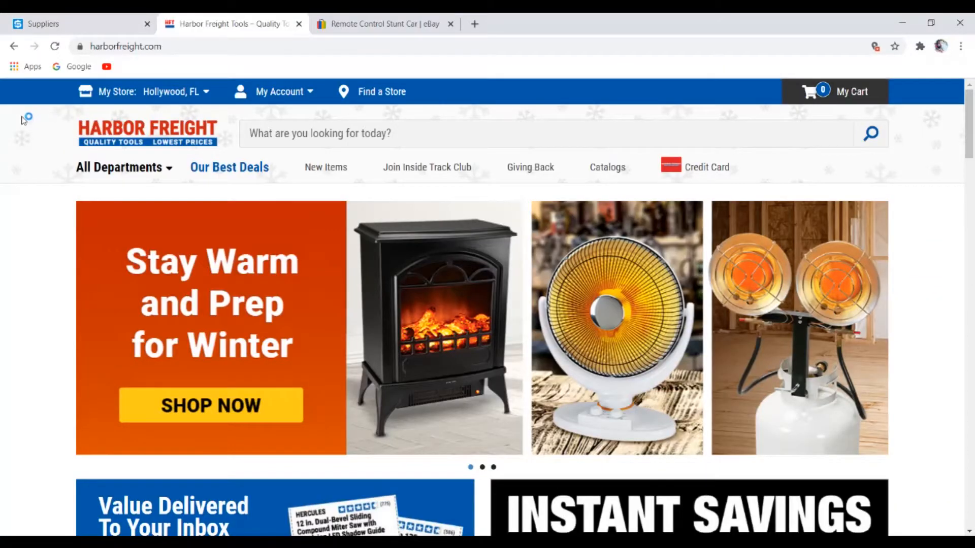
mouse_move(728, 127)
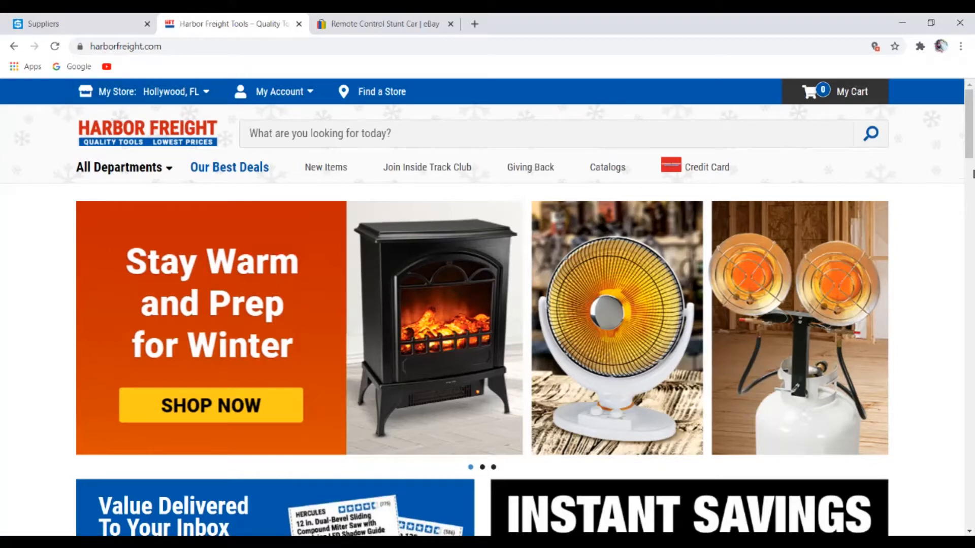
scroll("down", 3)
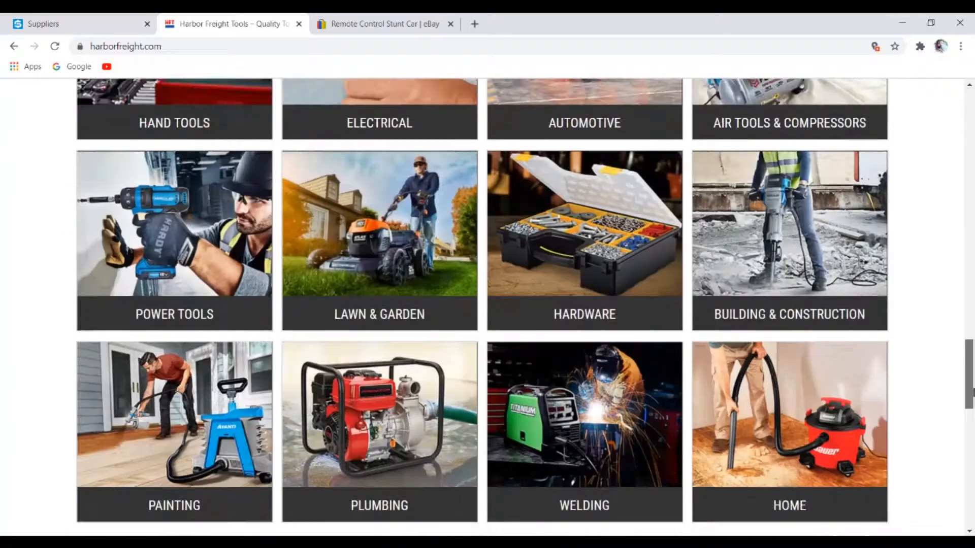
scroll("down", 3)
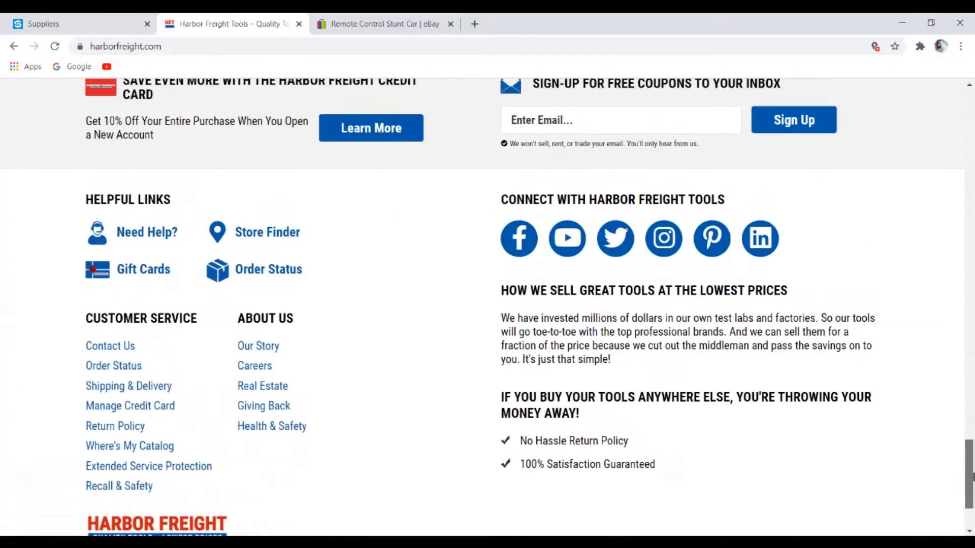
scroll("down", 3)
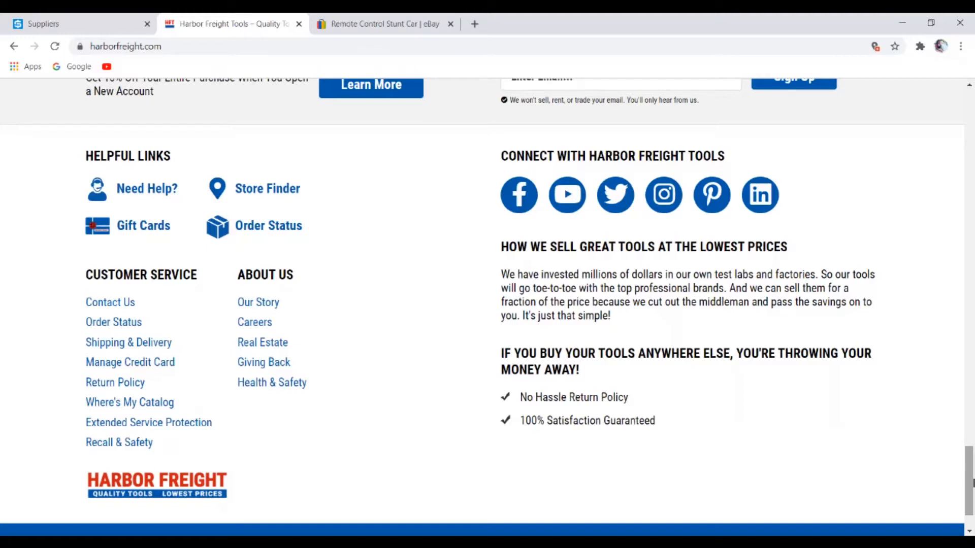
mouse_move(950, 493)
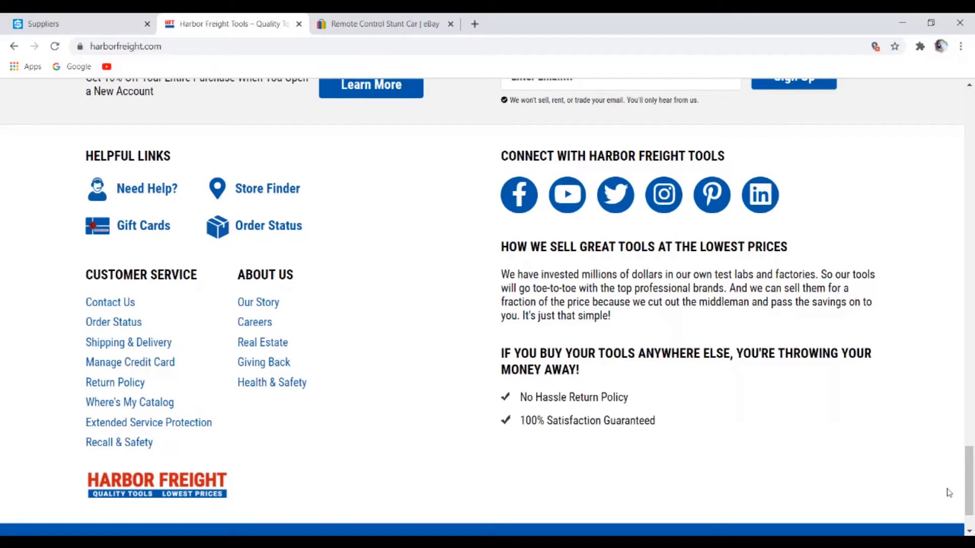
scroll("up", 3)
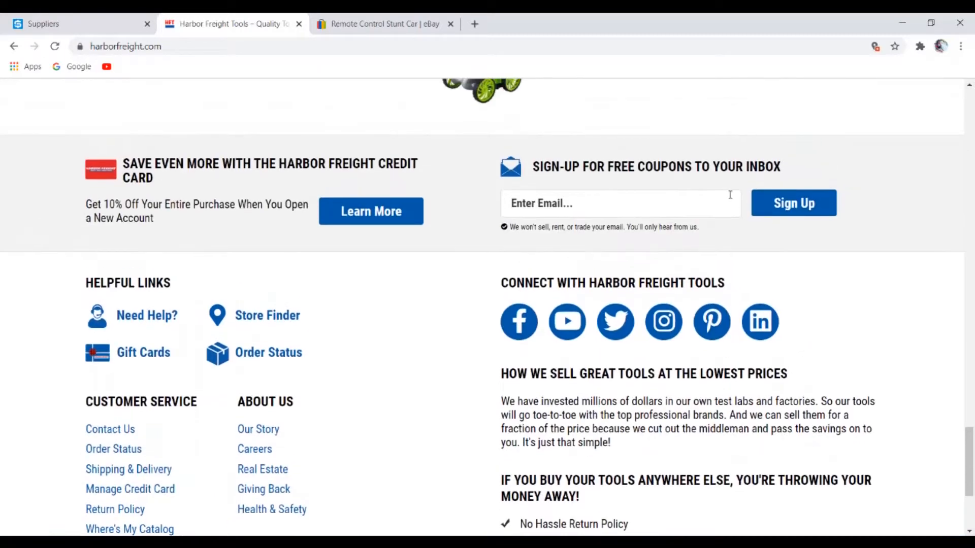
mouse_move(789, 322)
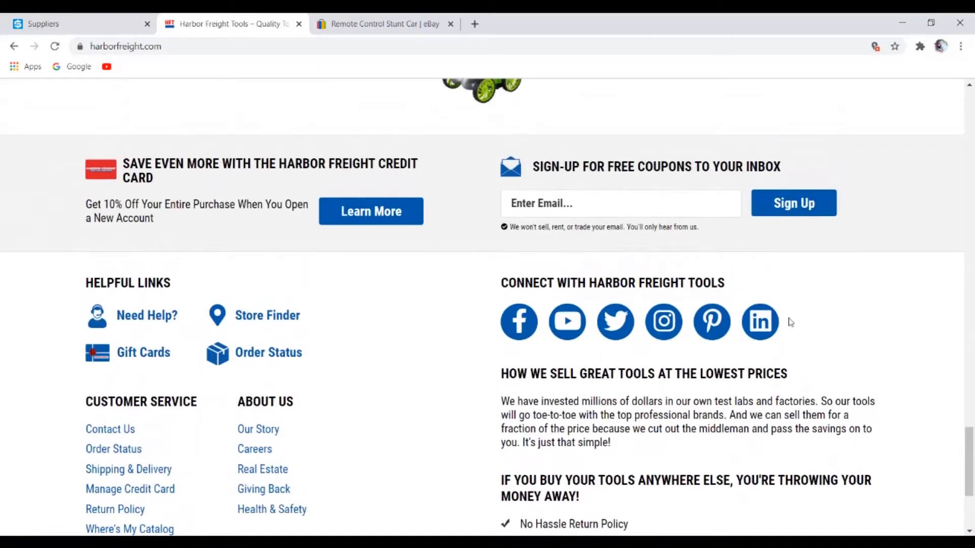
mouse_move(124, 250)
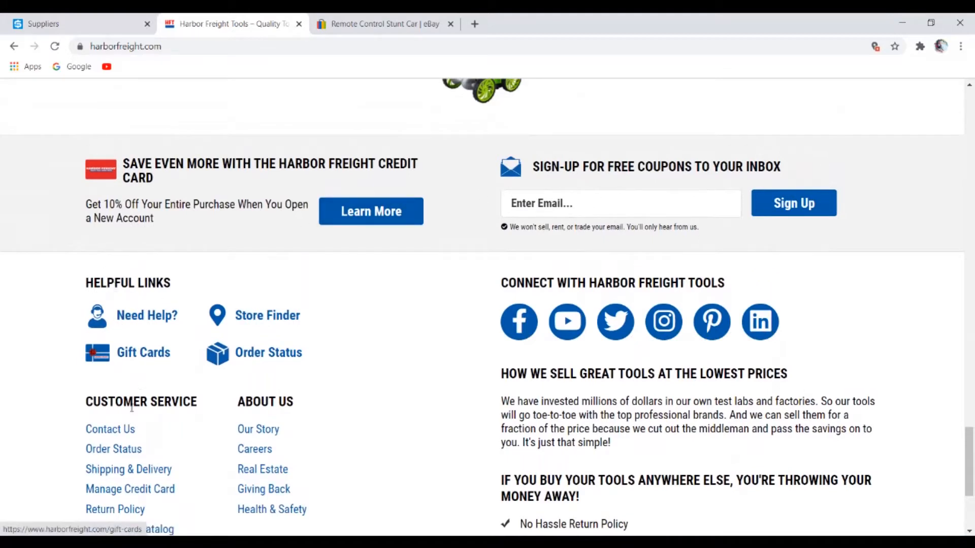
mouse_move(119, 326)
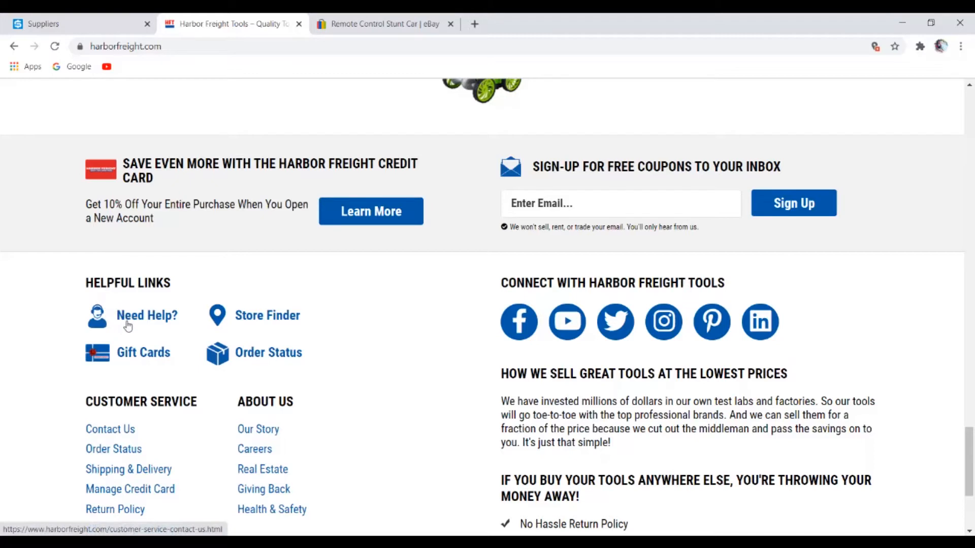
mouse_move(154, 325)
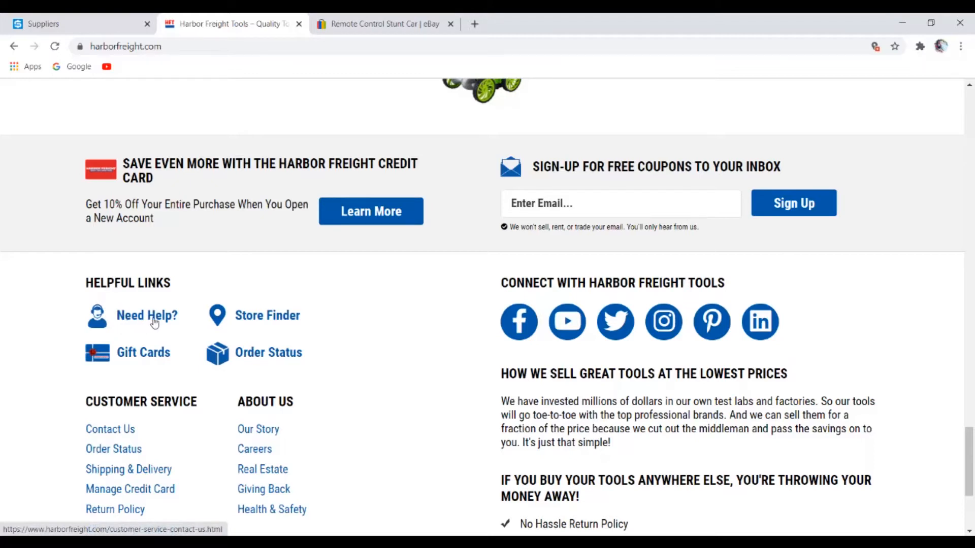
mouse_move(172, 321)
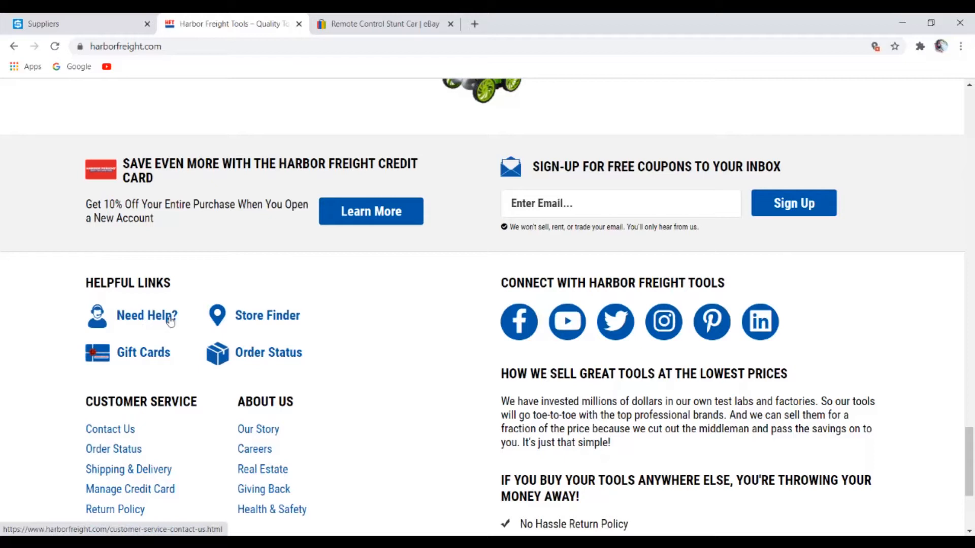
mouse_move(93, 314)
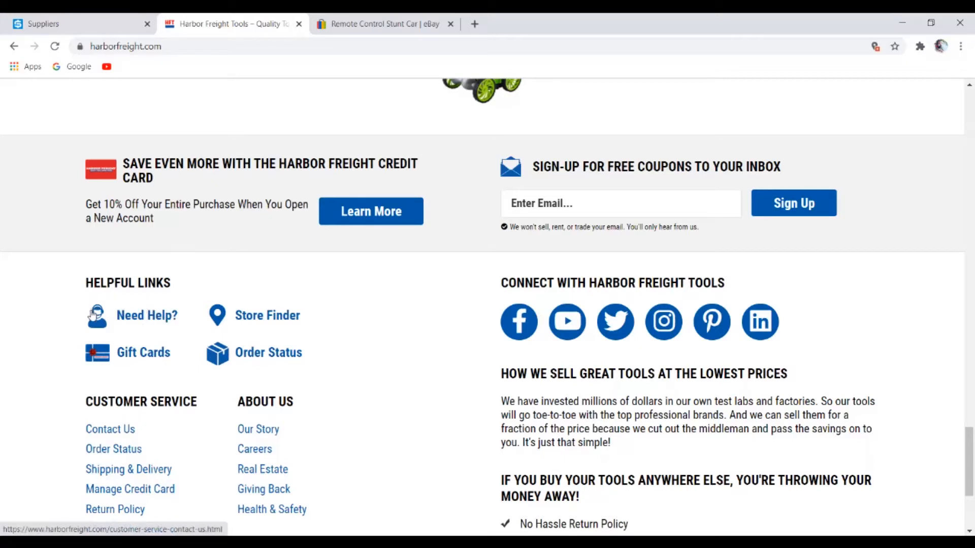
mouse_move(90, 318)
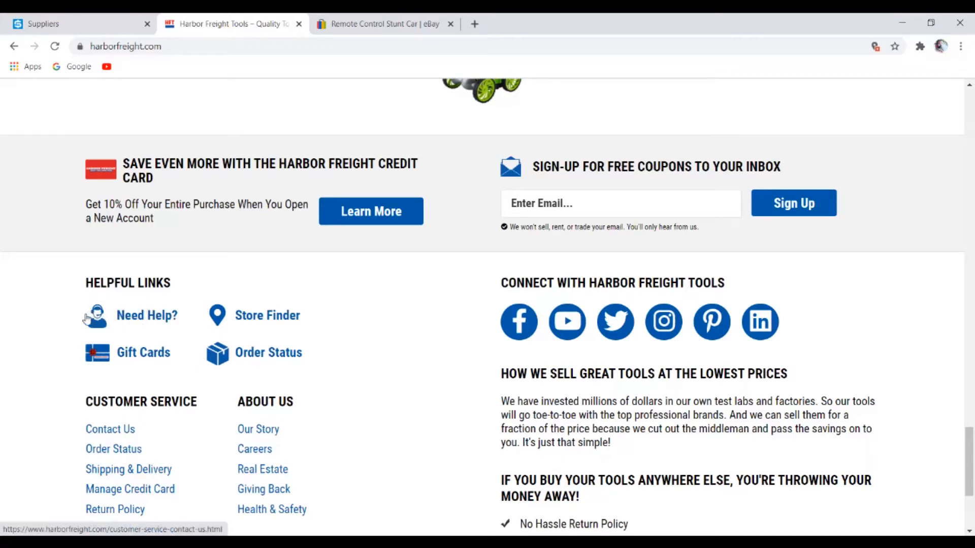
mouse_move(137, 322)
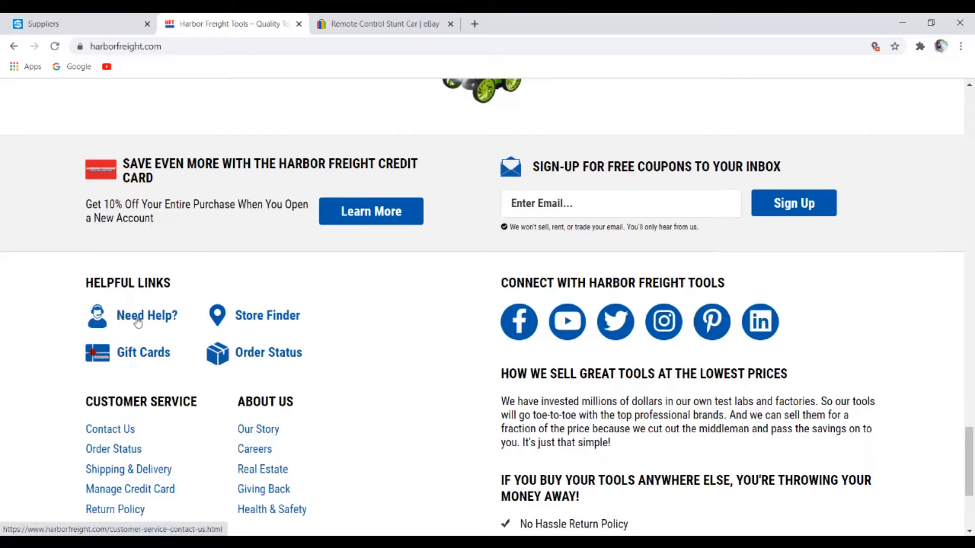
mouse_move(334, 221)
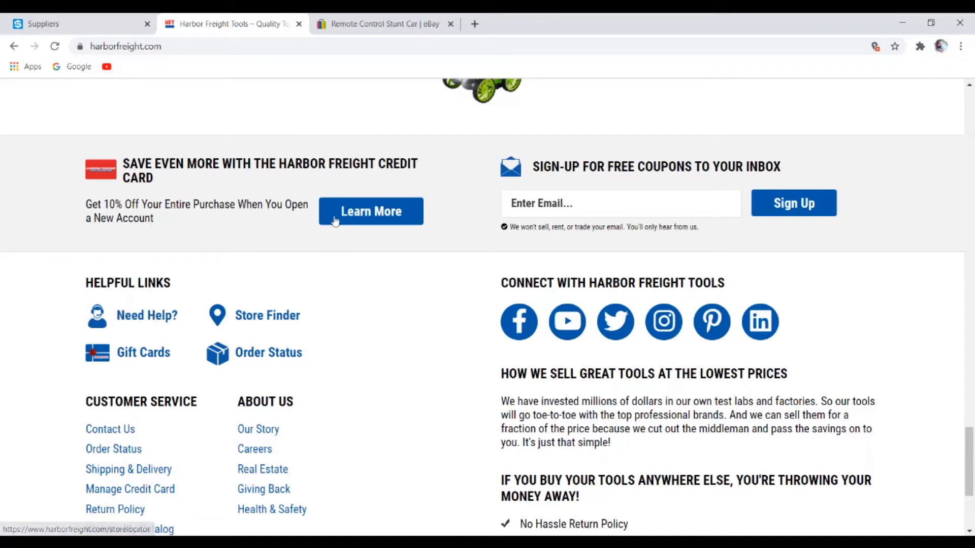
mouse_move(30, 194)
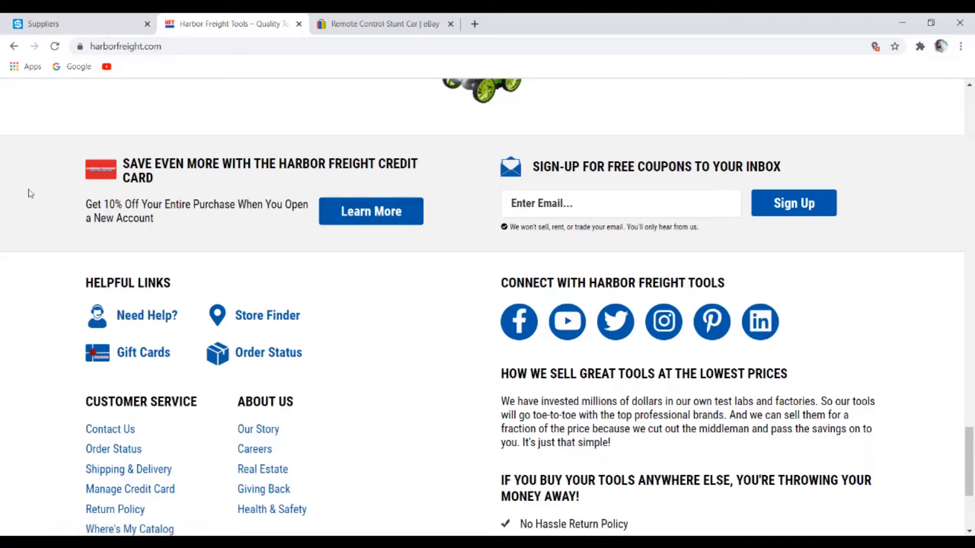
mouse_move(133, 316)
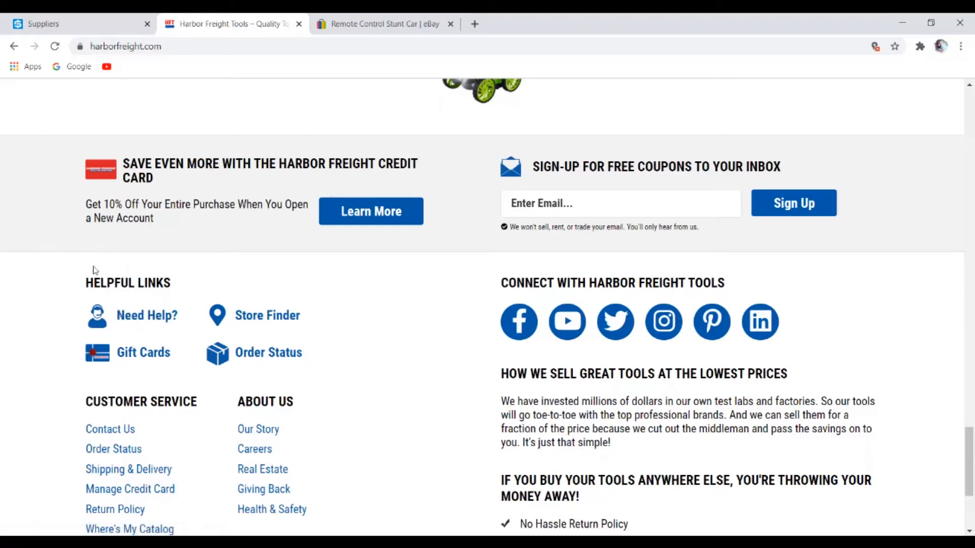
scroll("down", 3)
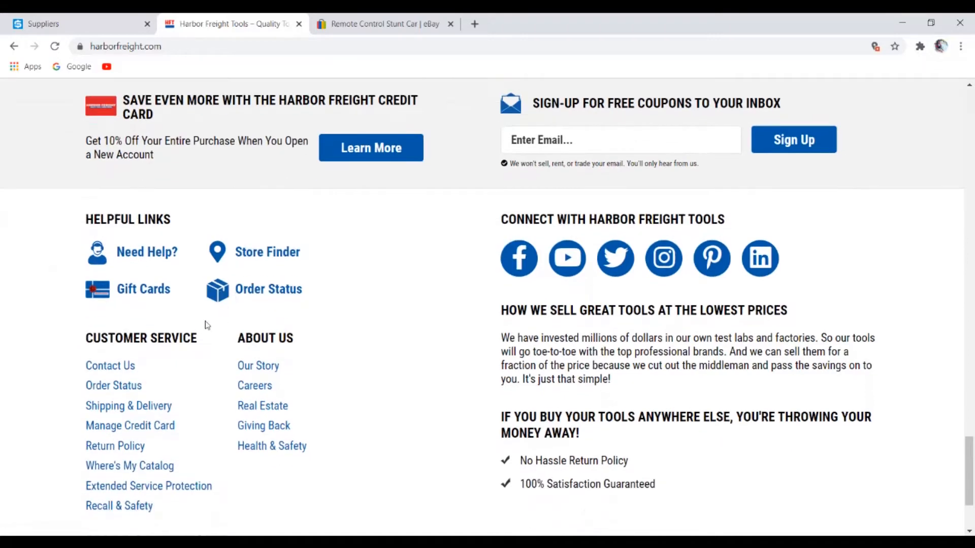
mouse_move(62, 365)
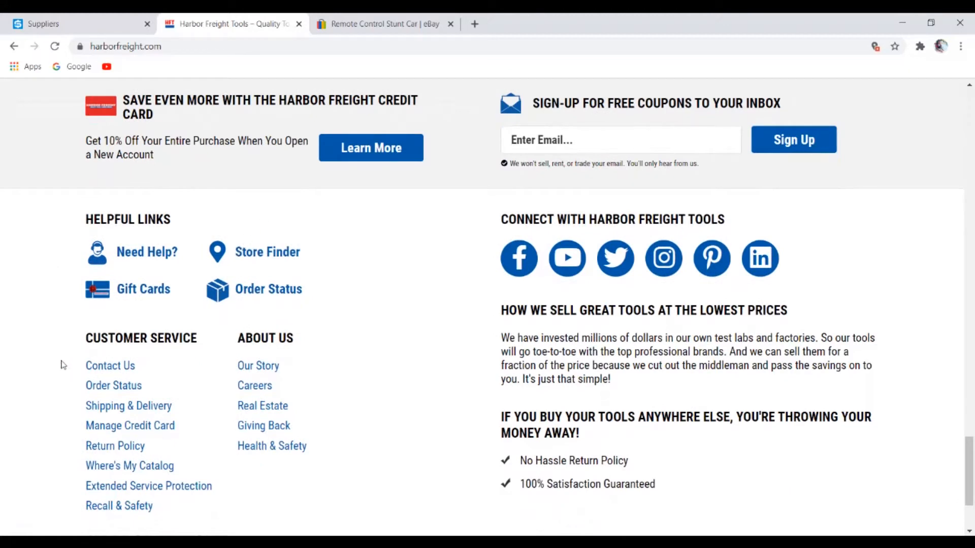
left_click(128, 406)
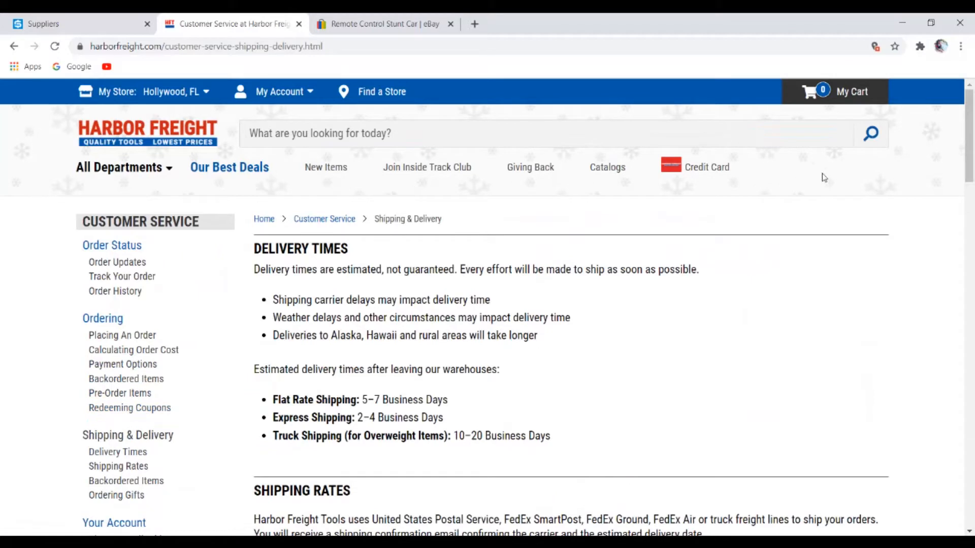
mouse_move(279, 243)
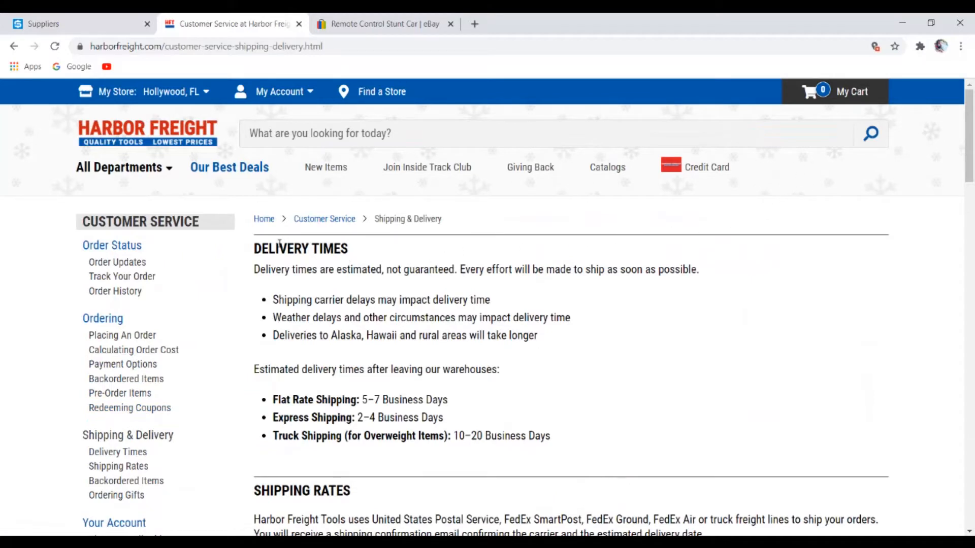
mouse_move(352, 283)
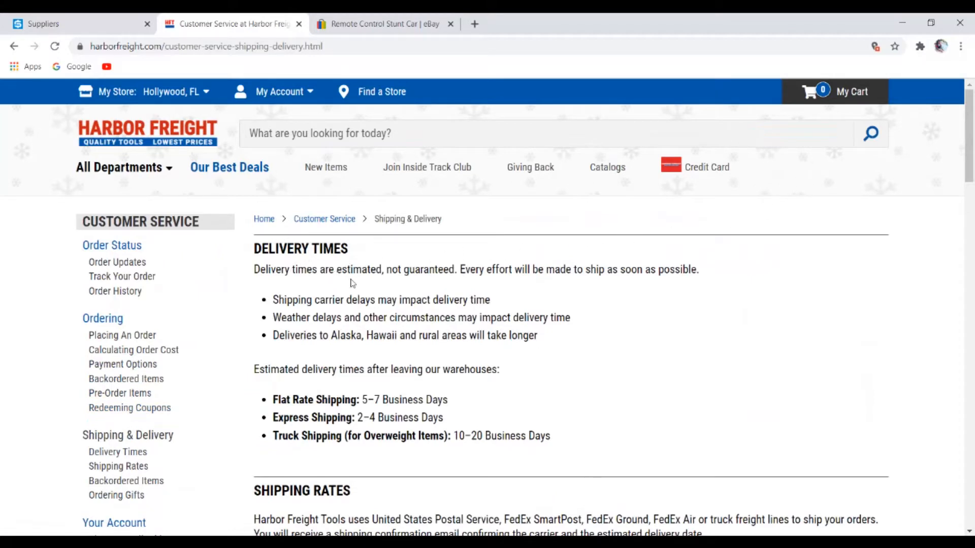
mouse_move(470, 283)
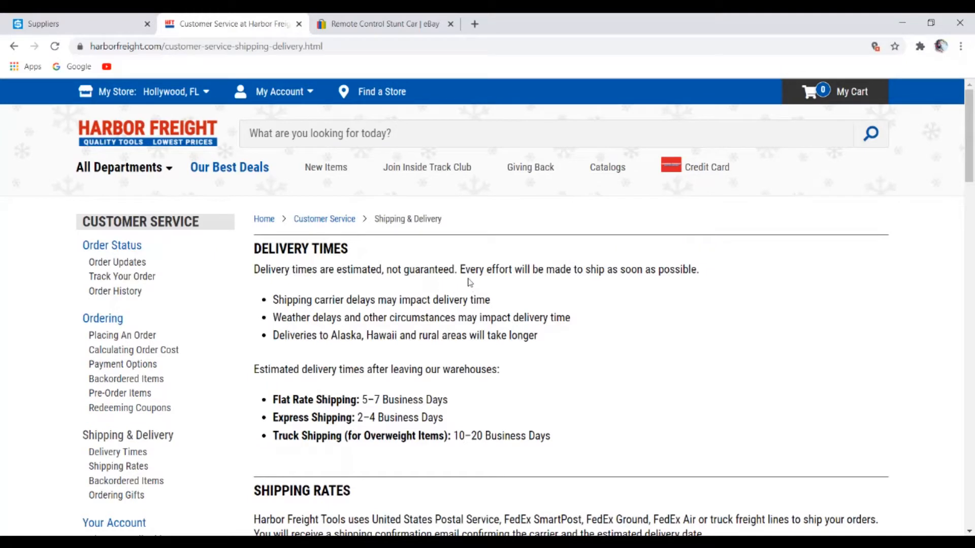
mouse_move(581, 284)
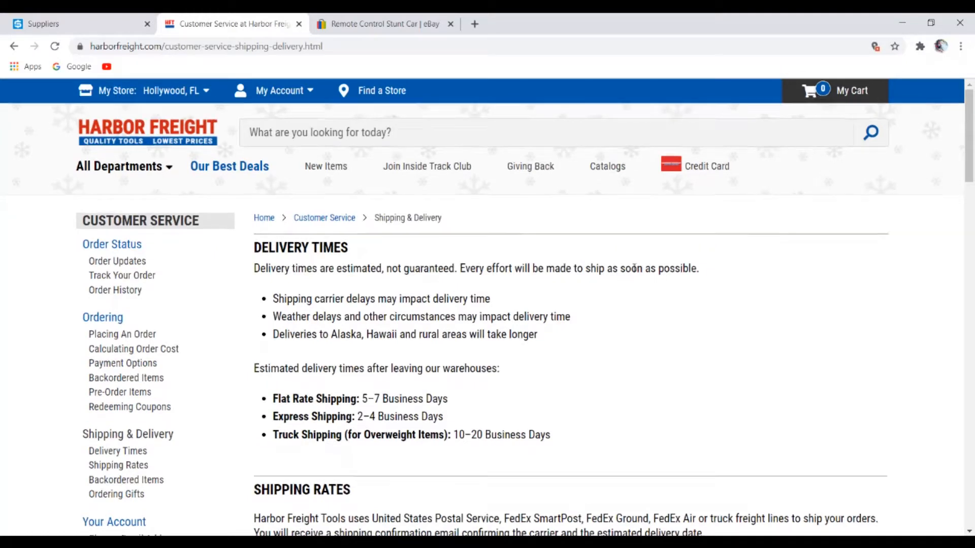
scroll("down", 3)
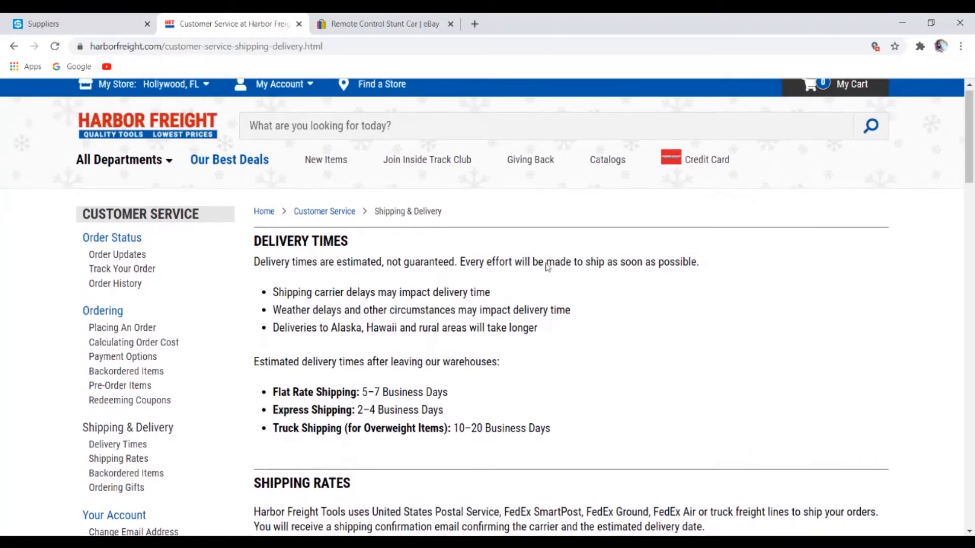
scroll("down", 3)
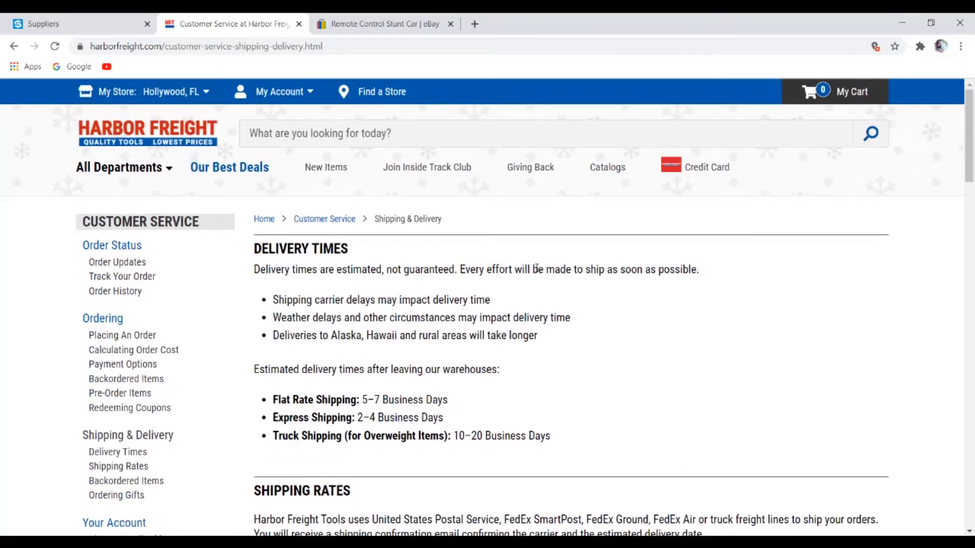
mouse_move(684, 252)
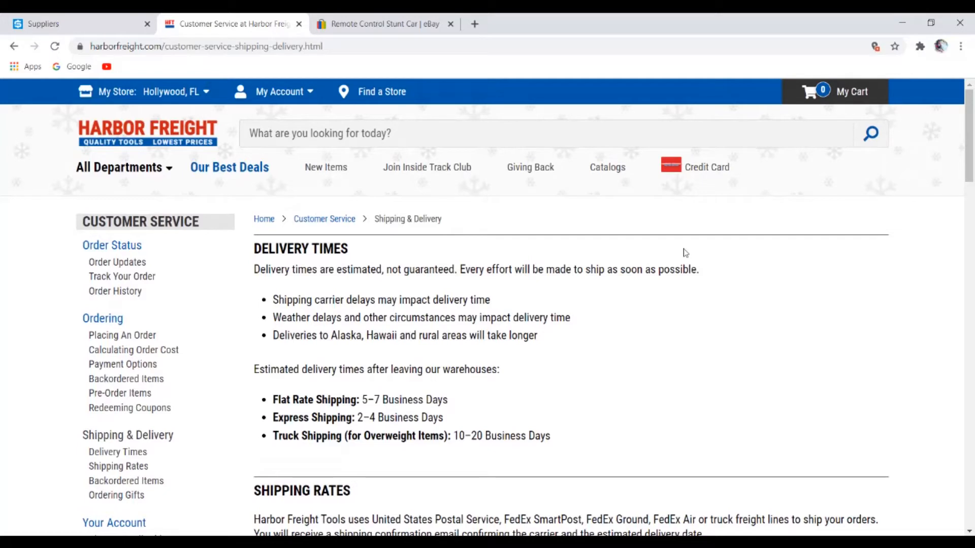
scroll("down", 3)
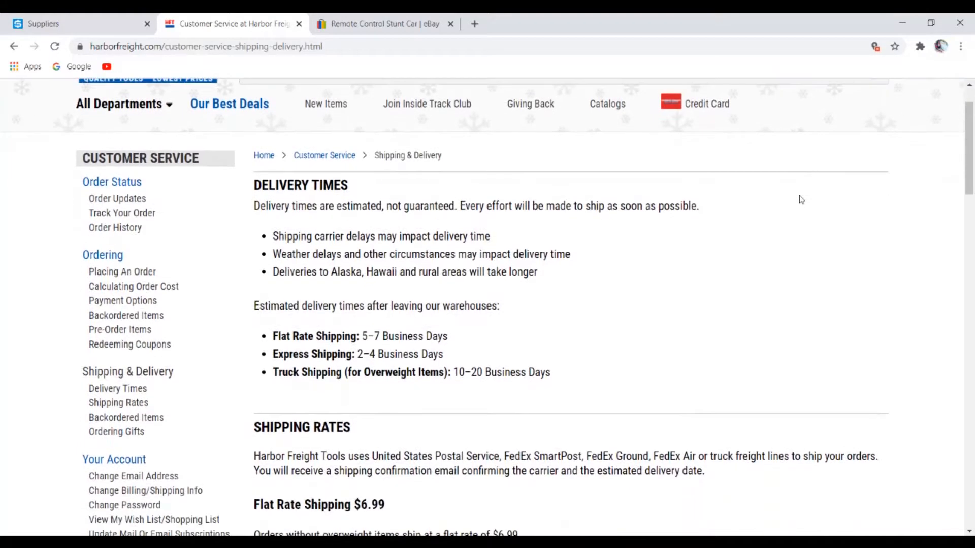
scroll("down", 3)
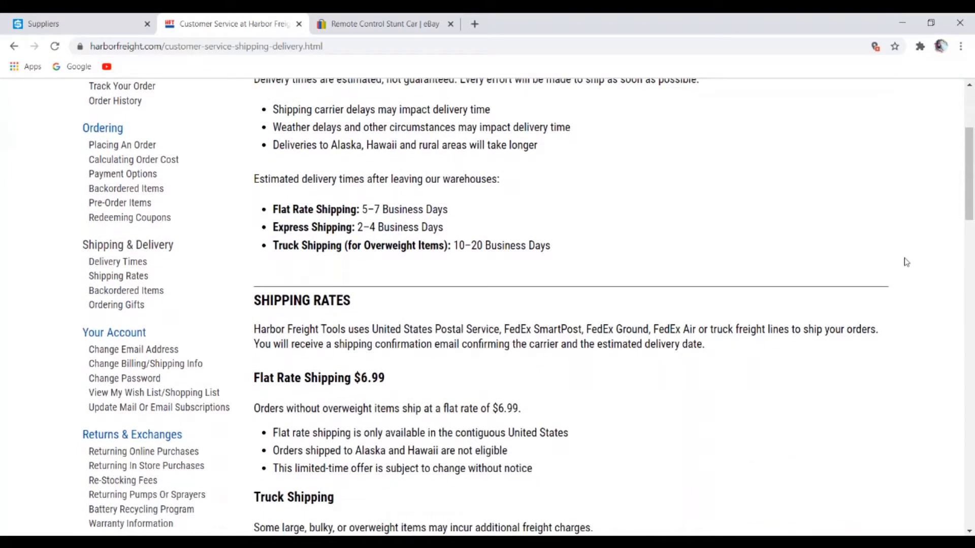
scroll("up", 3)
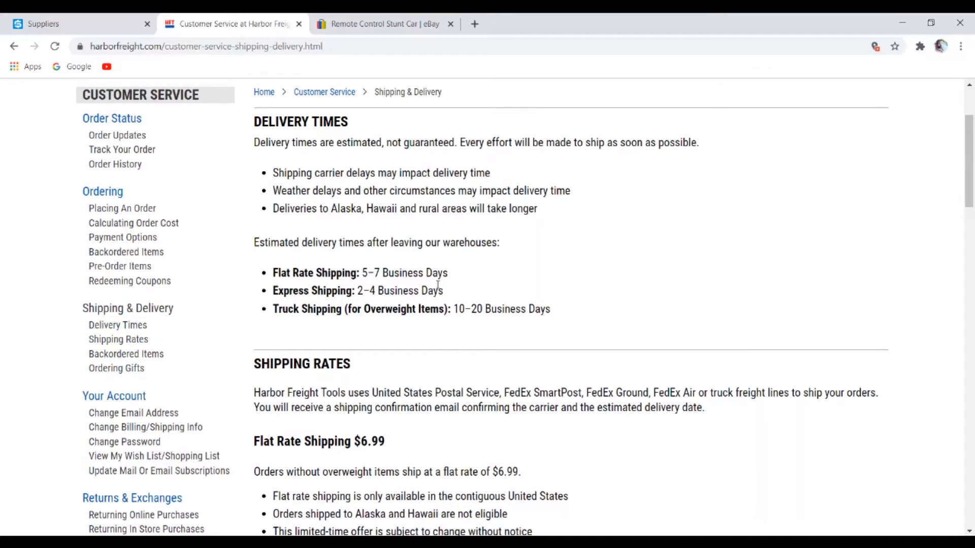
scroll("down", 3)
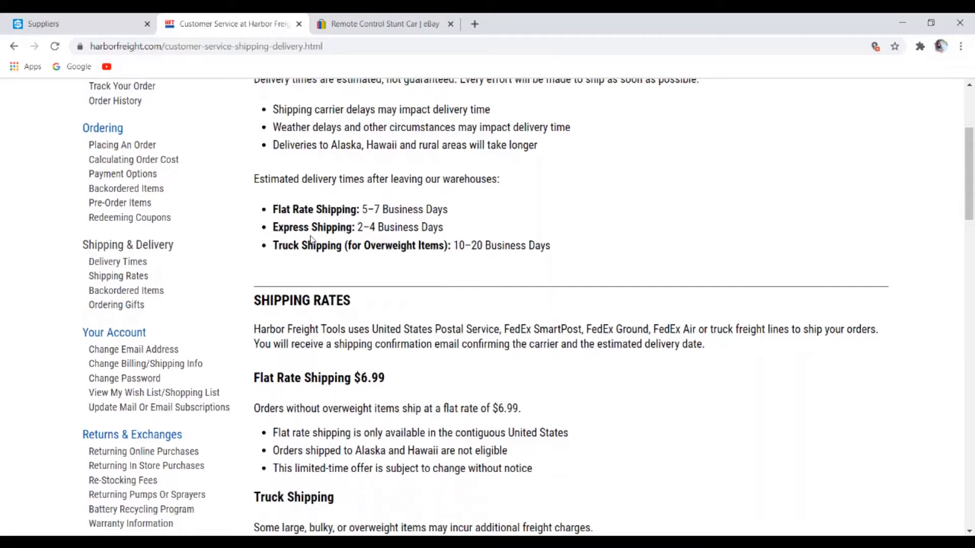
mouse_move(311, 242)
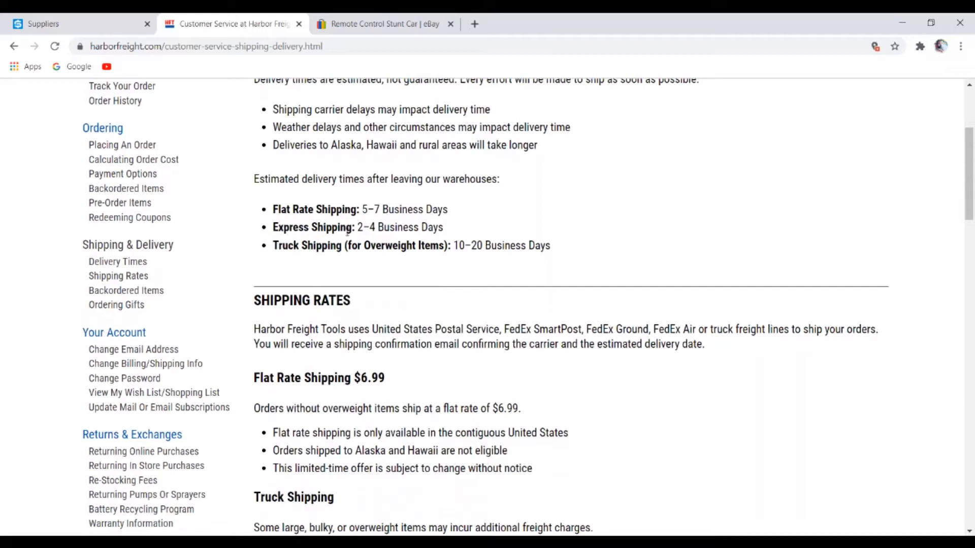
mouse_move(272, 210)
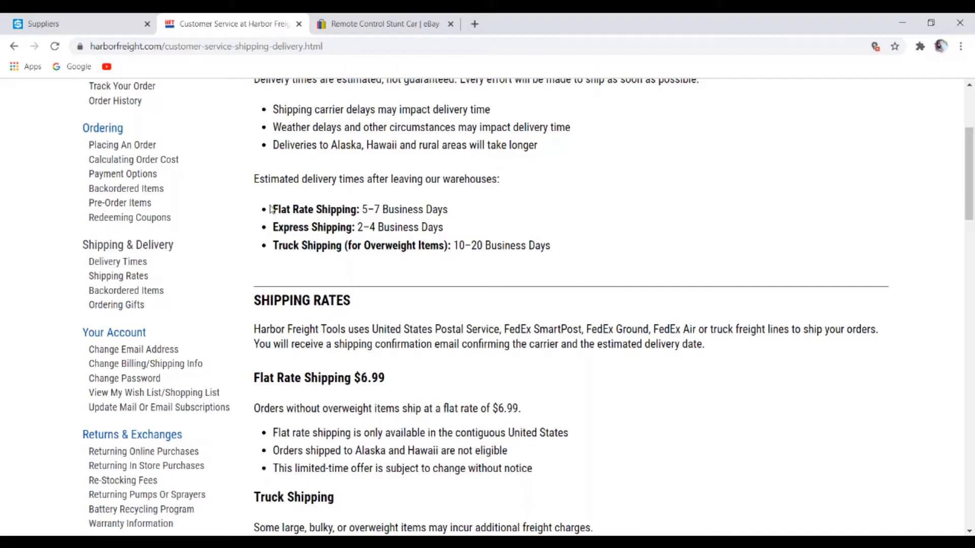
mouse_move(479, 232)
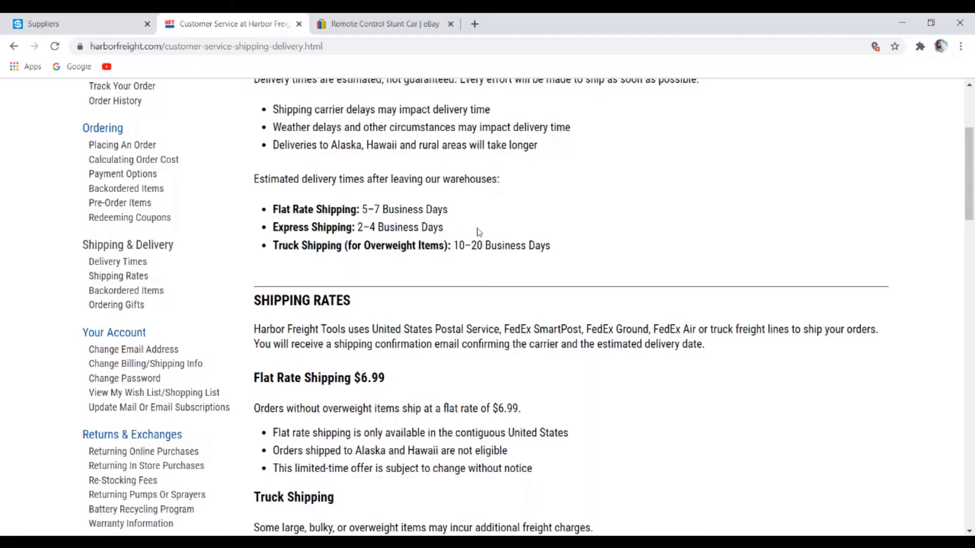
mouse_move(283, 227)
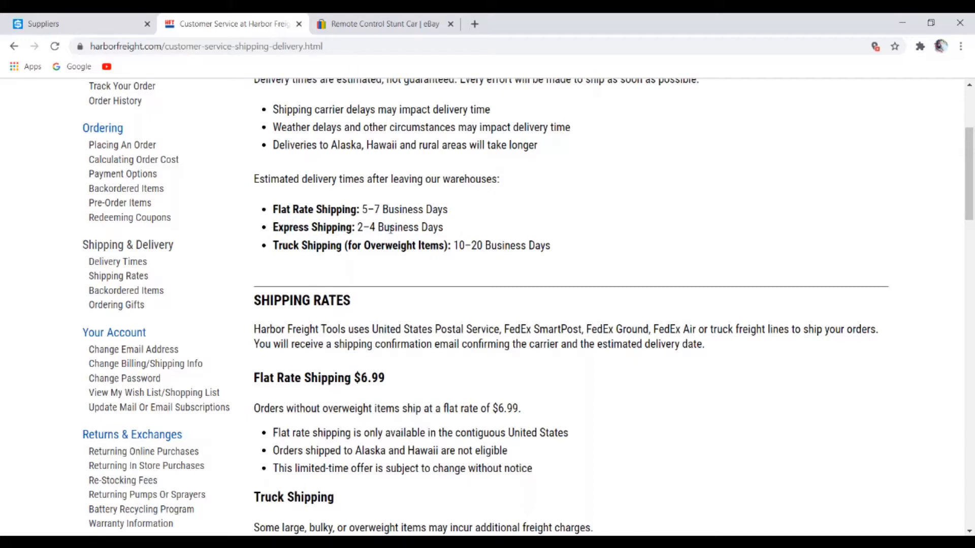
scroll("down", 3)
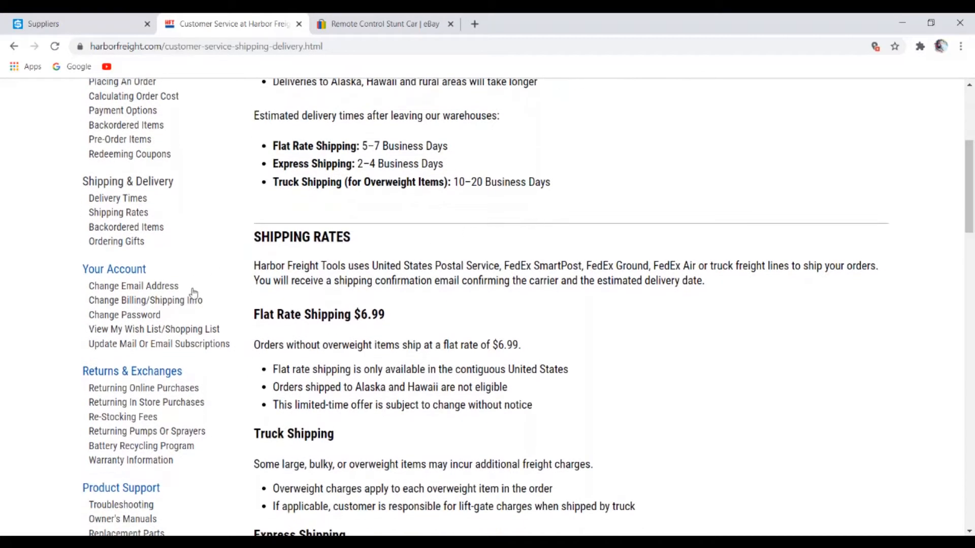
mouse_move(499, 319)
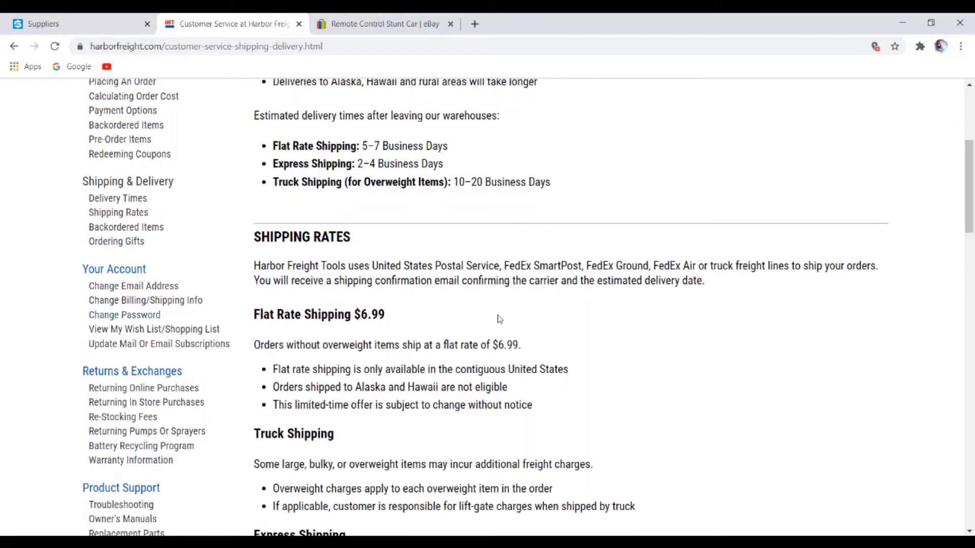
mouse_move(736, 367)
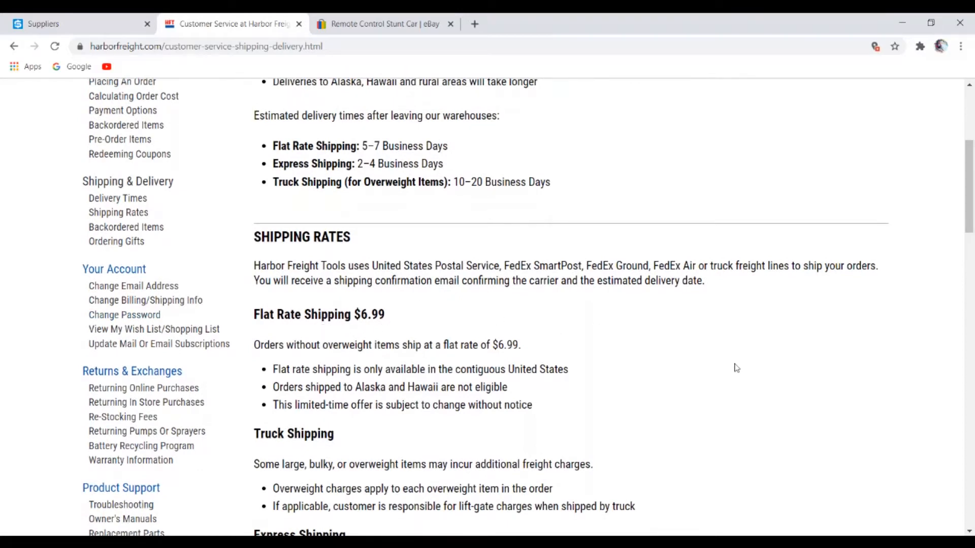
scroll("down", 3)
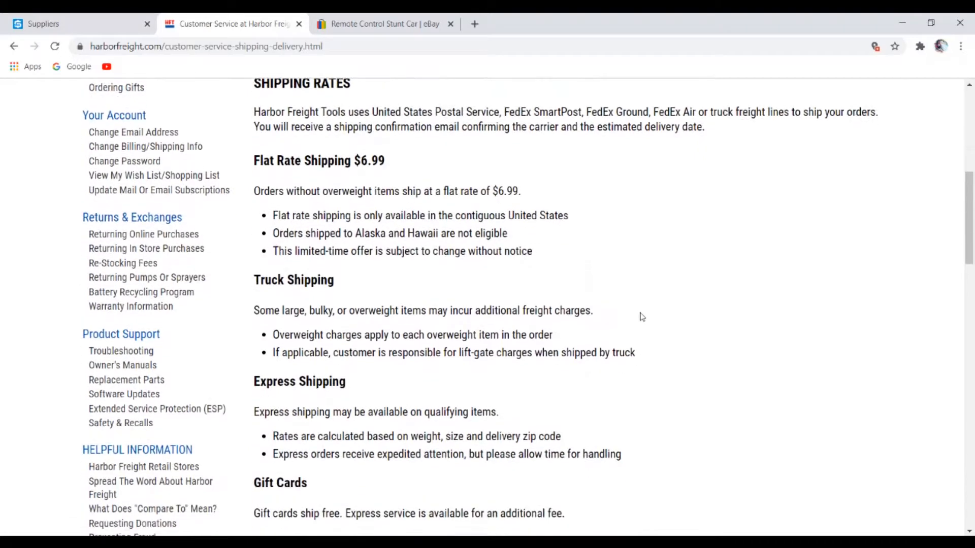
scroll("up", 3)
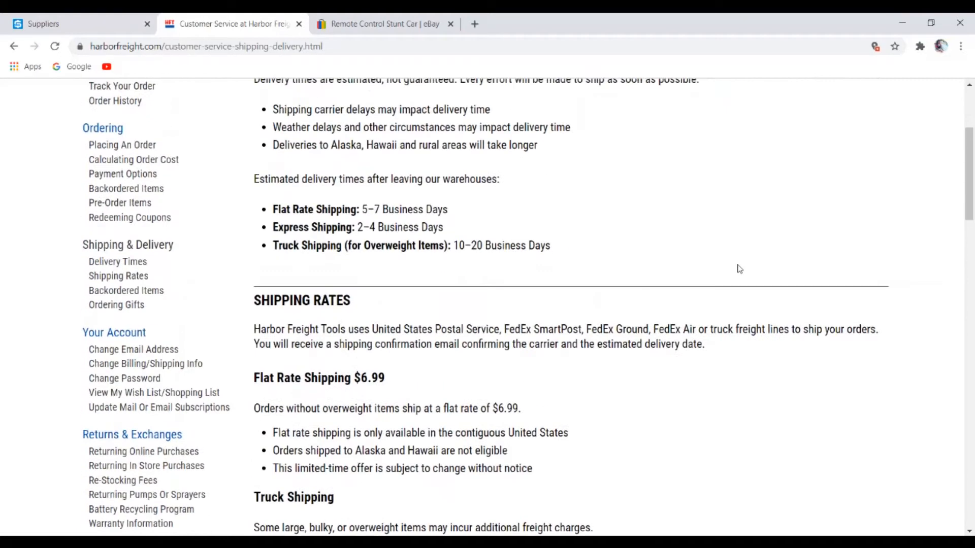
scroll("up", 3)
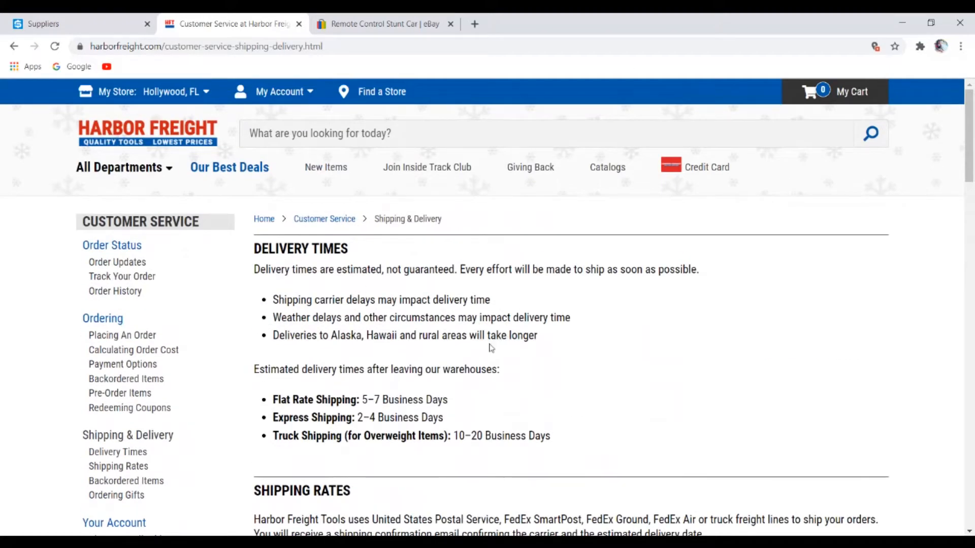
mouse_move(573, 256)
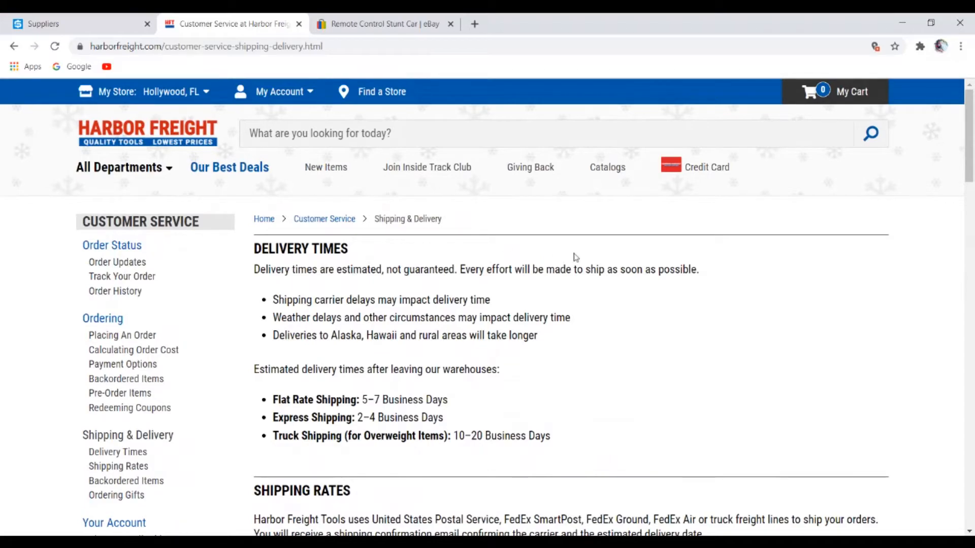
scroll("down", 3)
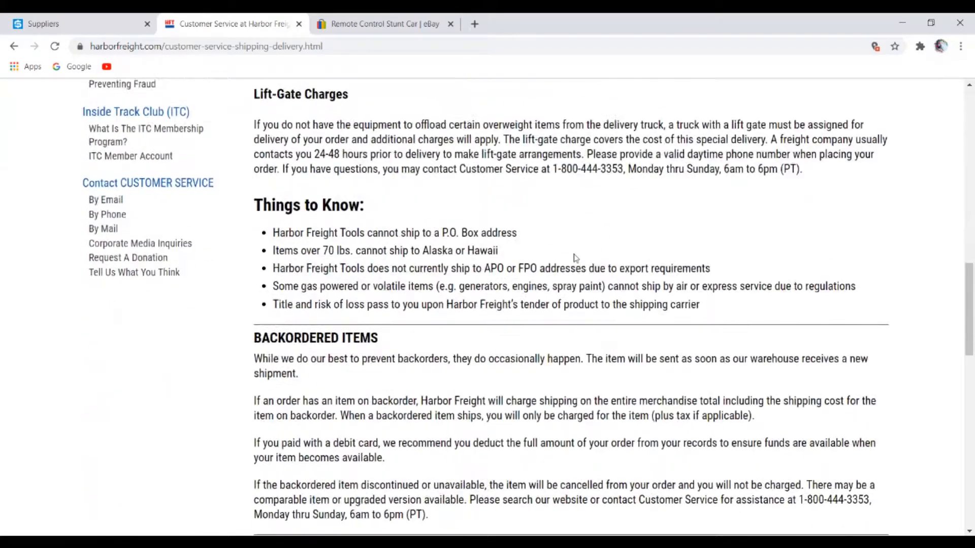
scroll("down", 3)
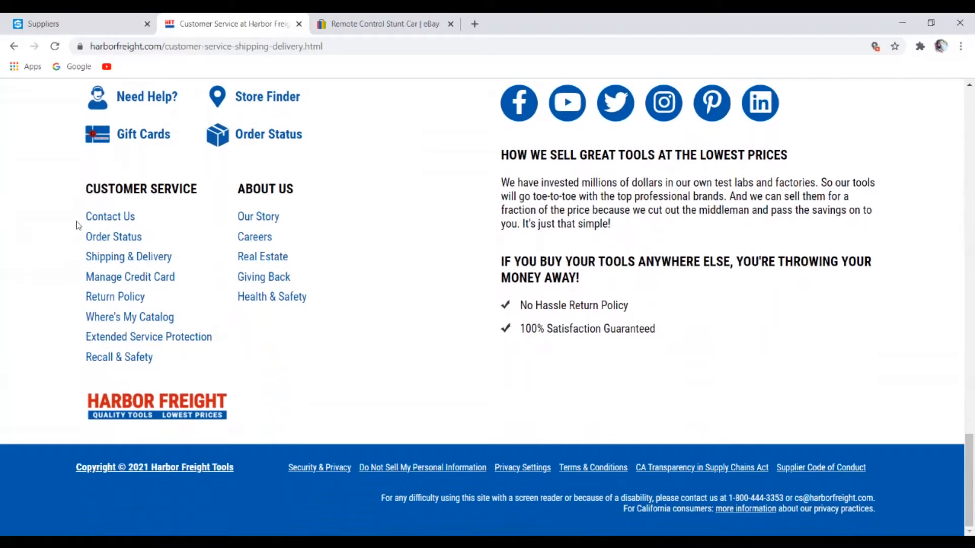
left_click(115, 297)
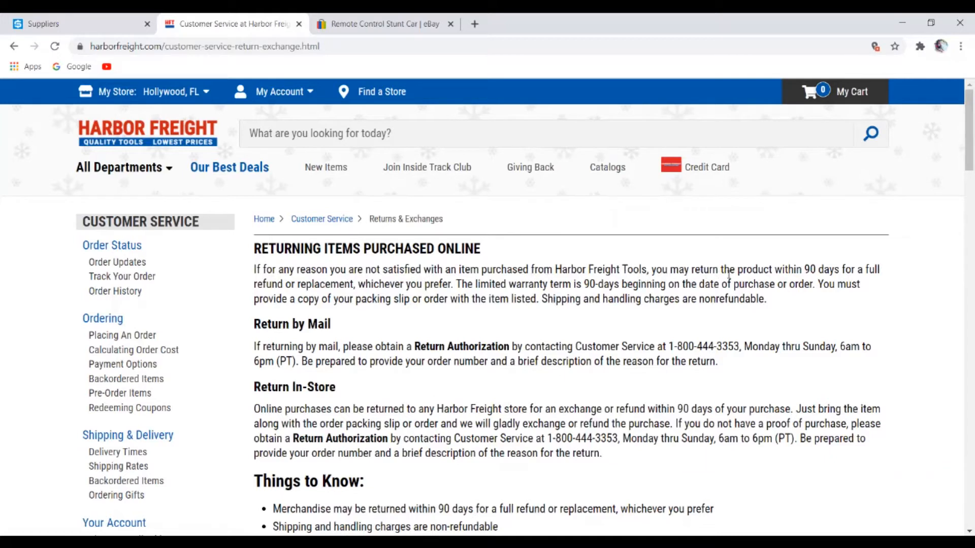
mouse_move(817, 268)
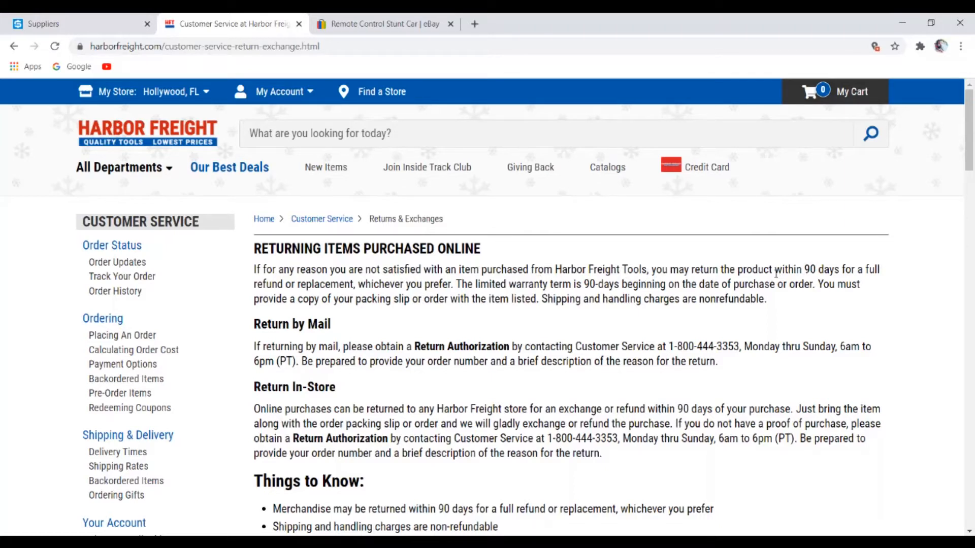
mouse_move(355, 324)
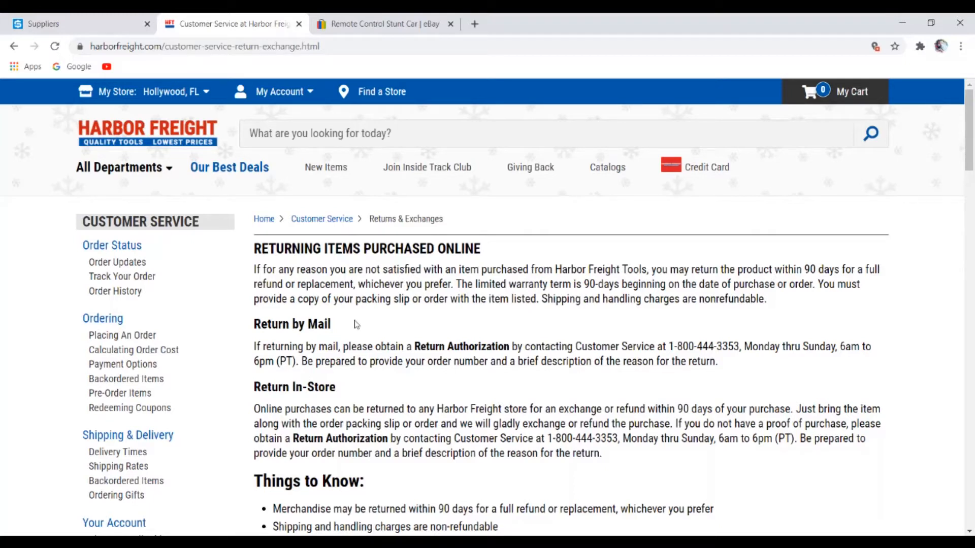
mouse_move(506, 261)
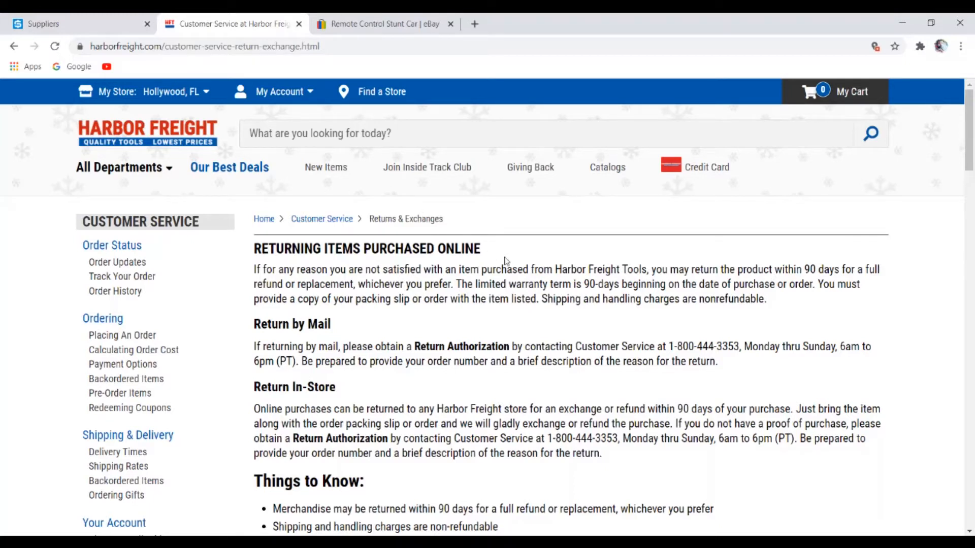
mouse_move(521, 252)
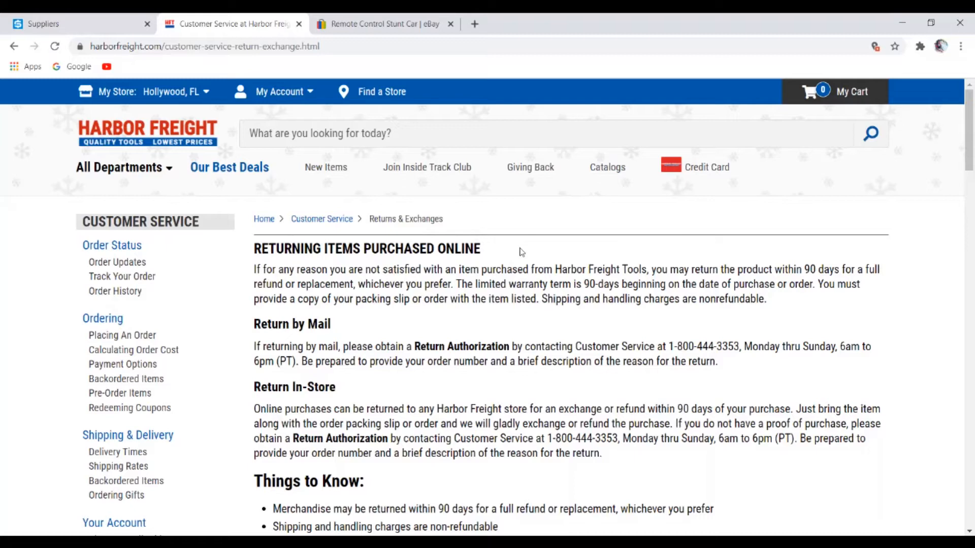
Read through the Returns & Exchanges policy page and scroll back to the top
scroll("down", 3)
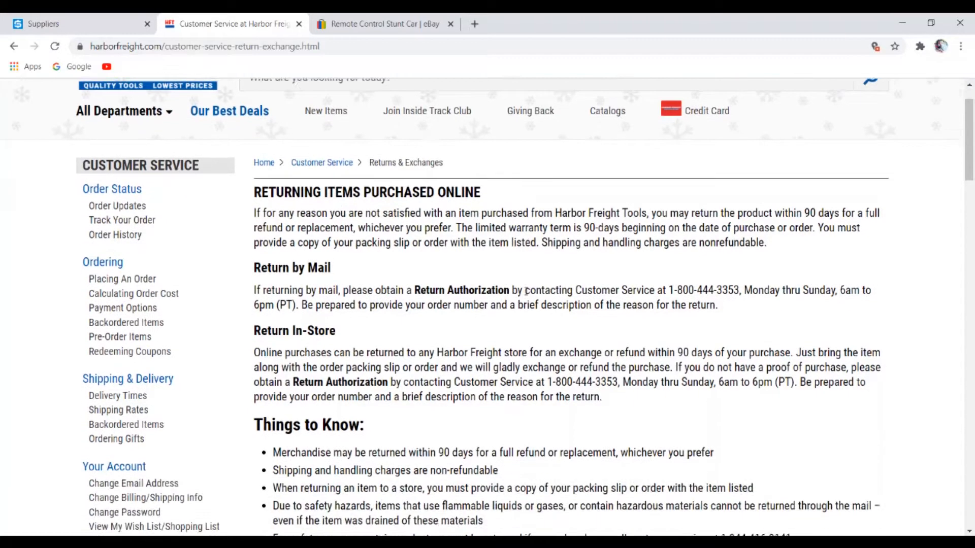
scroll("down", 3)
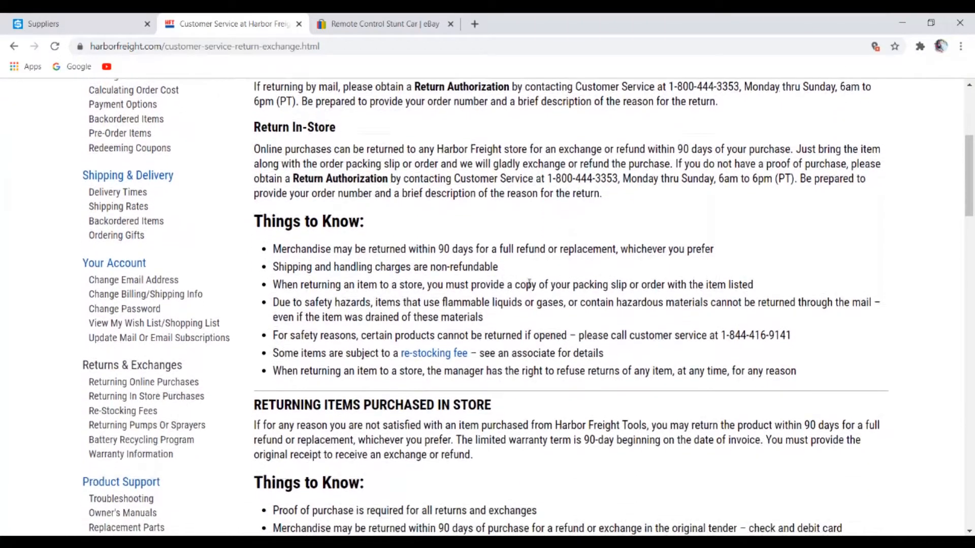
scroll("up", 3)
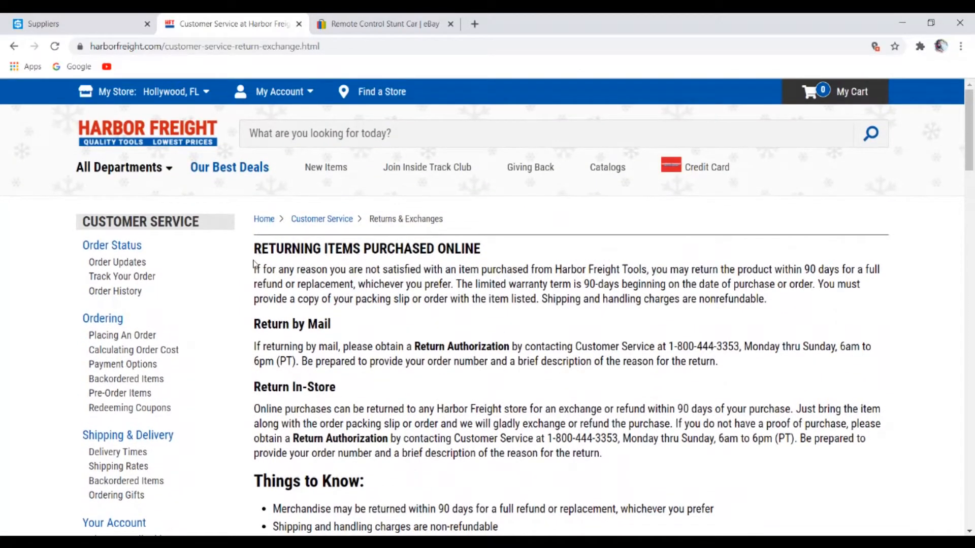
mouse_move(413, 243)
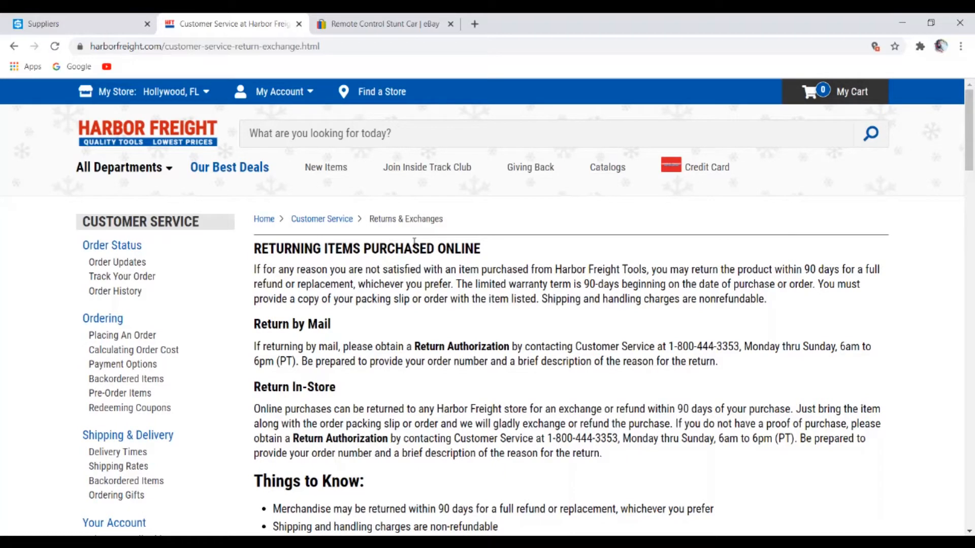
mouse_move(446, 262)
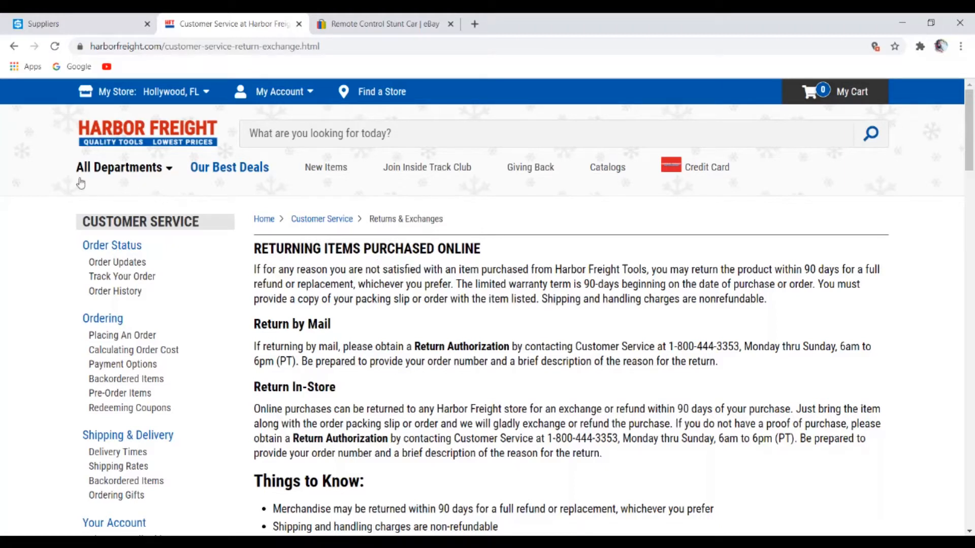
mouse_move(90, 247)
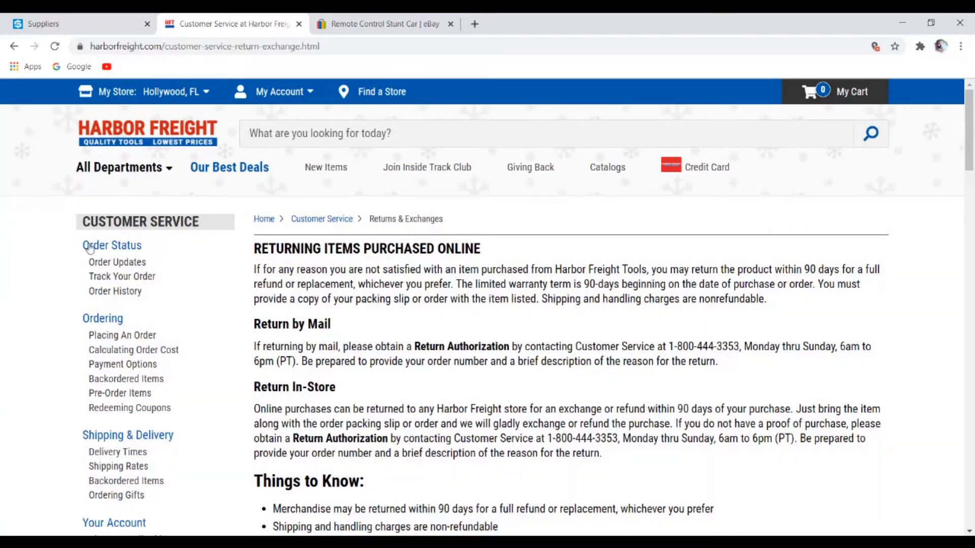
mouse_move(50, 244)
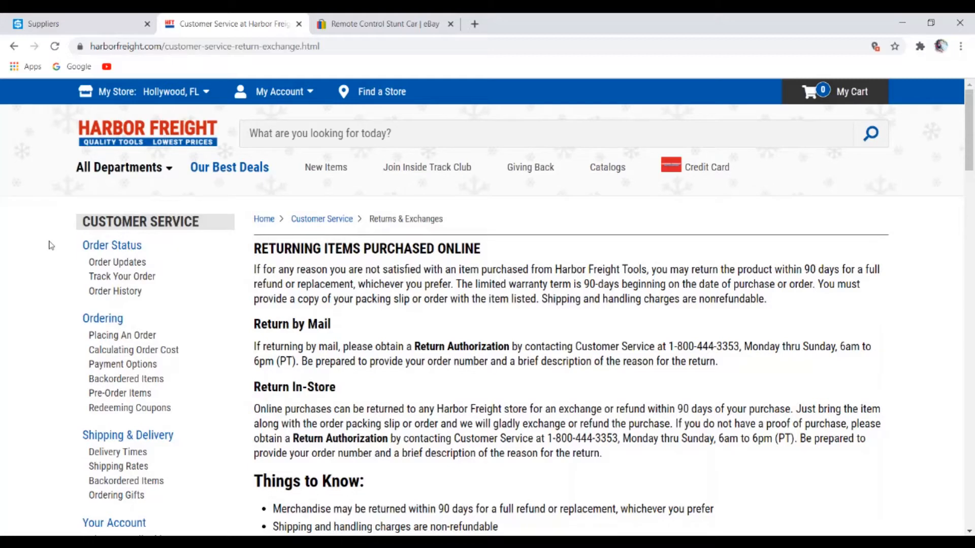
scroll("down", 3)
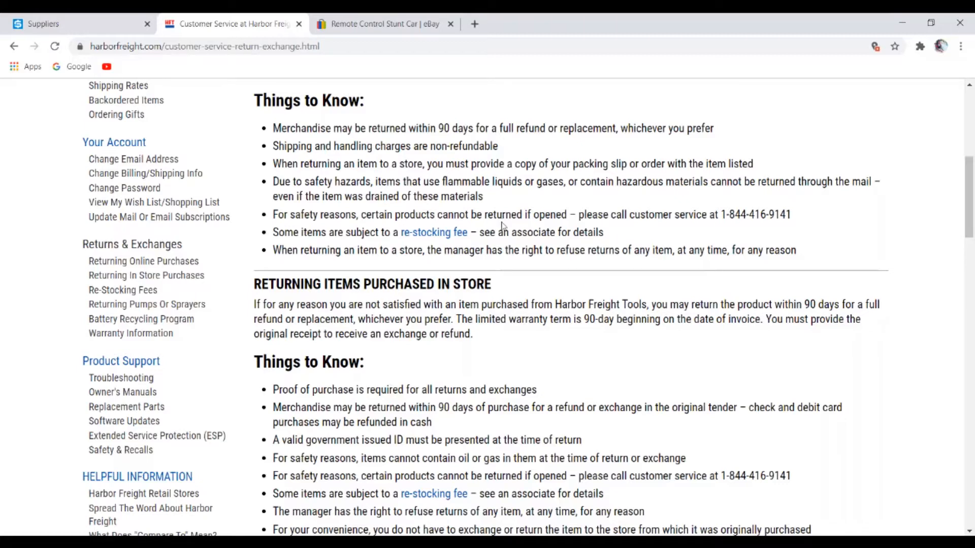
scroll("up", 3)
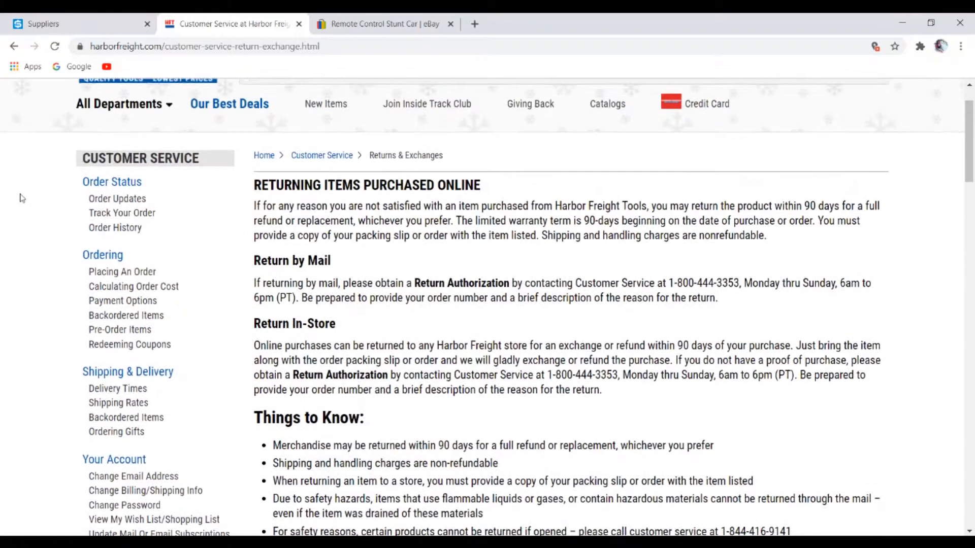
scroll("up", 3)
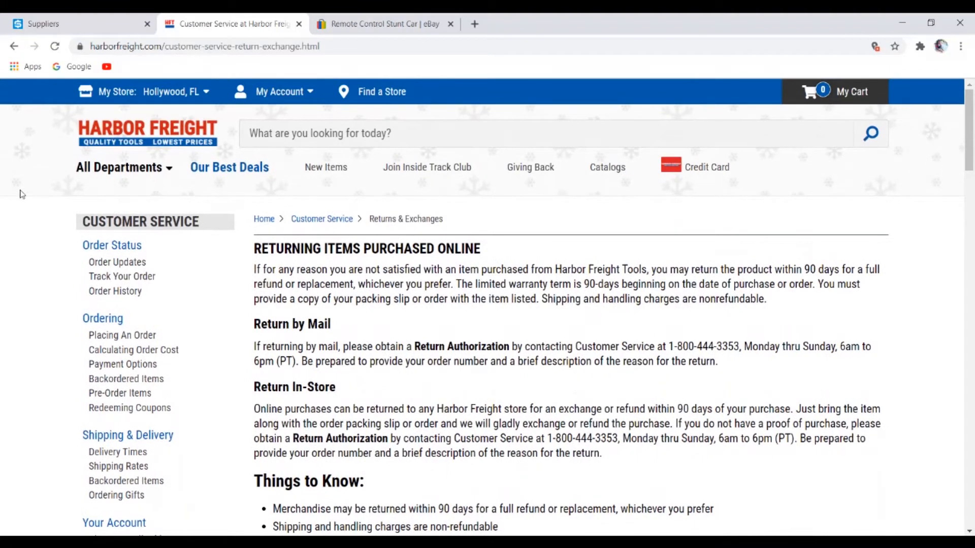
mouse_move(686, 169)
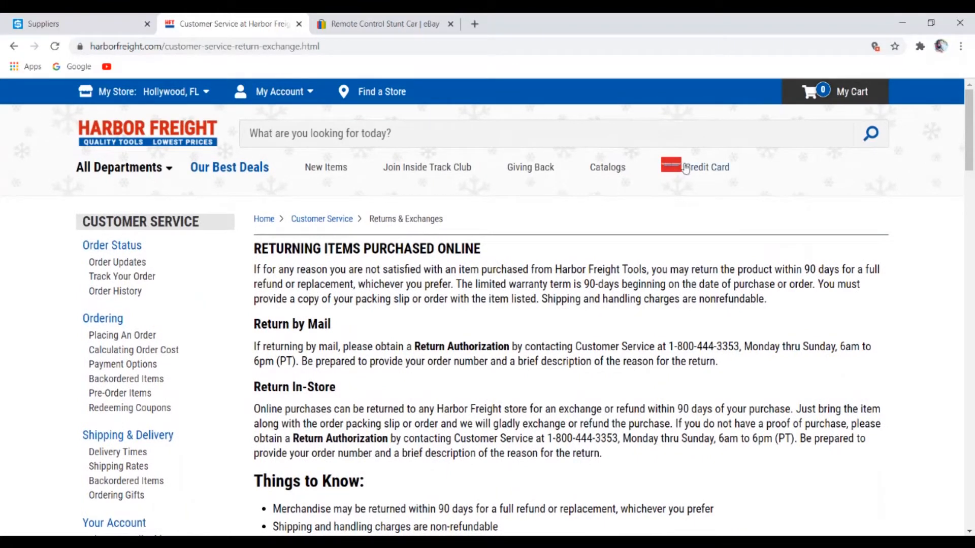
scroll("down", 3)
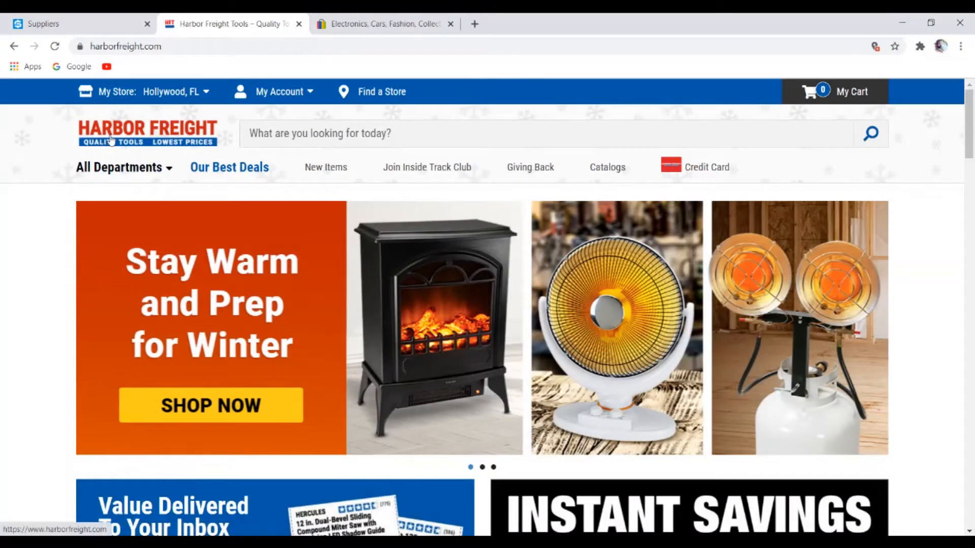
mouse_move(902, 173)
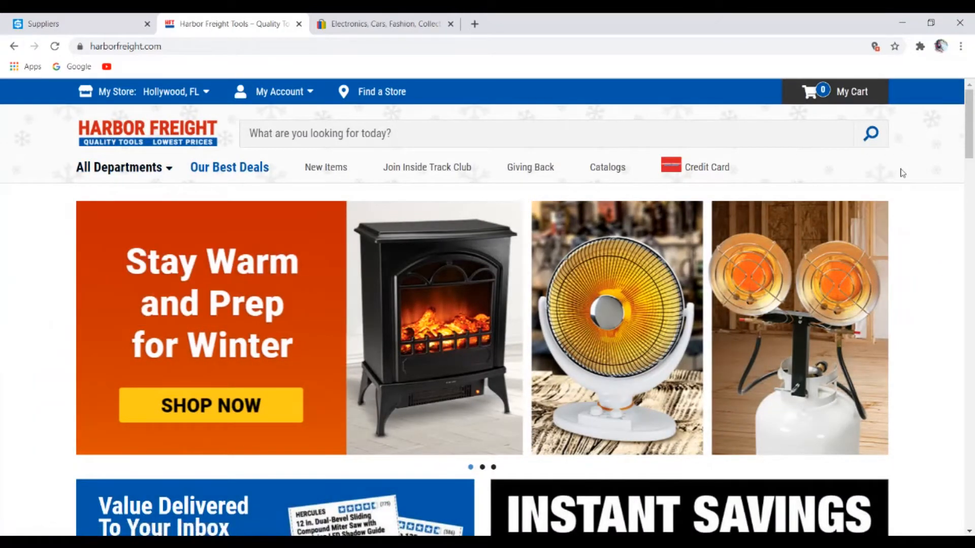
scroll("down", 3)
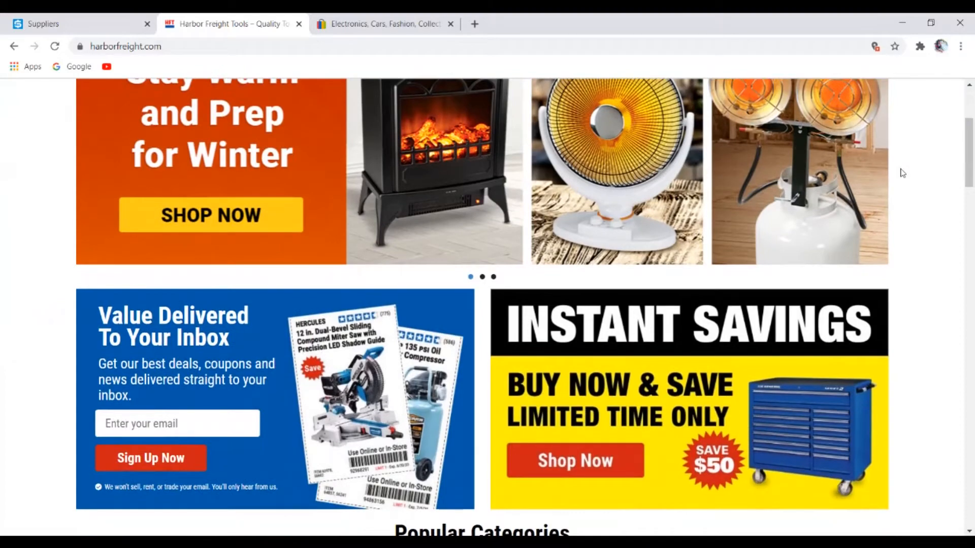
scroll("down", 3)
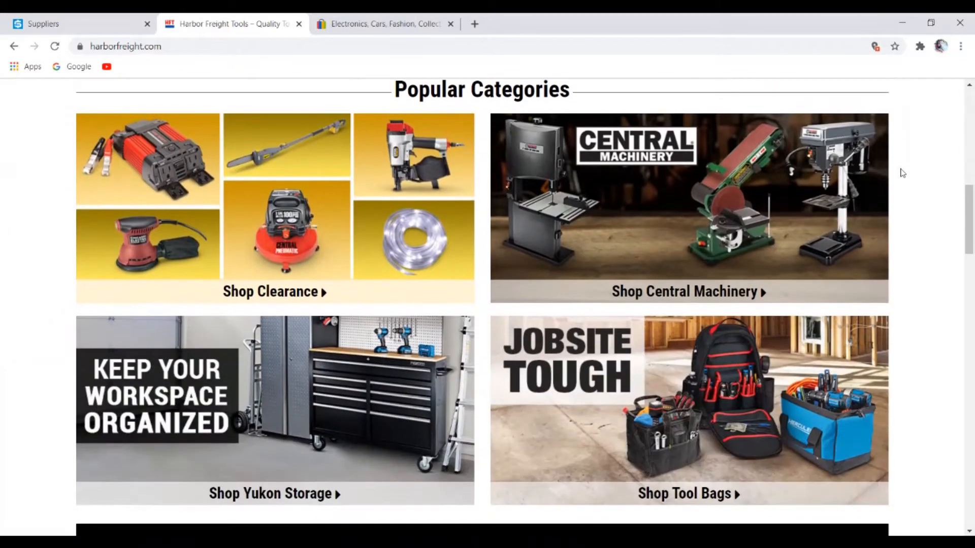
scroll("up", 3)
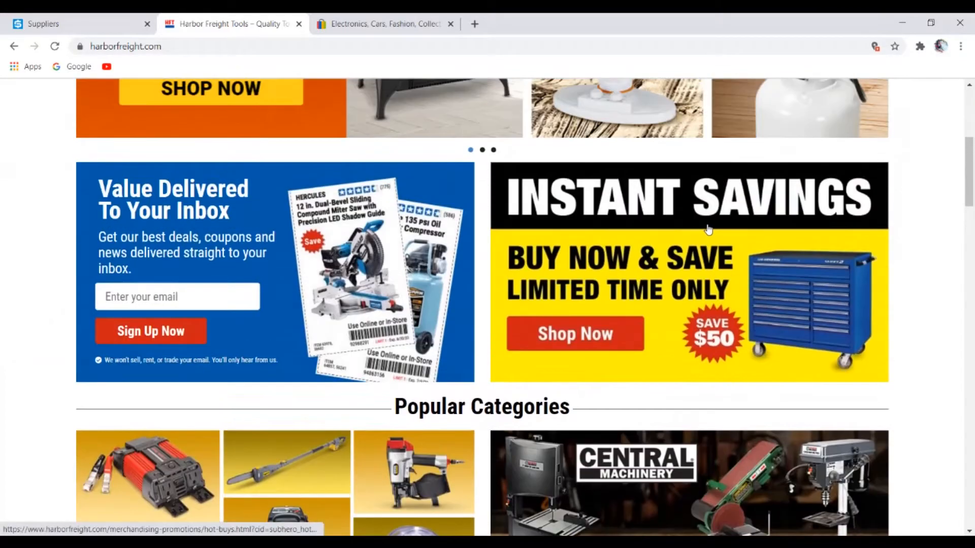
scroll("up", 3)
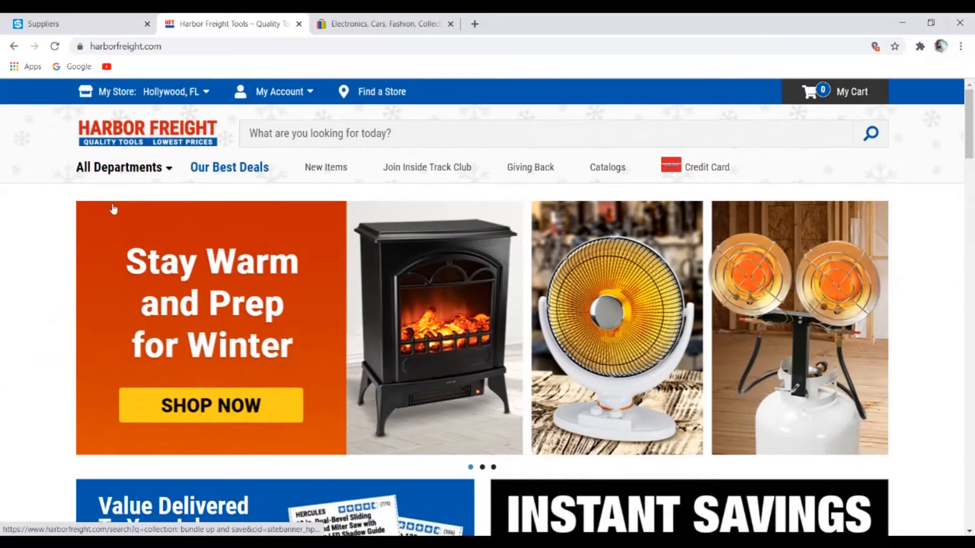
mouse_move(924, 144)
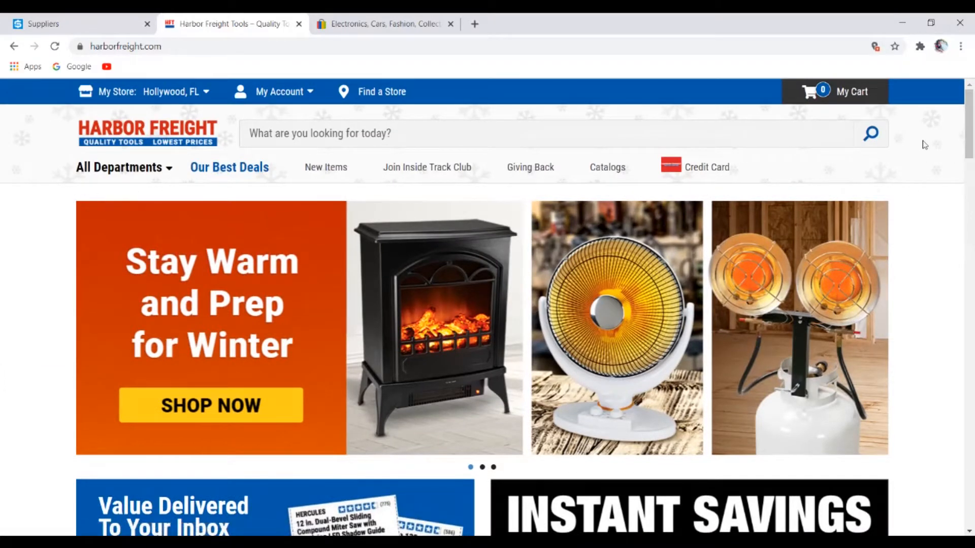
scroll("down", 3)
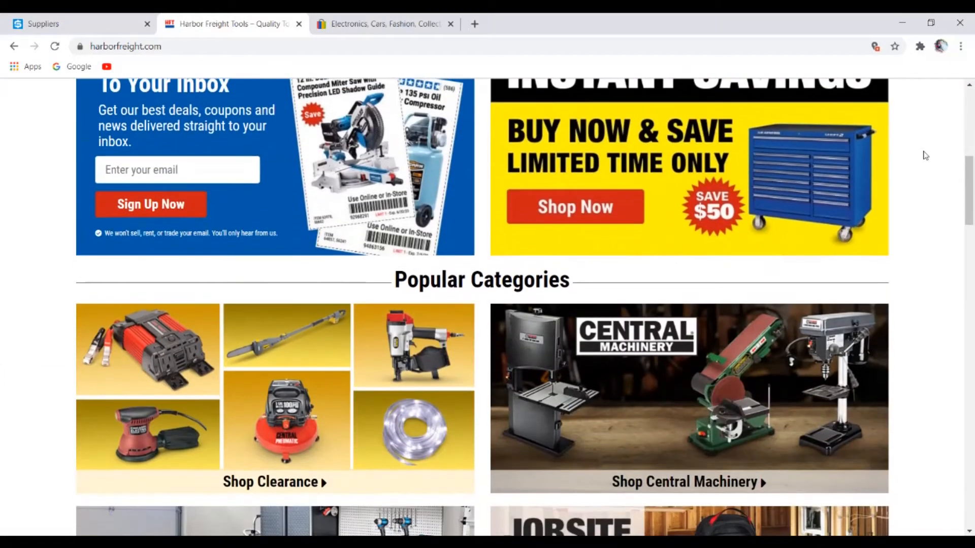
scroll("down", 3)
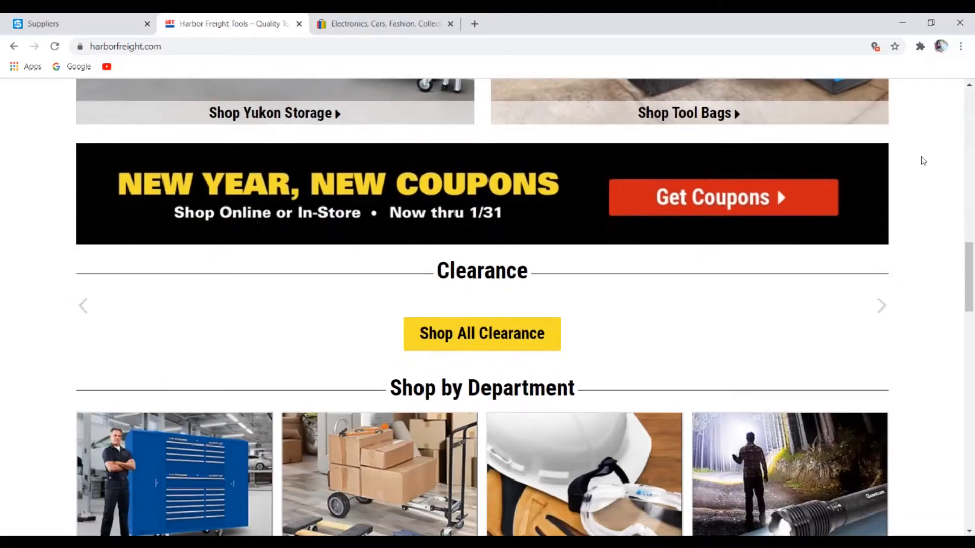
scroll("down", 3)
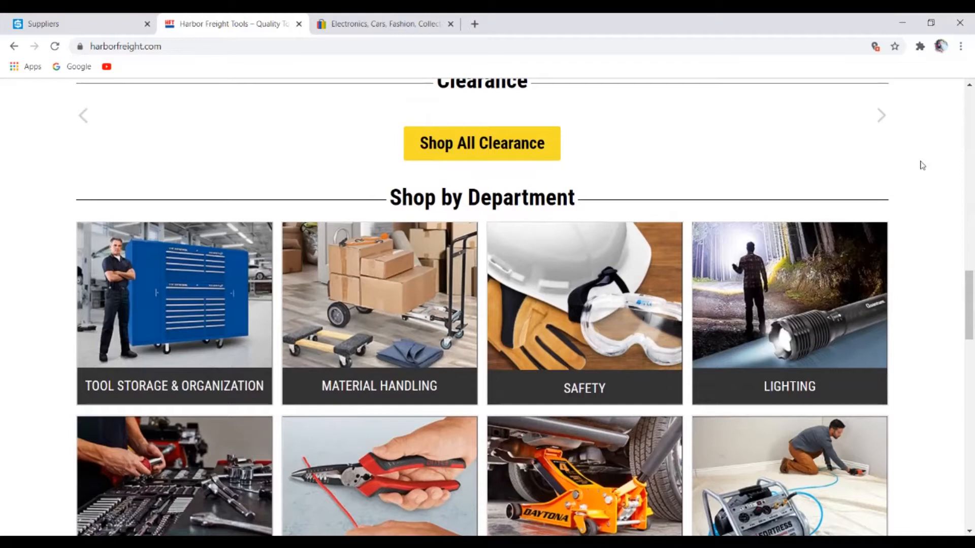
mouse_move(34, 195)
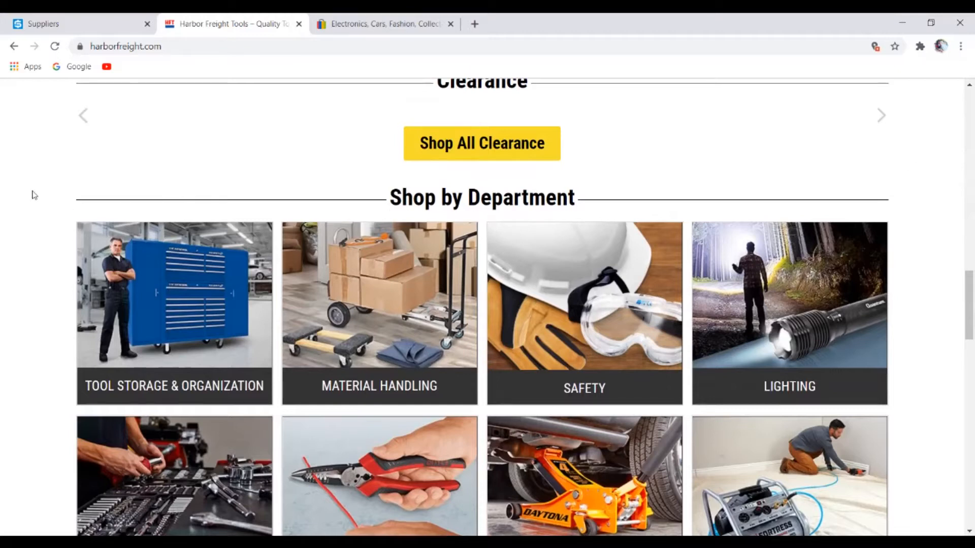
mouse_move(888, 222)
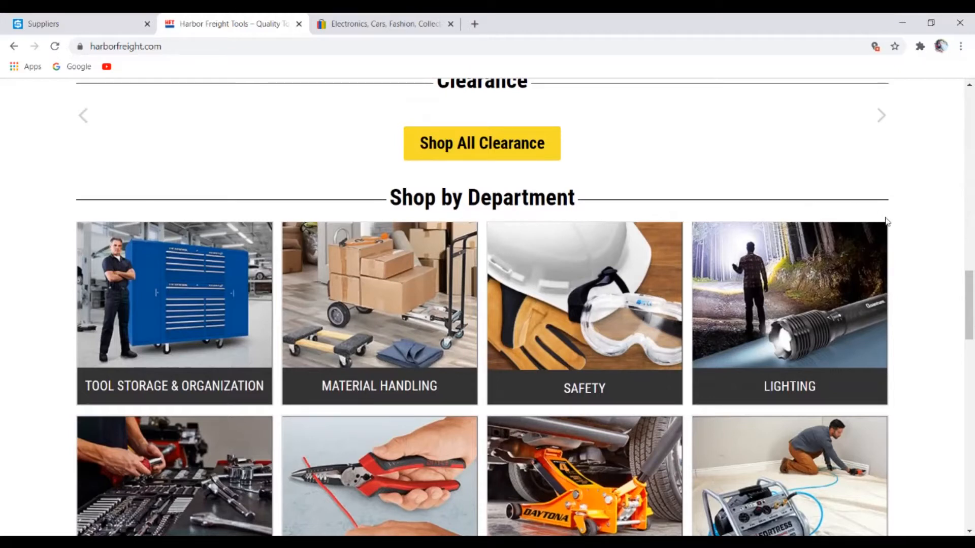
scroll("down", 3)
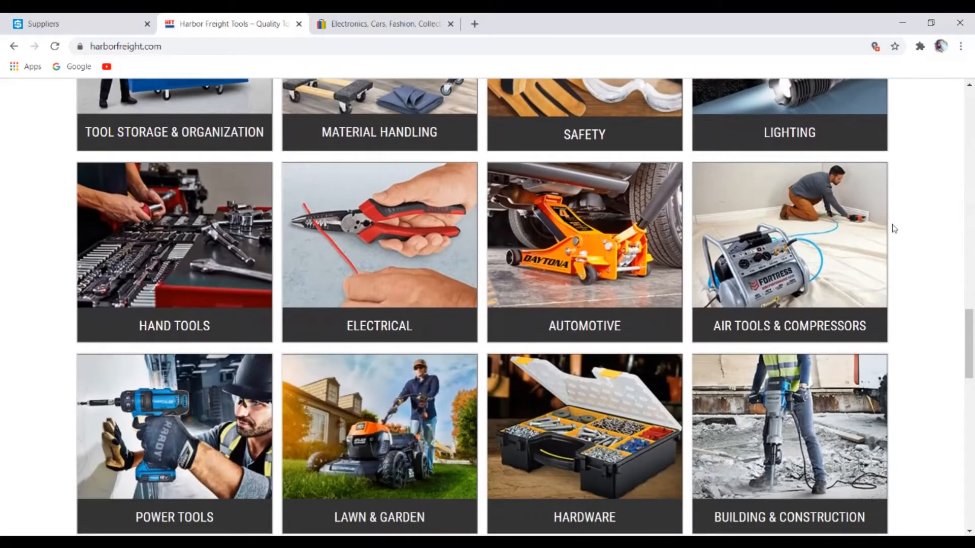
scroll("down", 3)
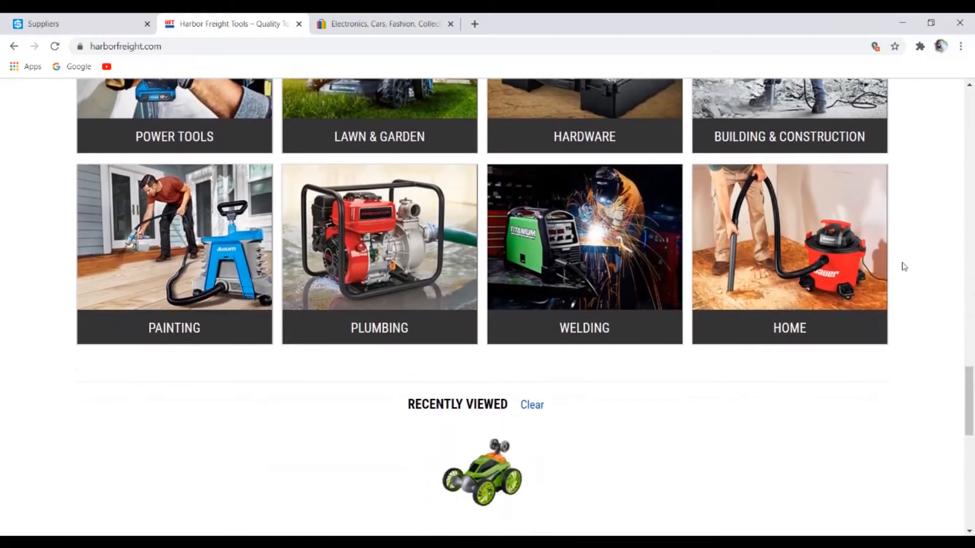
scroll("up", 3)
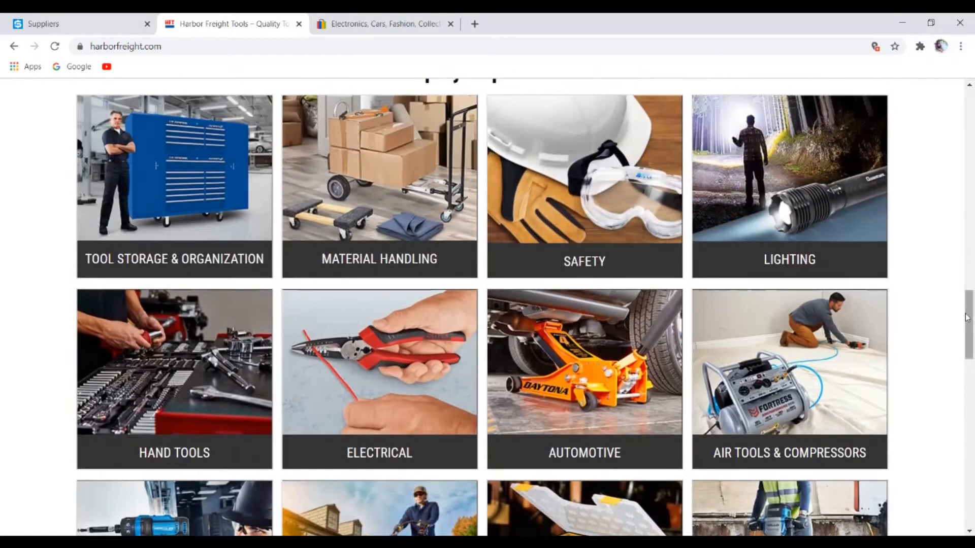
scroll("up", 3)
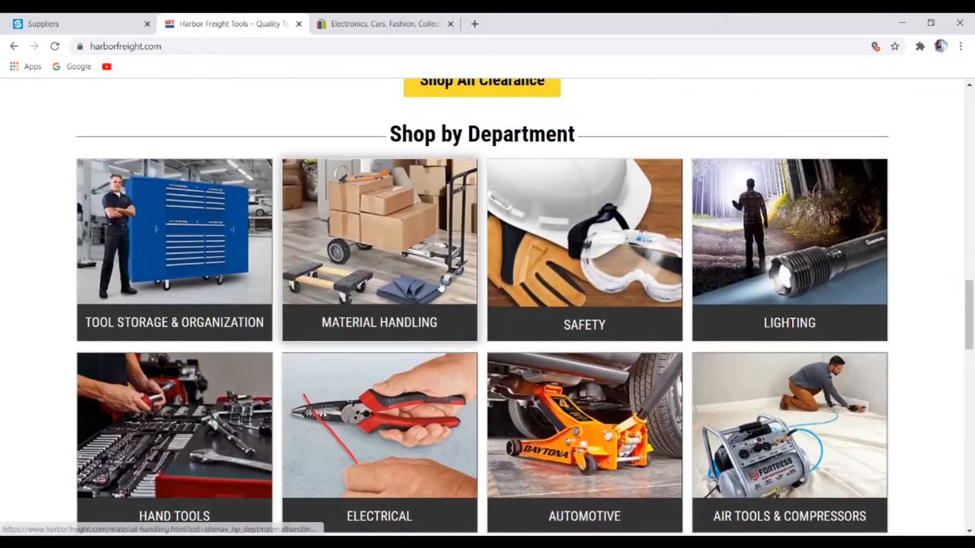
Go to Automotive > Jacks & Jack Stands, close the eBay tab, and open the 3 Ton floor jack
left_click(584, 425)
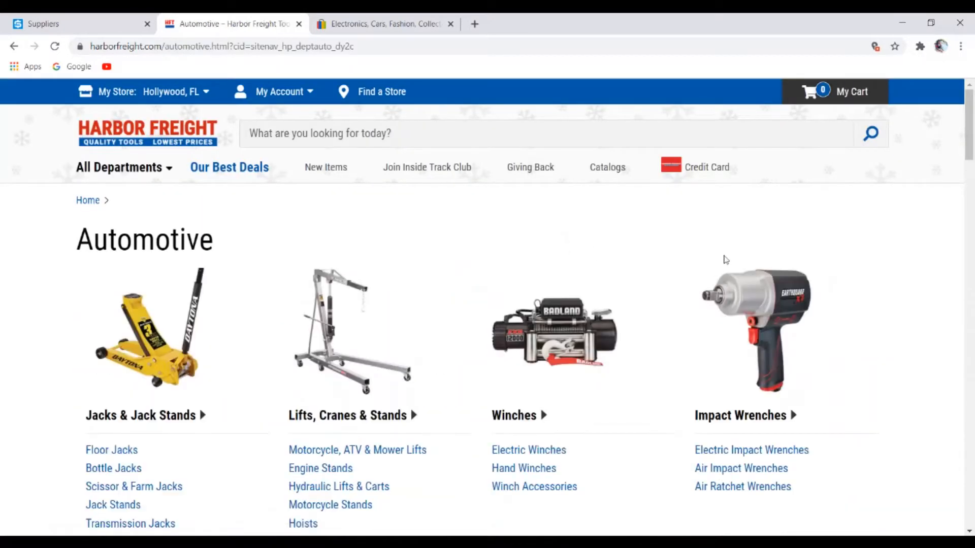
left_click(141, 415)
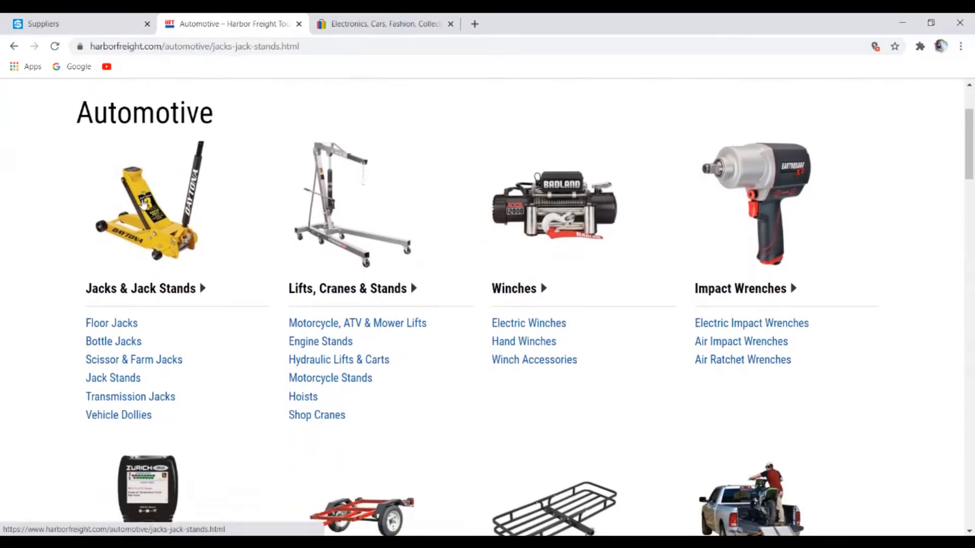
left_click(141, 288)
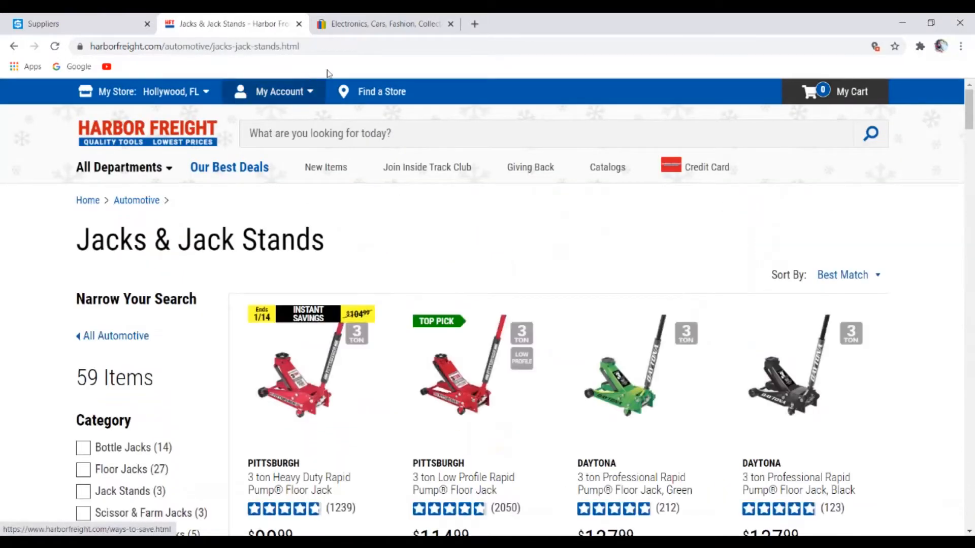
left_click(449, 24)
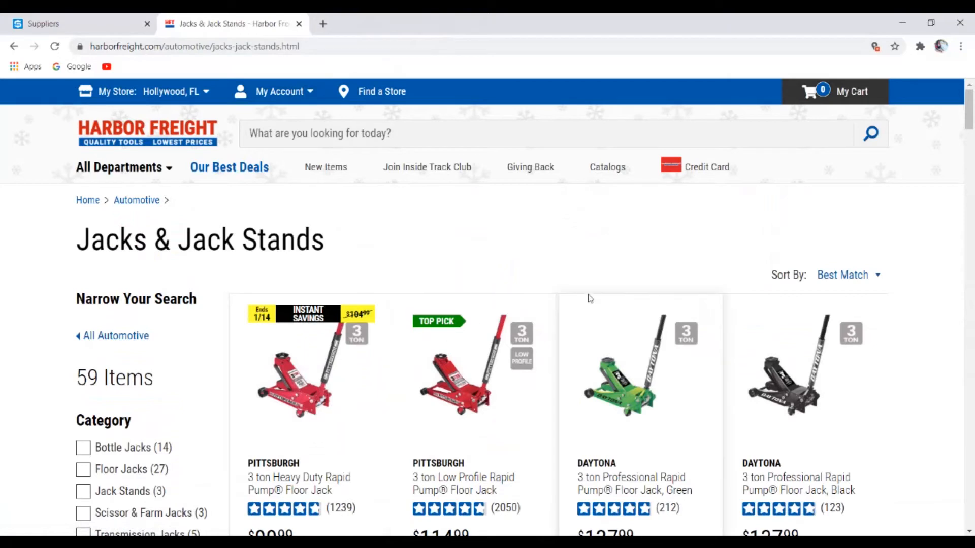
scroll("down", 3)
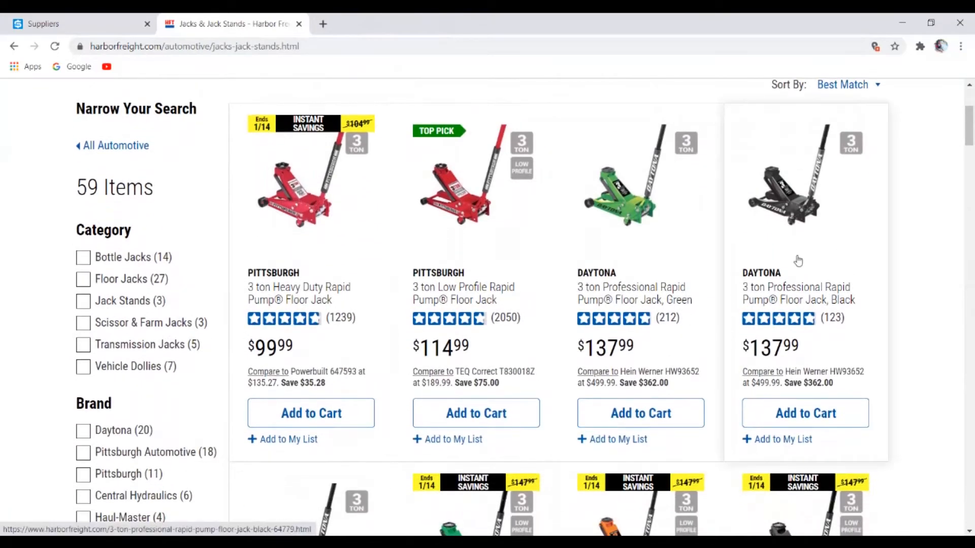
mouse_move(301, 213)
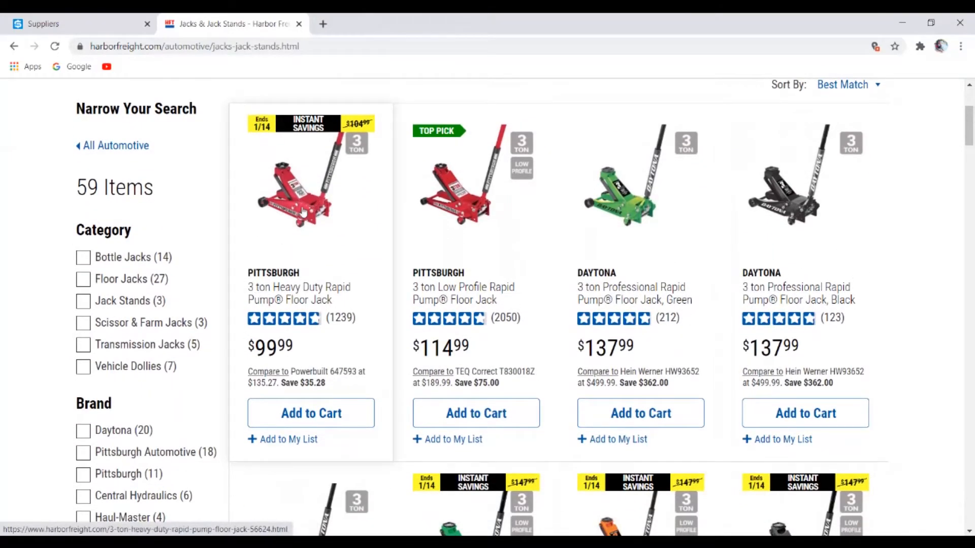
left_click(310, 186)
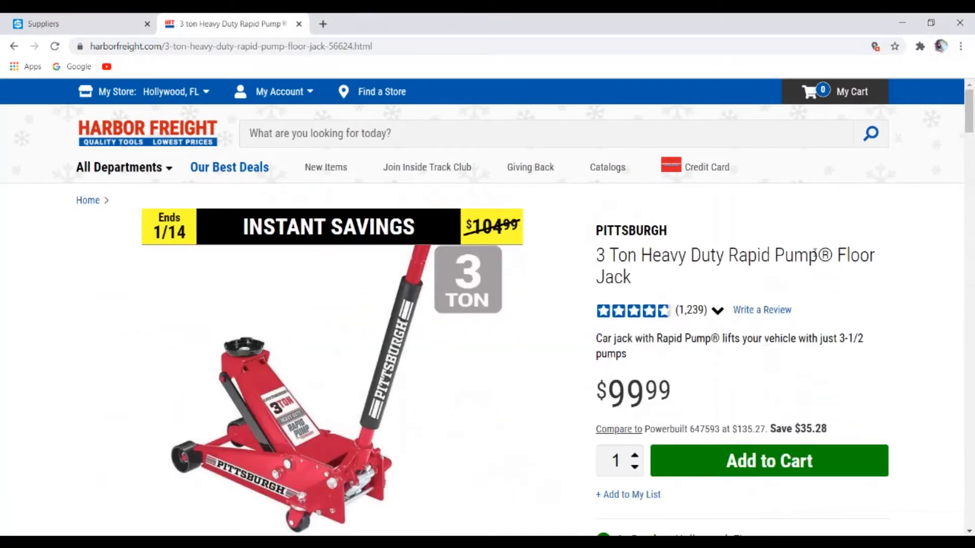
mouse_move(532, 266)
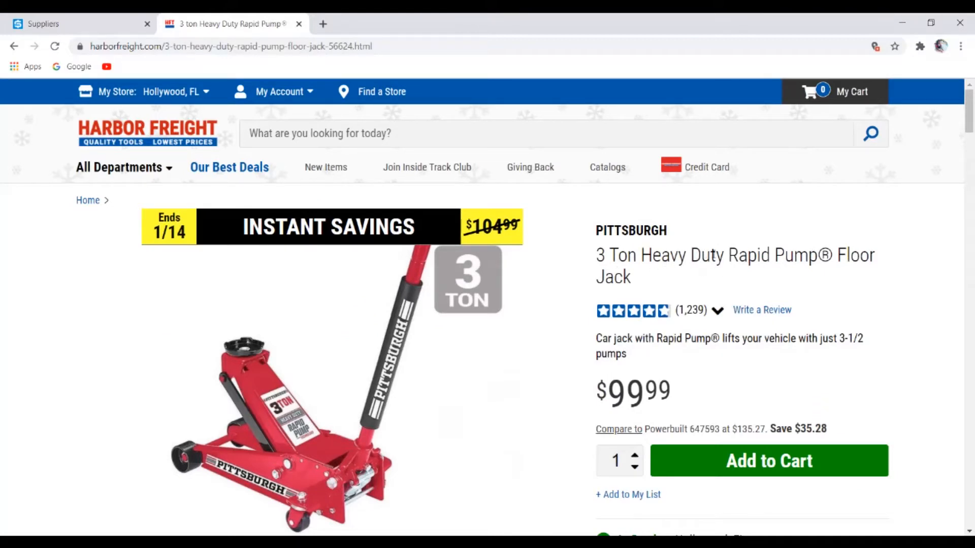
mouse_move(706, 271)
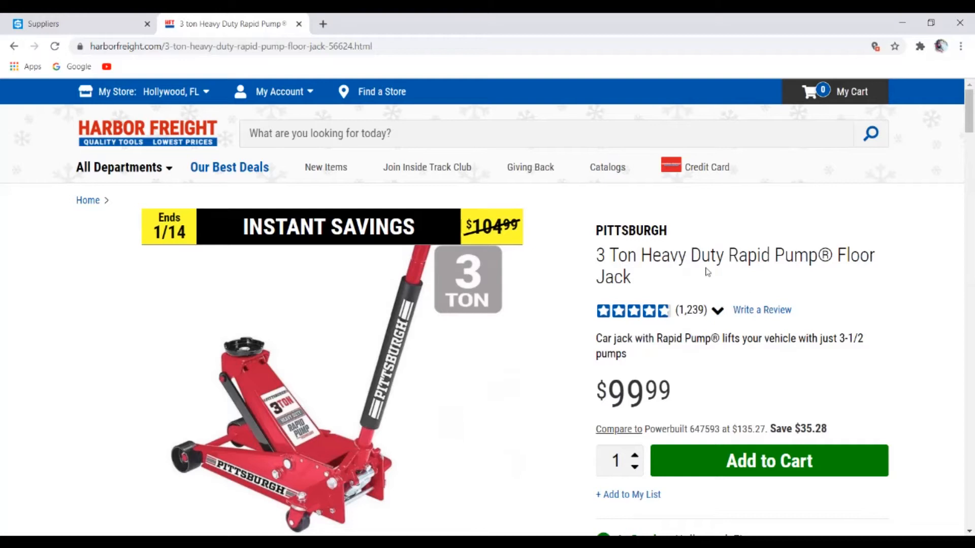
Search eBay for '3 Ton Heavy Duty Rapid Pump Floor Jack' and browse the 46 results
right_click(734, 266)
type("e")
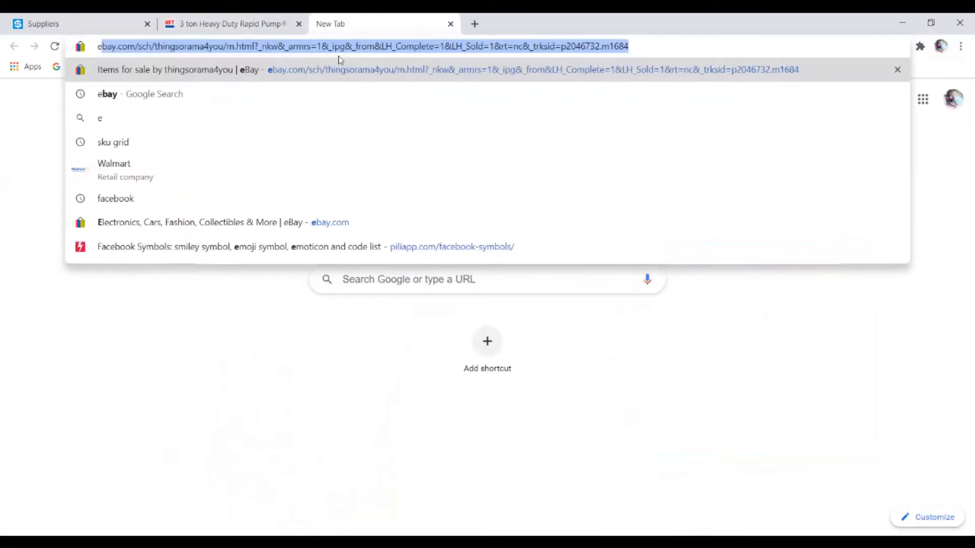
type("bay.com")
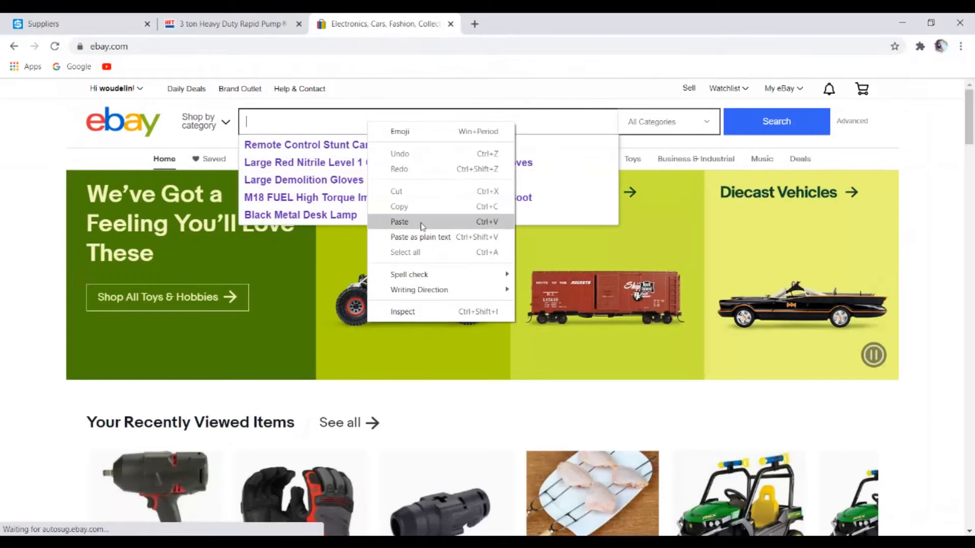
left_click(399, 222)
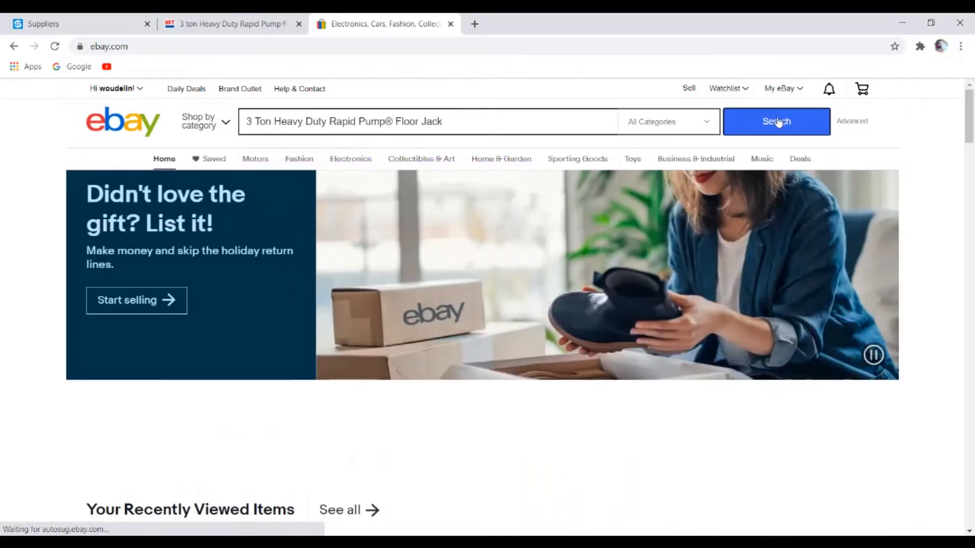
left_click(776, 122)
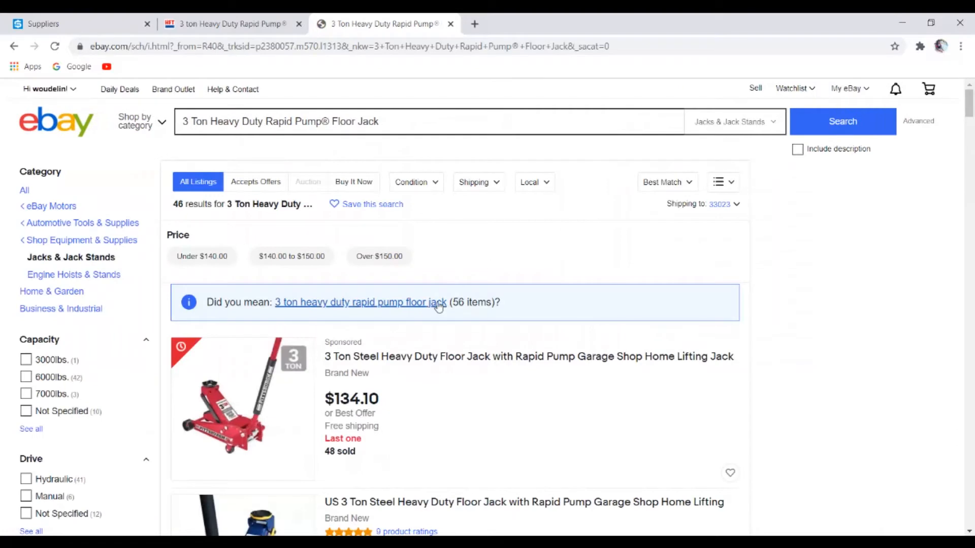
scroll("down", 3)
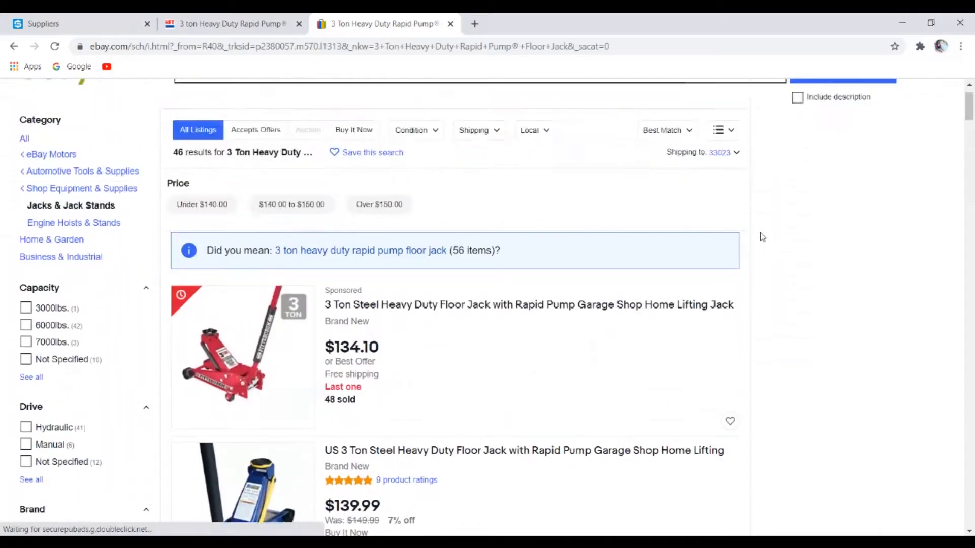
scroll("down", 3)
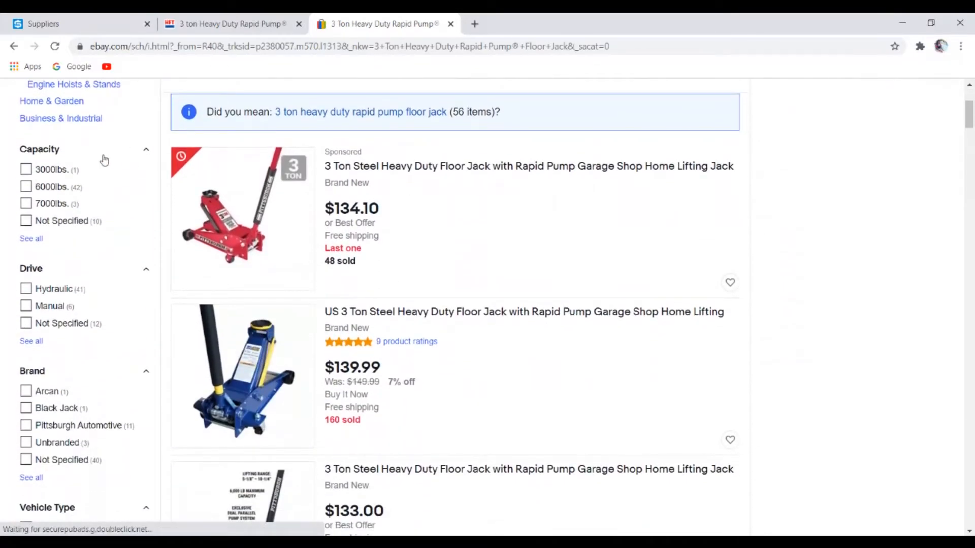
mouse_move(493, 167)
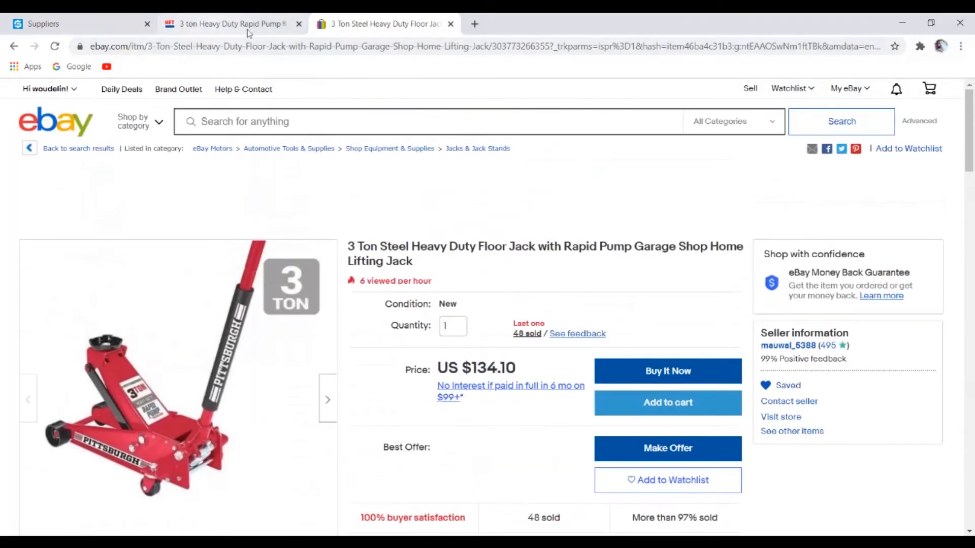
mouse_move(124, 169)
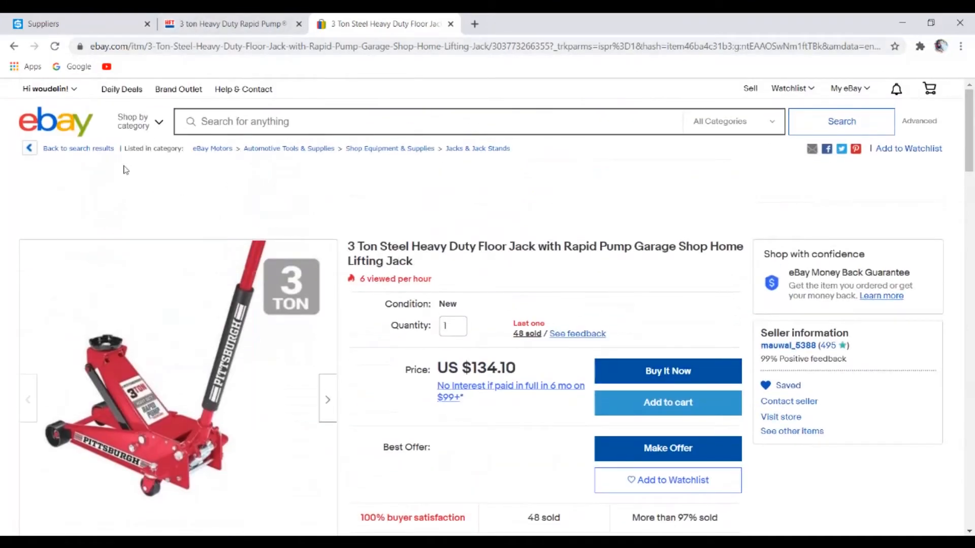
mouse_move(55, 122)
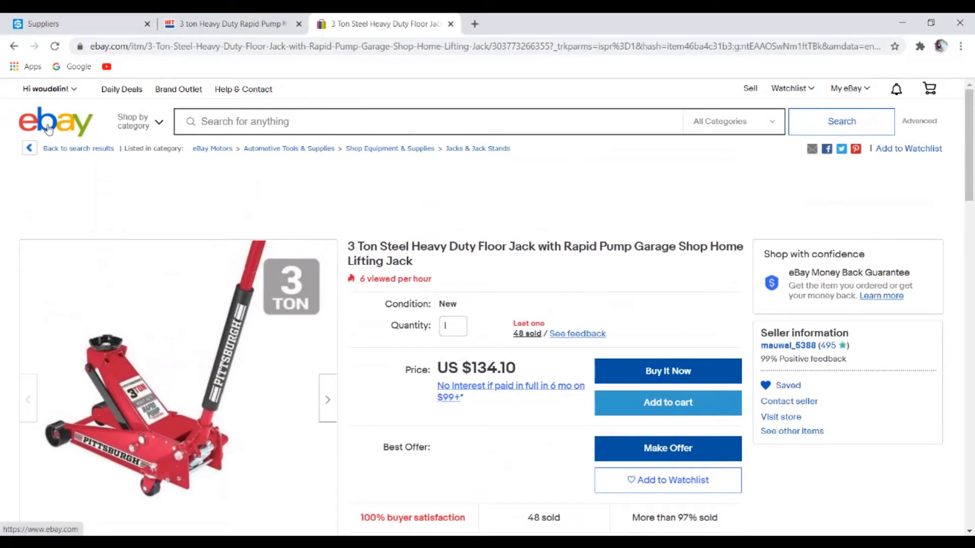
Return from the floor jack page to the Harbor Freight homepage's Clearance carousel
left_click(230, 24)
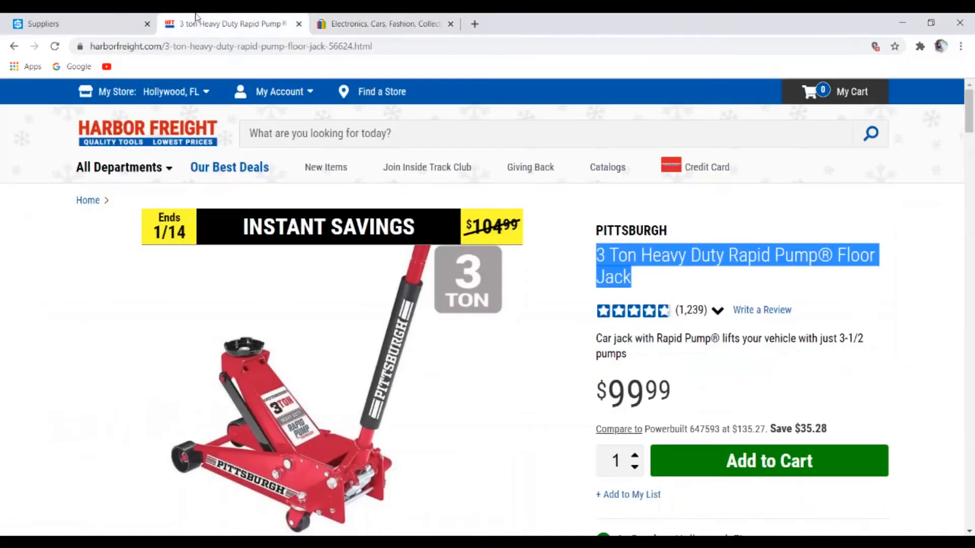
left_click(147, 130)
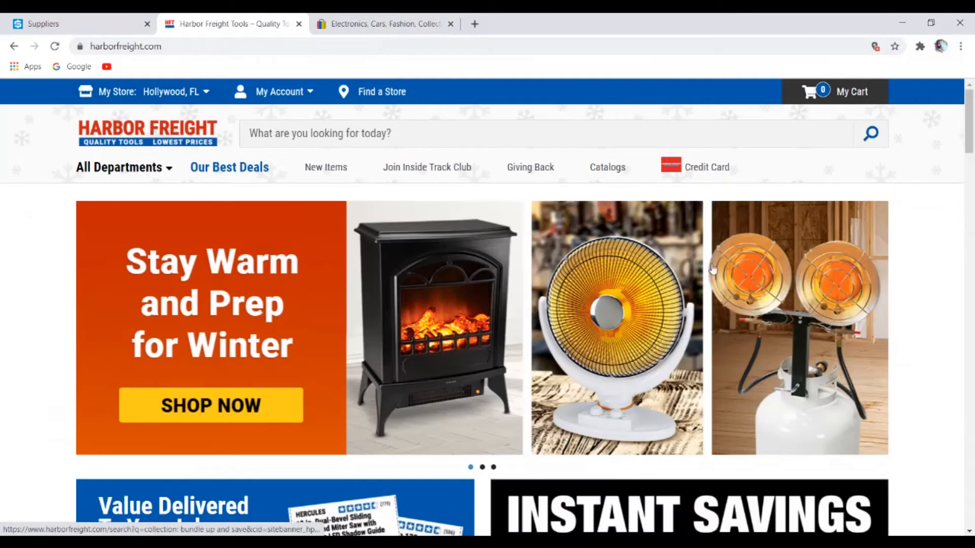
scroll("down", 3)
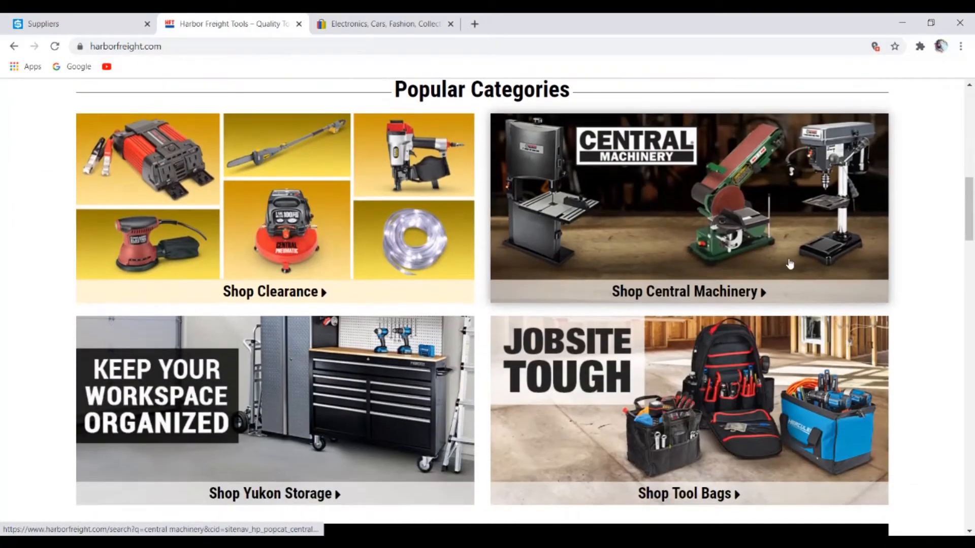
scroll("down", 3)
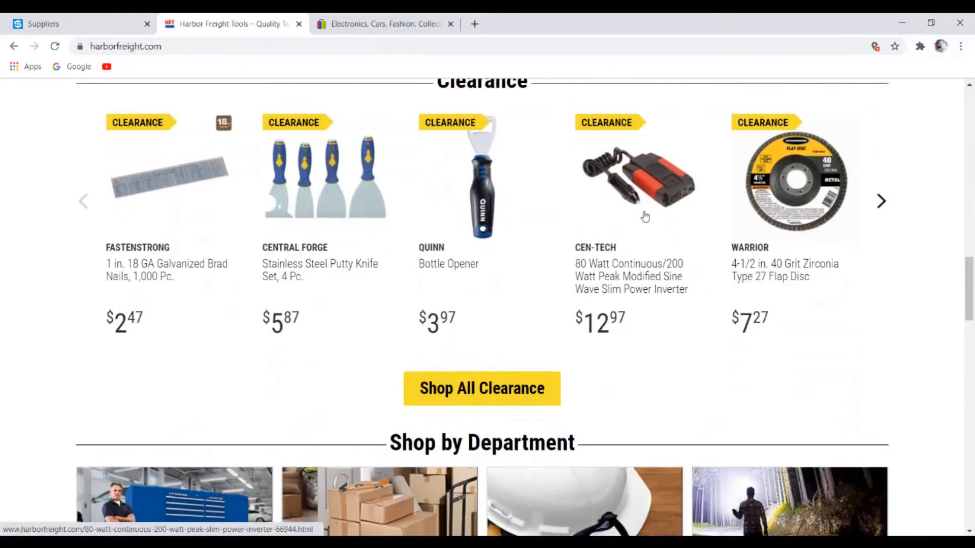
Open the Cen-Tech 80 Watt Slim Power Inverter ($12.97) and copy its title
left_click(637, 177)
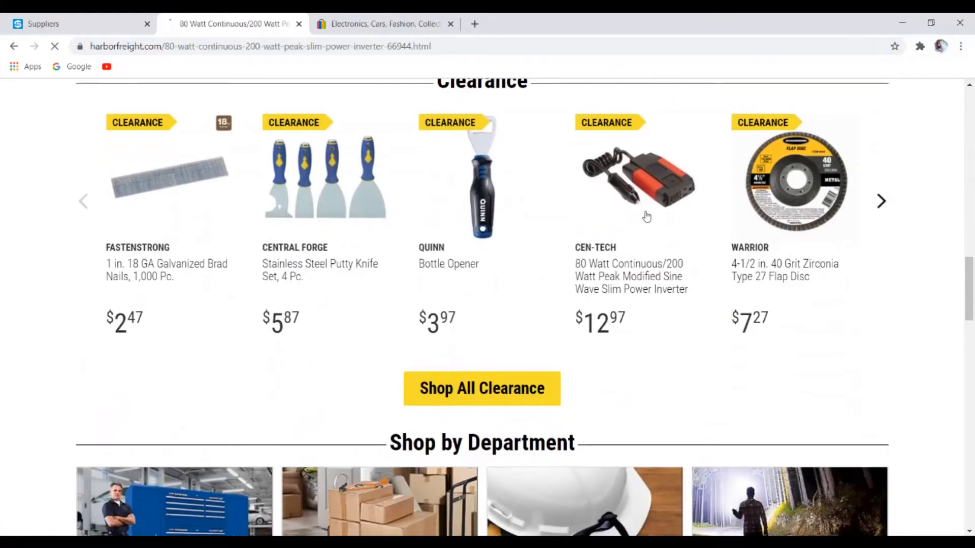
left_click(637, 181)
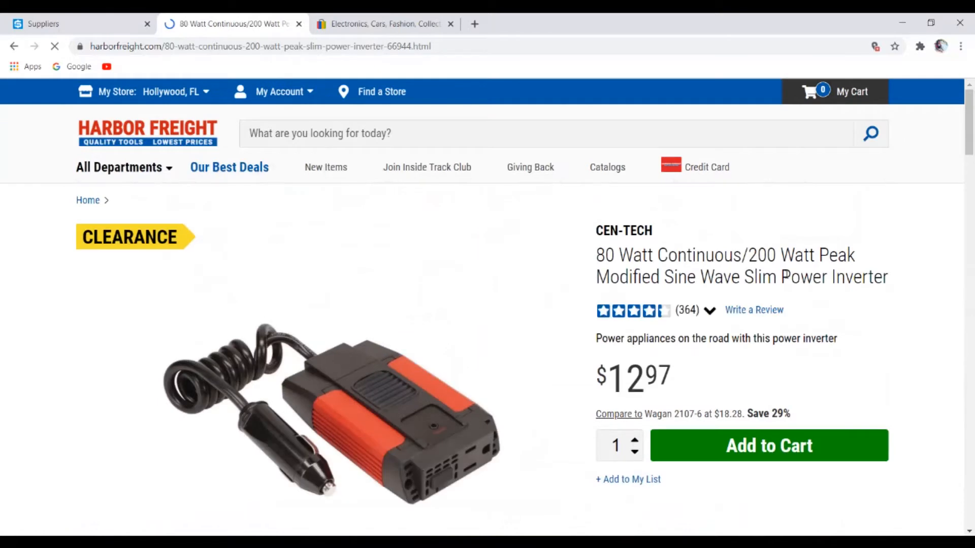
scroll("down", 3)
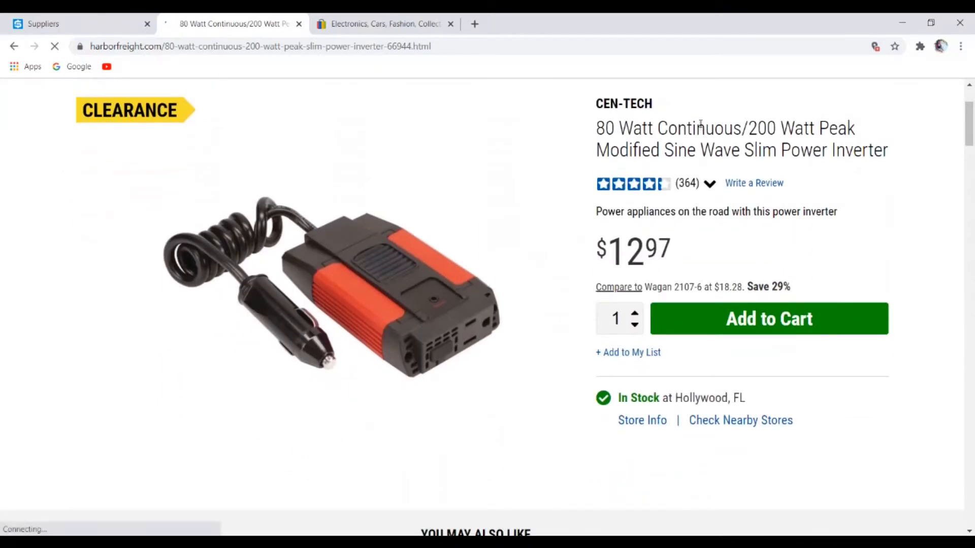
right_click(700, 127)
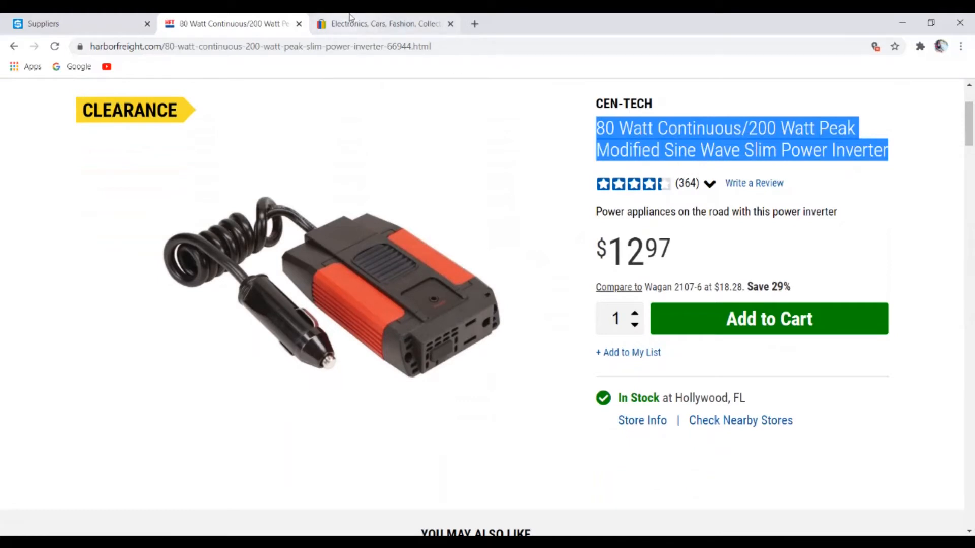
Search eBay for the pasted 80 Watt Continuous/200 Watt Peak inverter title
left_click(383, 24)
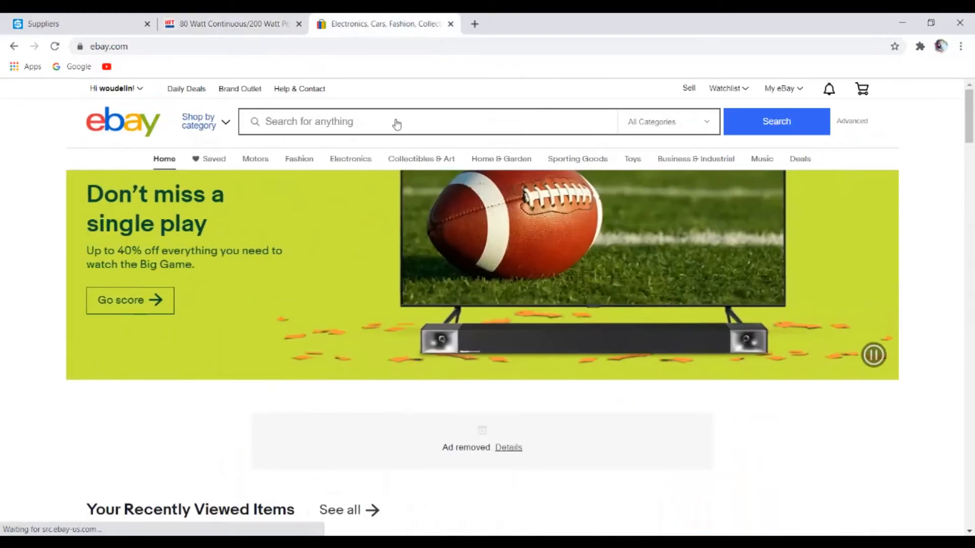
right_click(377, 122)
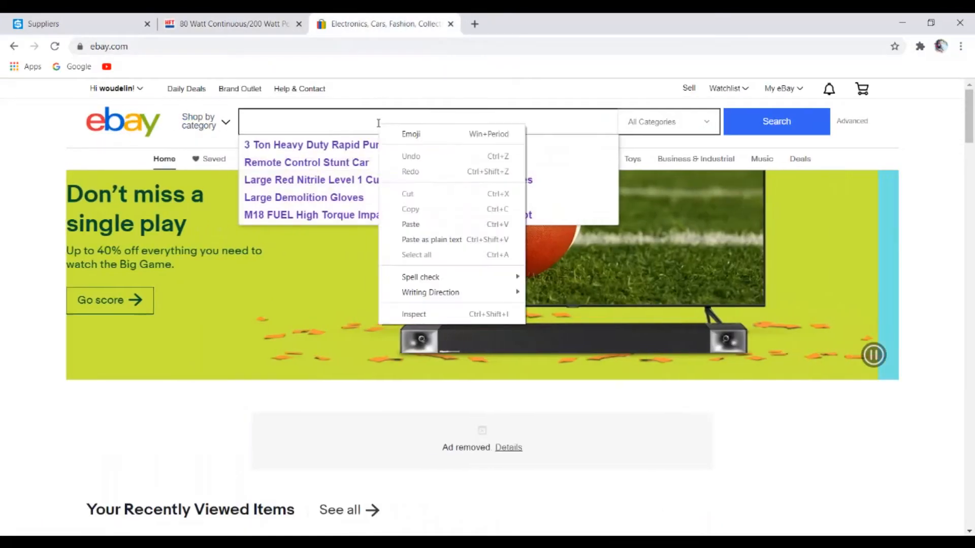
left_click(410, 224)
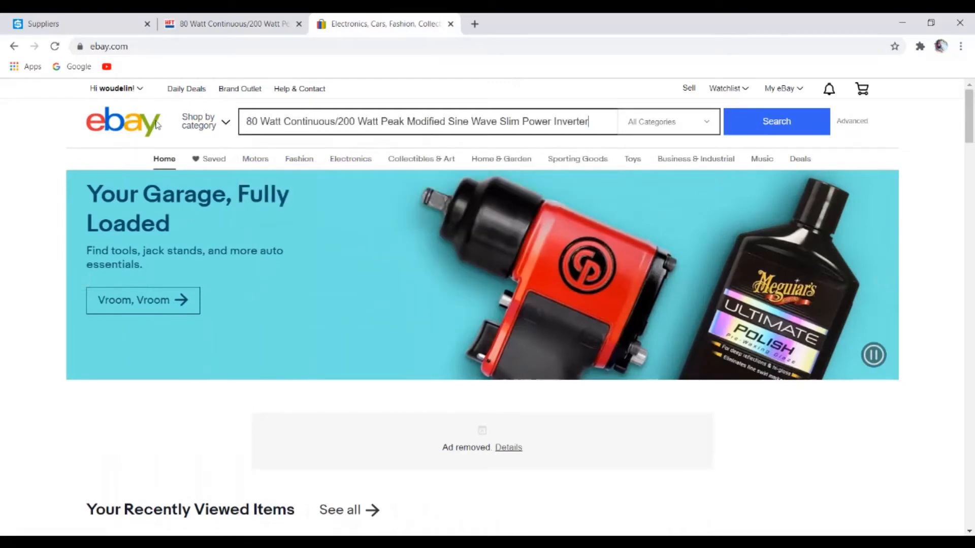
left_click(776, 122)
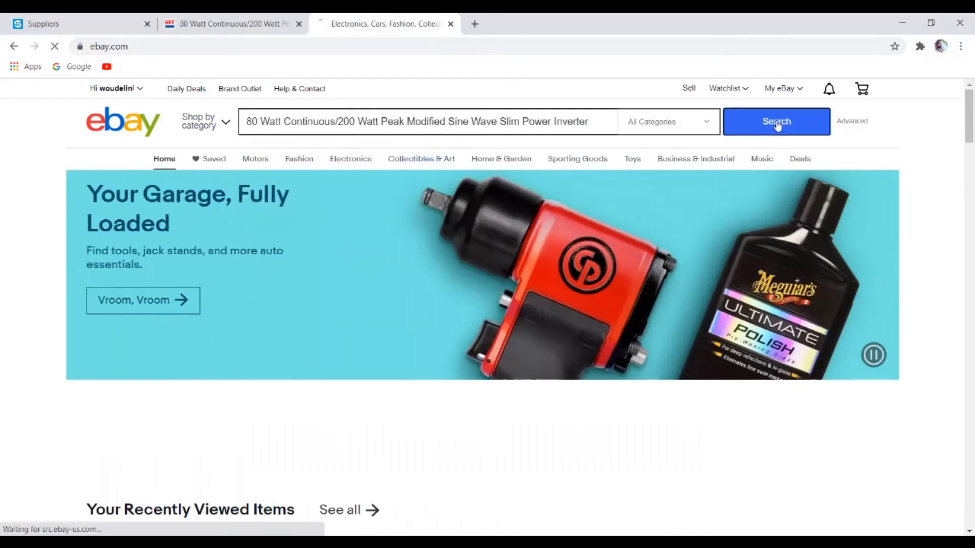
left_click(775, 121)
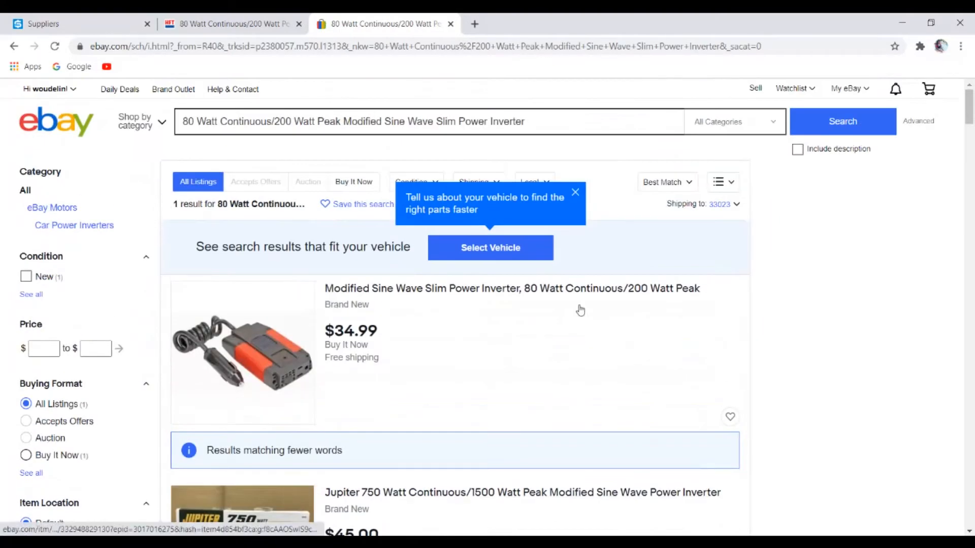
Browse the results, including the $34.99 exact match, and filter to Sold Items
scroll("down", 3)
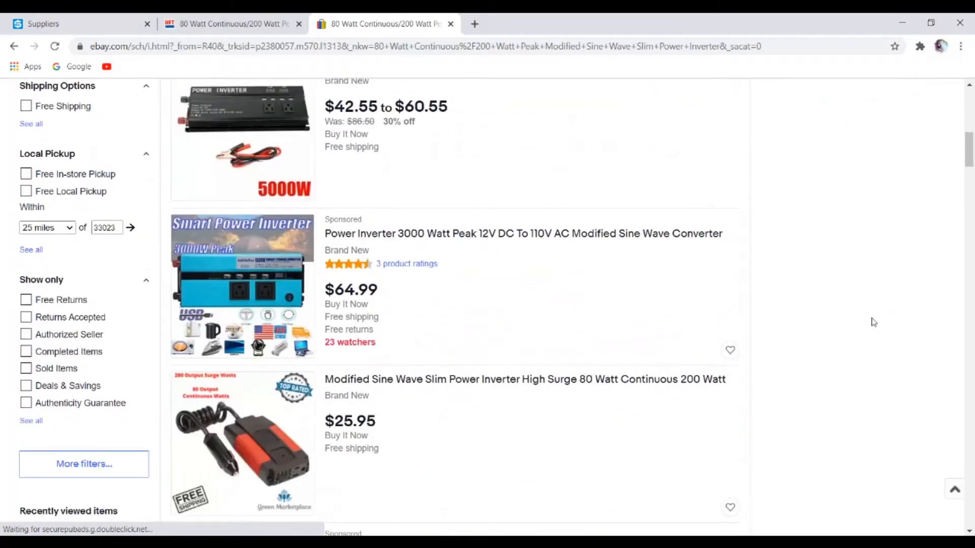
scroll("down", 3)
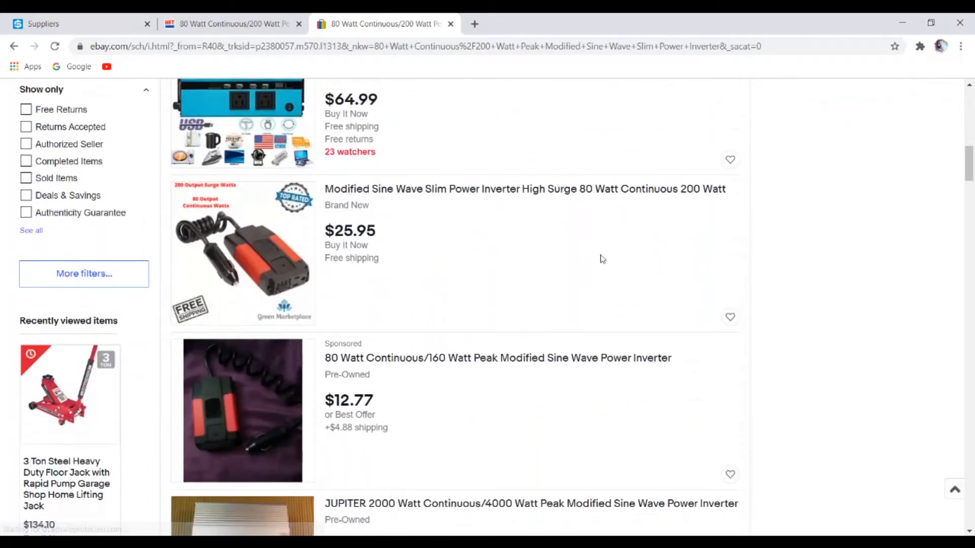
scroll("up", 3)
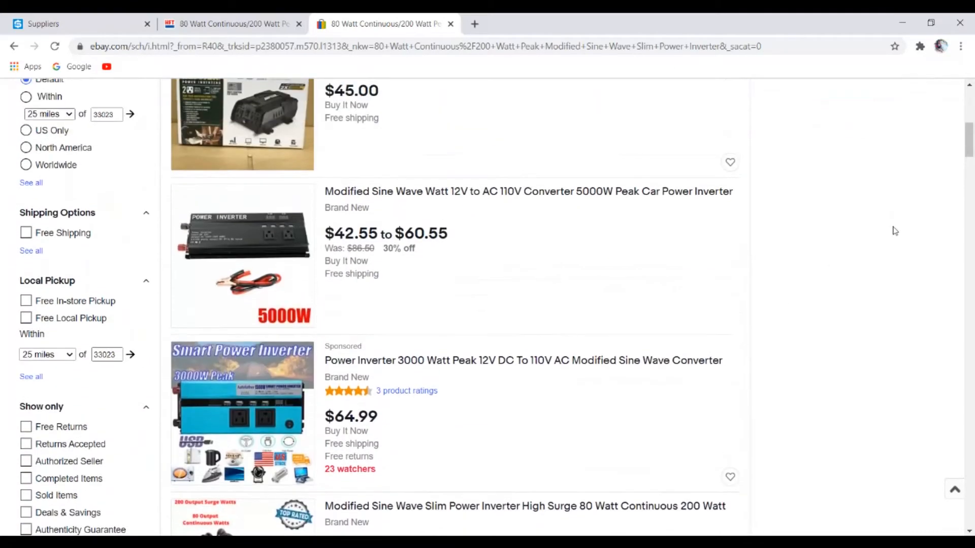
scroll("up", 3)
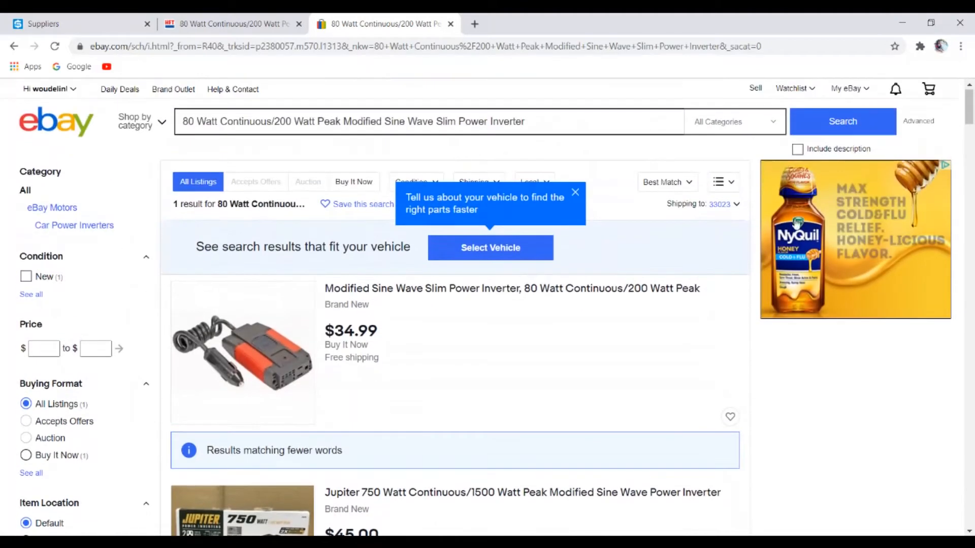
scroll("down", 3)
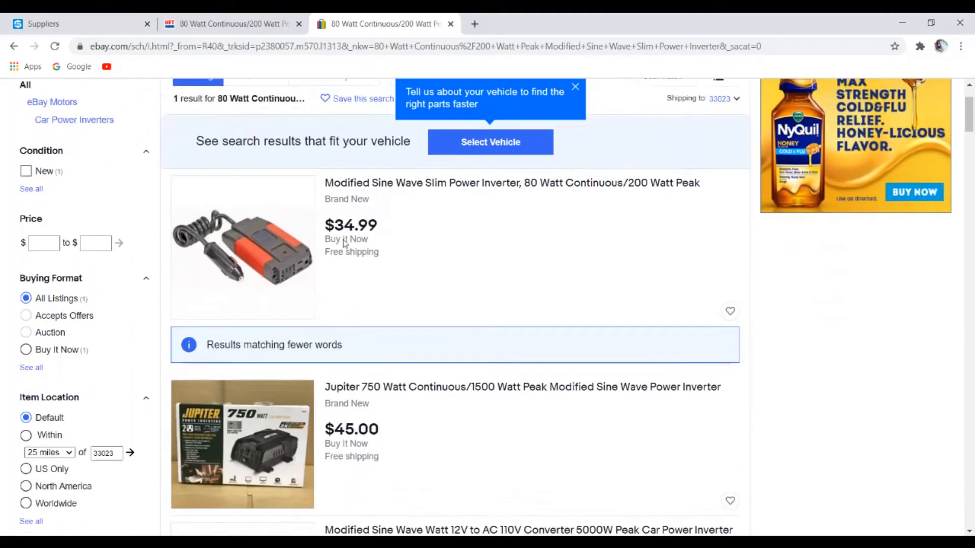
scroll("down", 3)
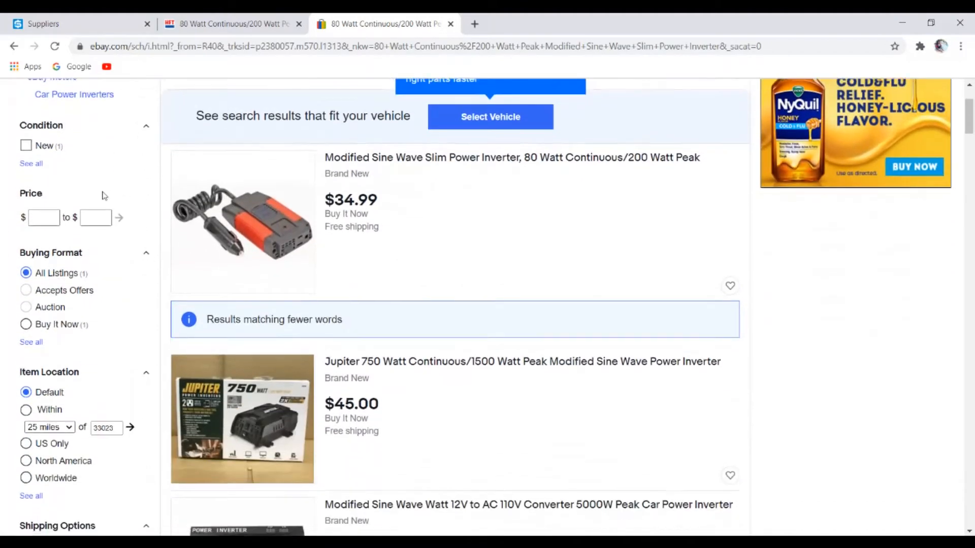
scroll("down", 3)
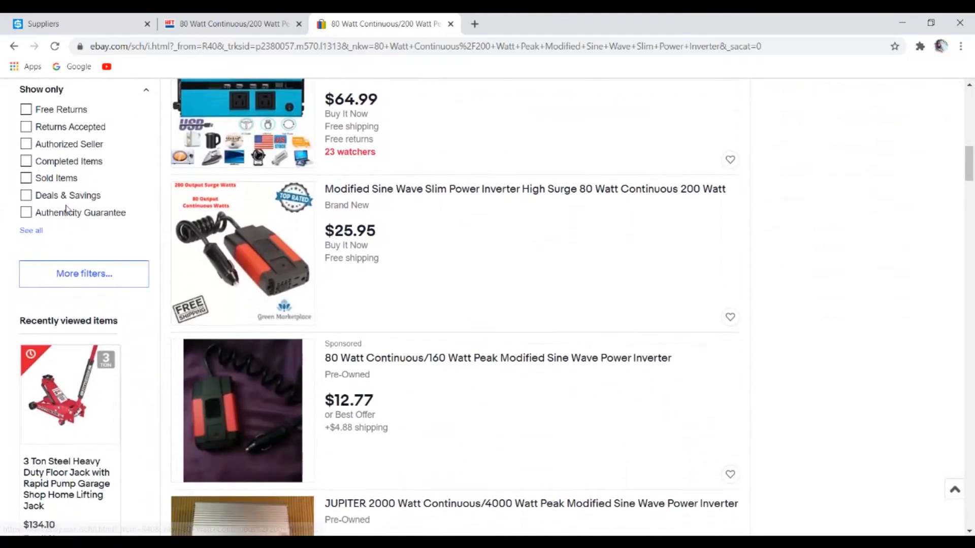
left_click(26, 178)
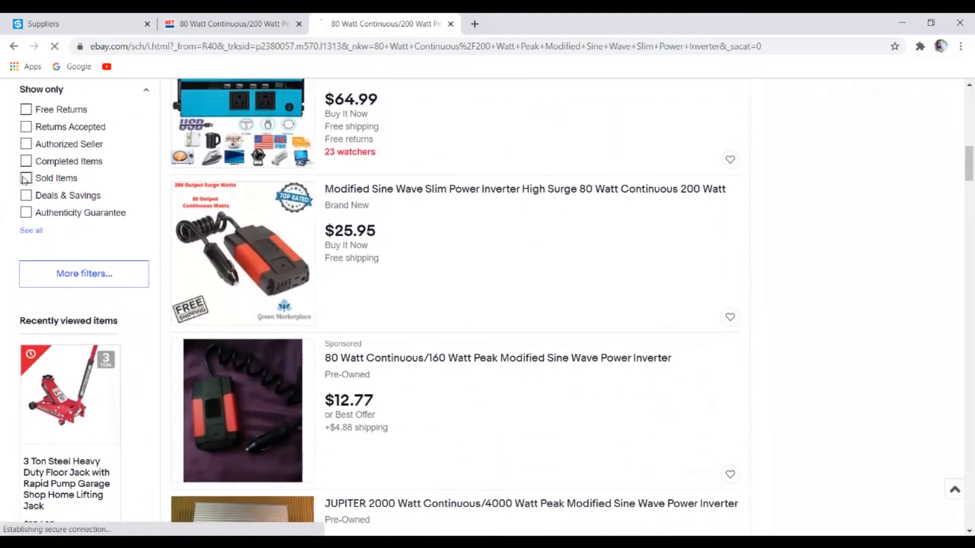
Check the sold inverter listings, then go back to Harbor Freight's homepage via its logo
left_click(26, 178)
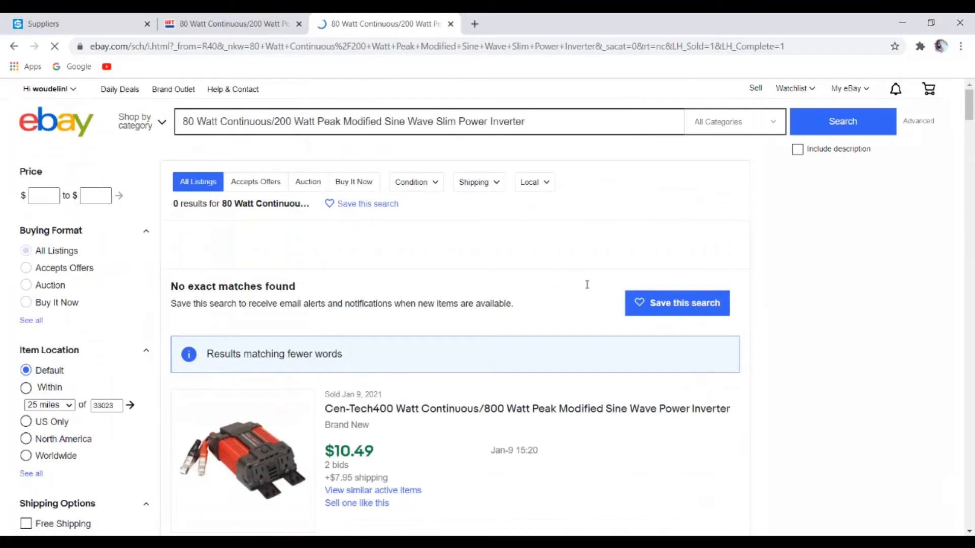
scroll("down", 3)
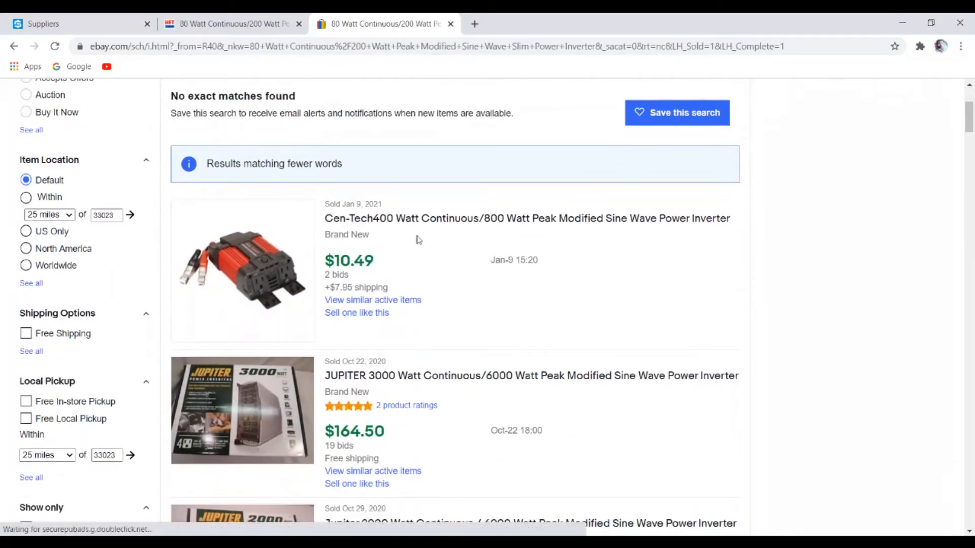
mouse_move(458, 224)
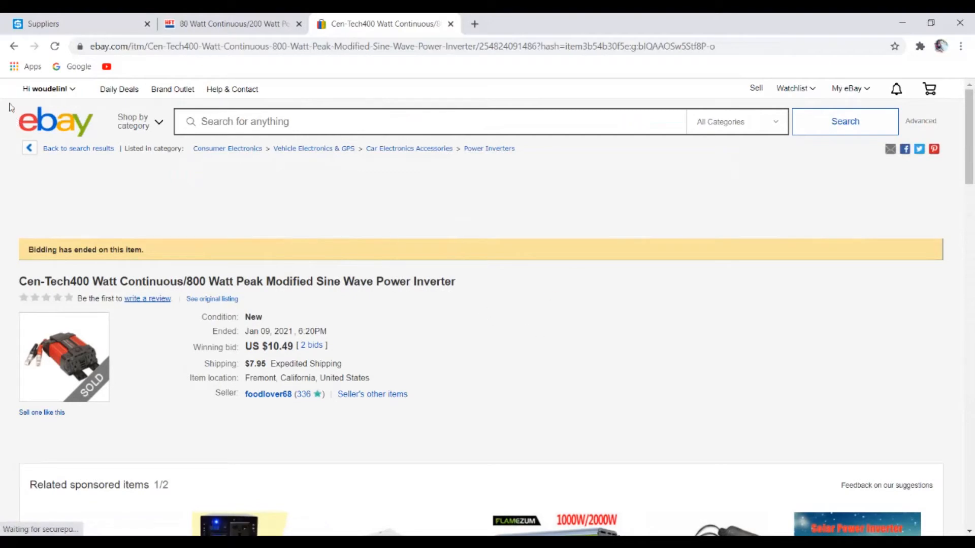
mouse_move(13, 46)
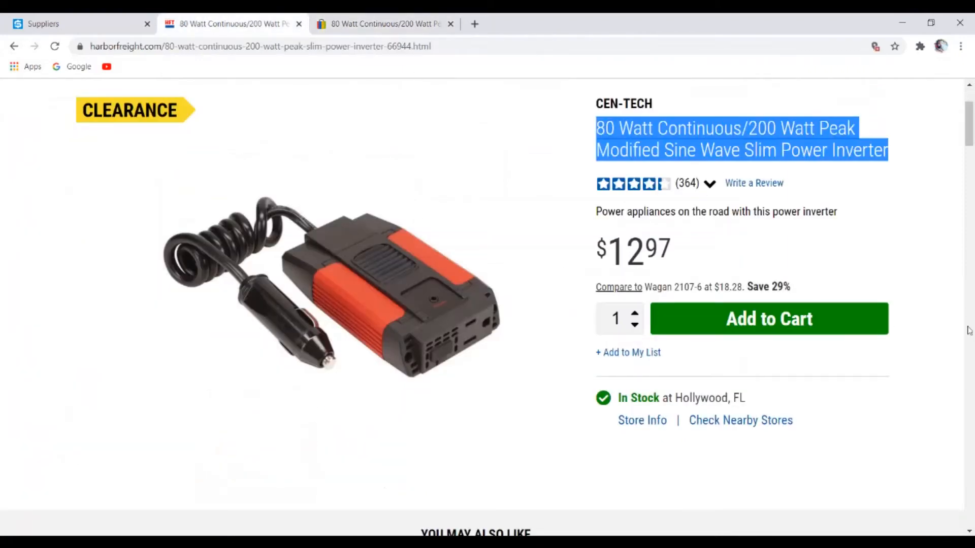
scroll("up", 3)
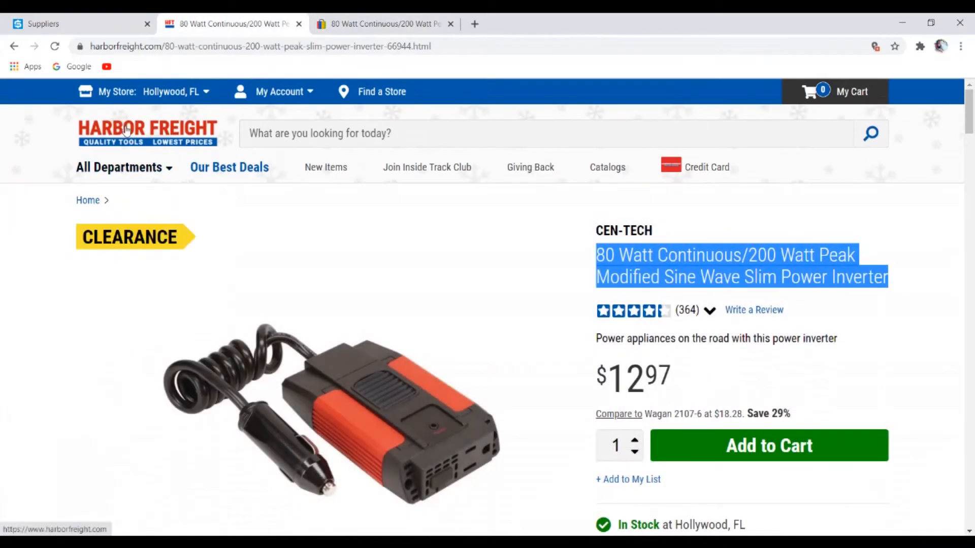
left_click(147, 132)
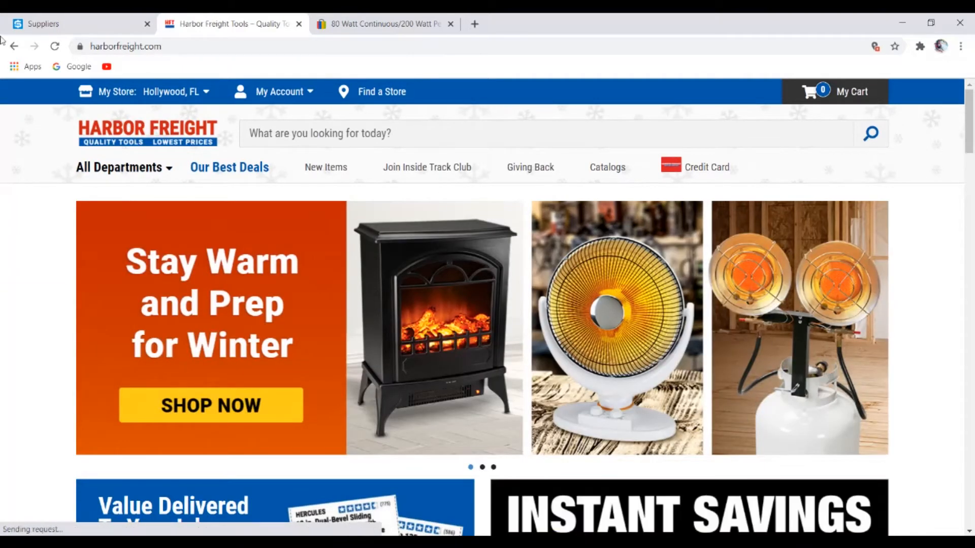
Switch to the SKU Grid Suppliers tab and open Burlington in a new tab
left_click(68, 24)
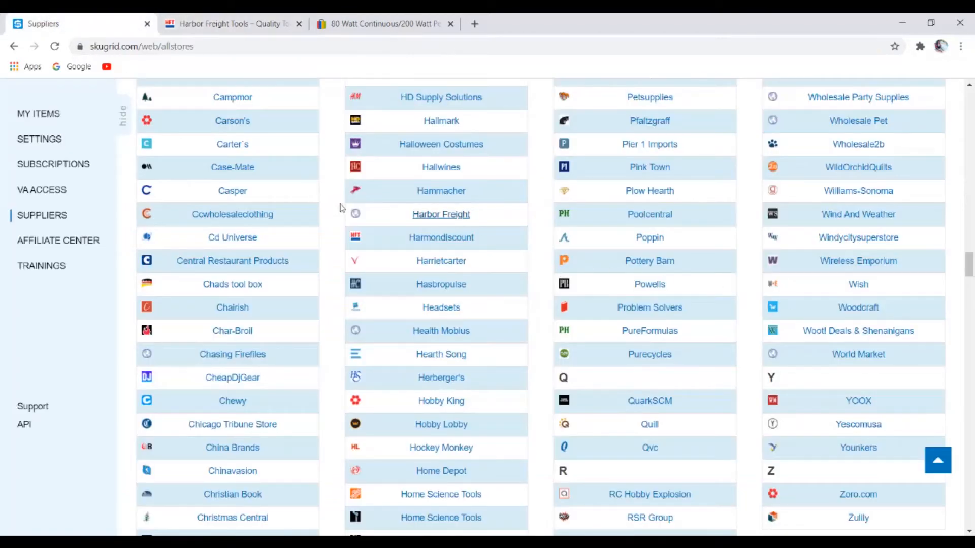
scroll("up", 3)
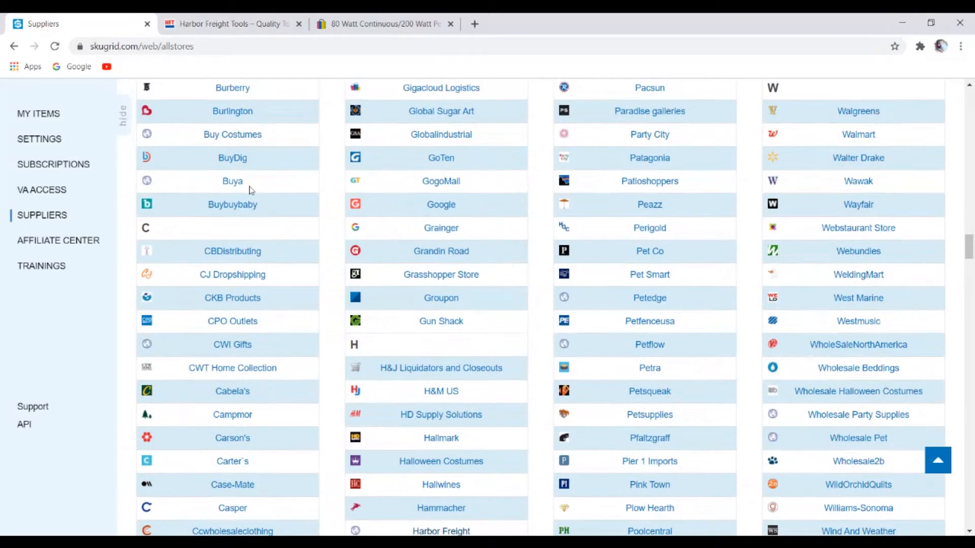
left_click(232, 111)
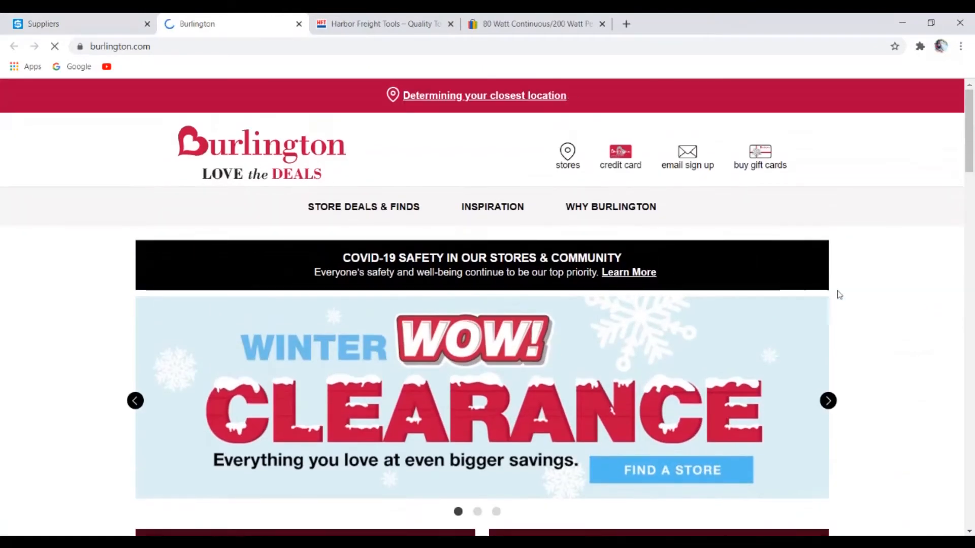
Browse Burlington's homepage to its footer, dismissing the cookie notice, then return to SKU Grid Suppliers
scroll("down", 3)
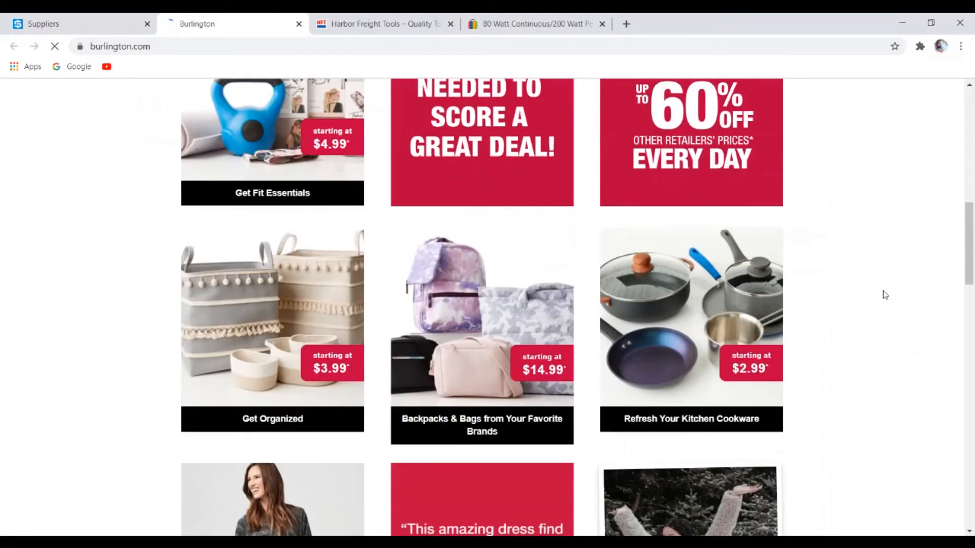
scroll("down", 3)
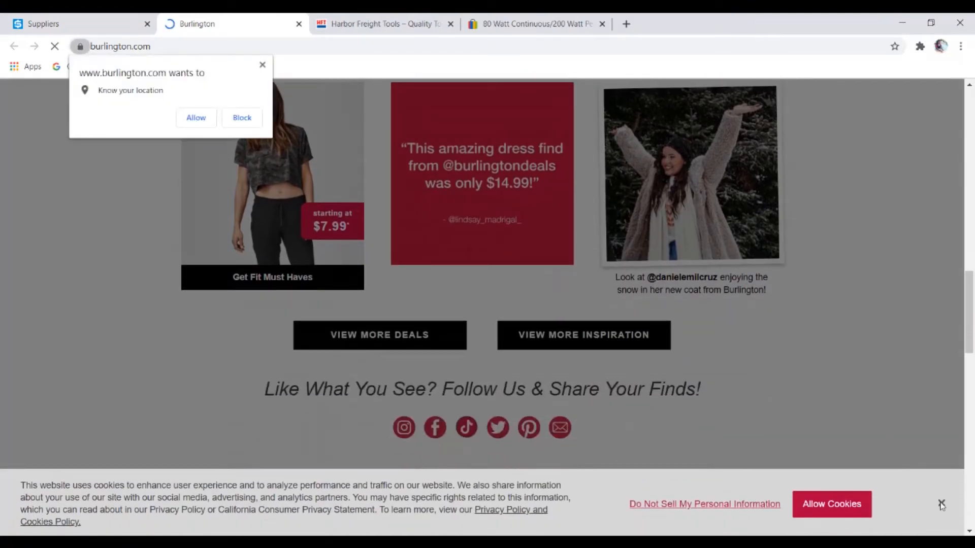
left_click(941, 504)
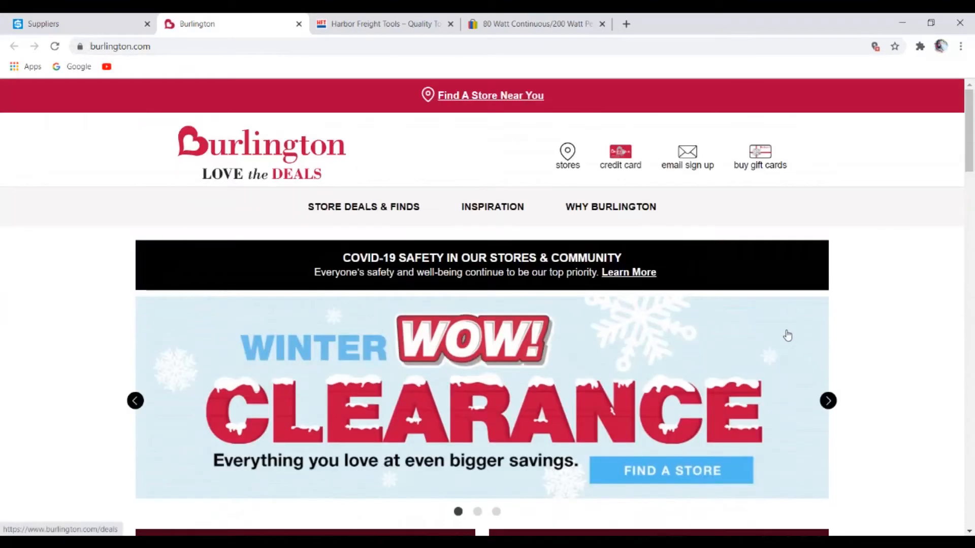
scroll("down", 3)
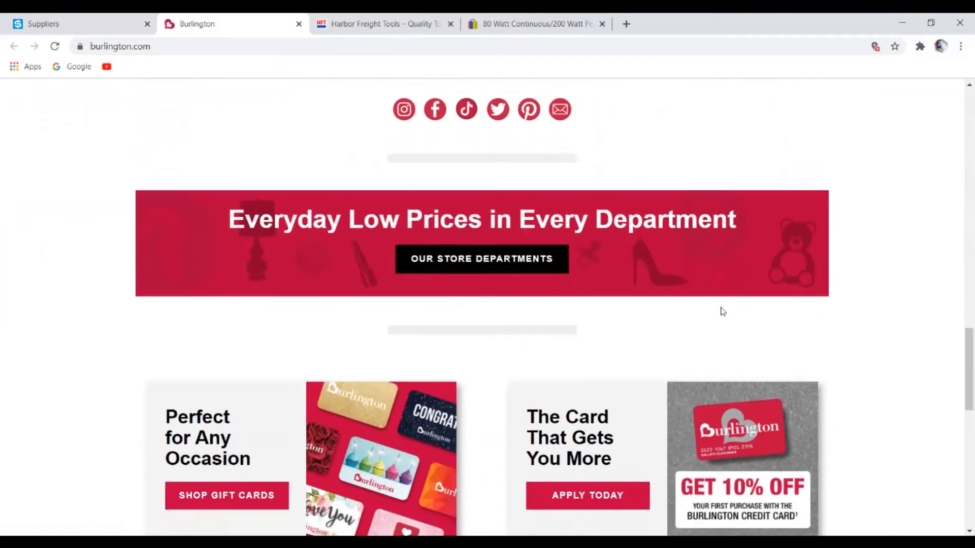
scroll("down", 3)
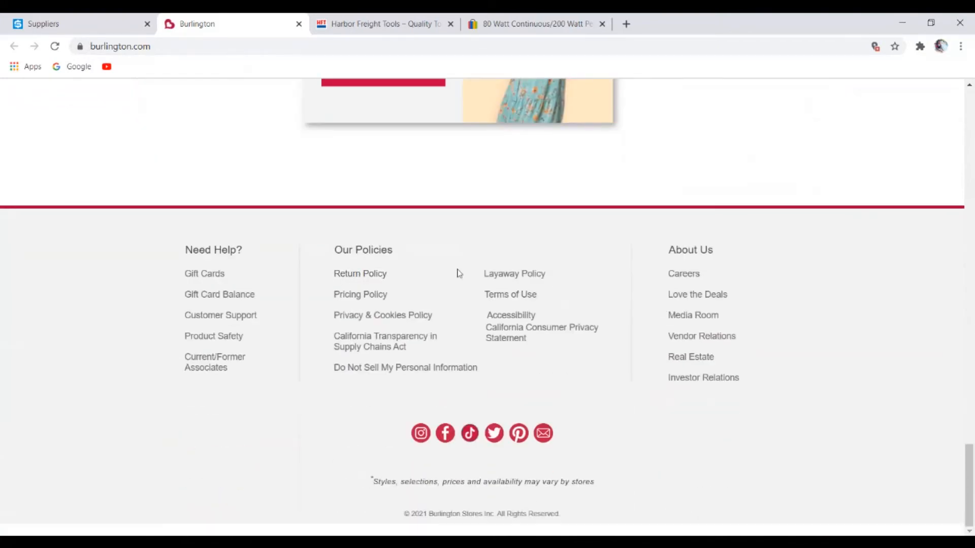
mouse_move(383, 315)
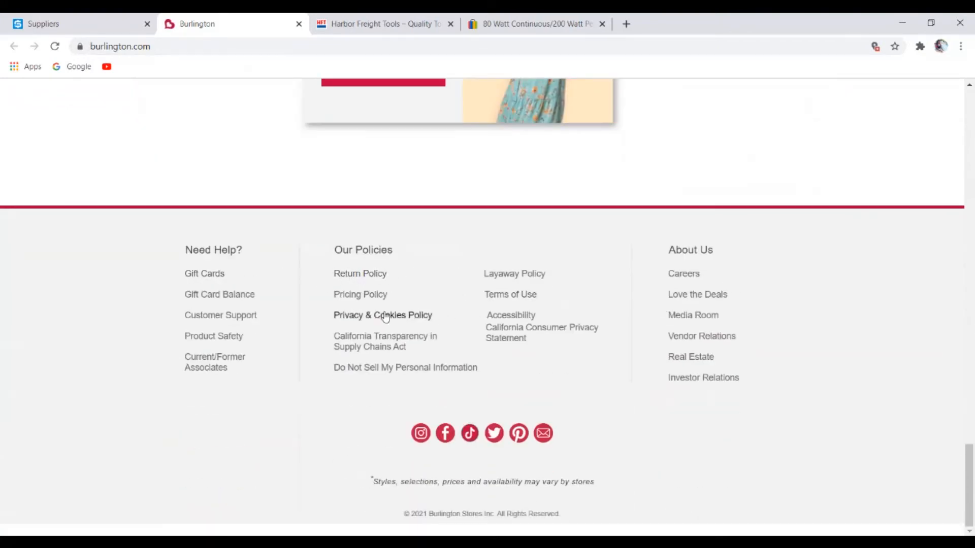
mouse_move(357, 324)
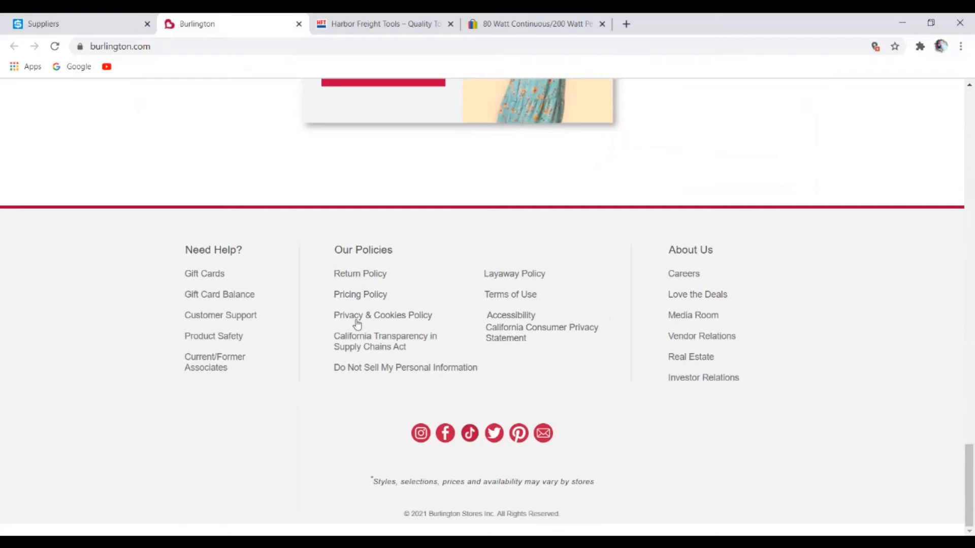
scroll("up", 3)
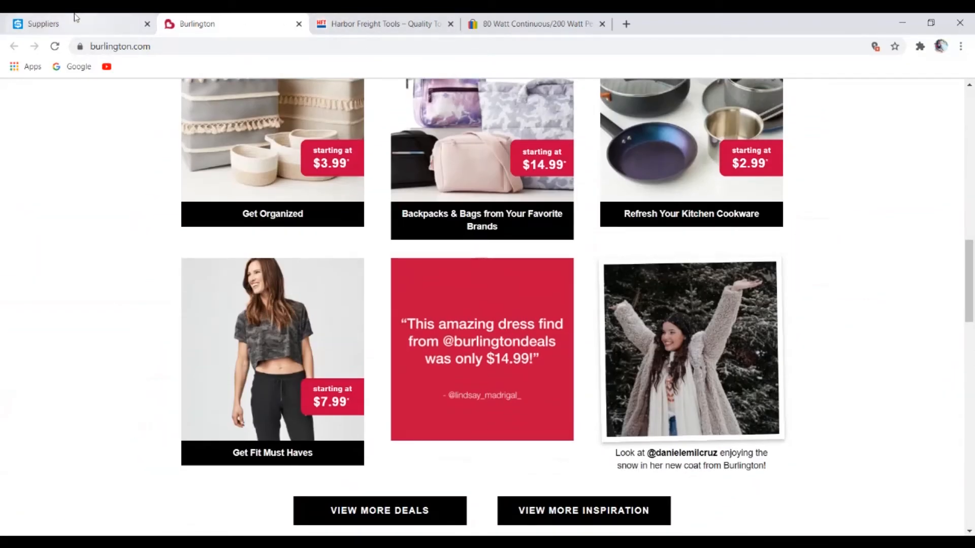
left_click(43, 24)
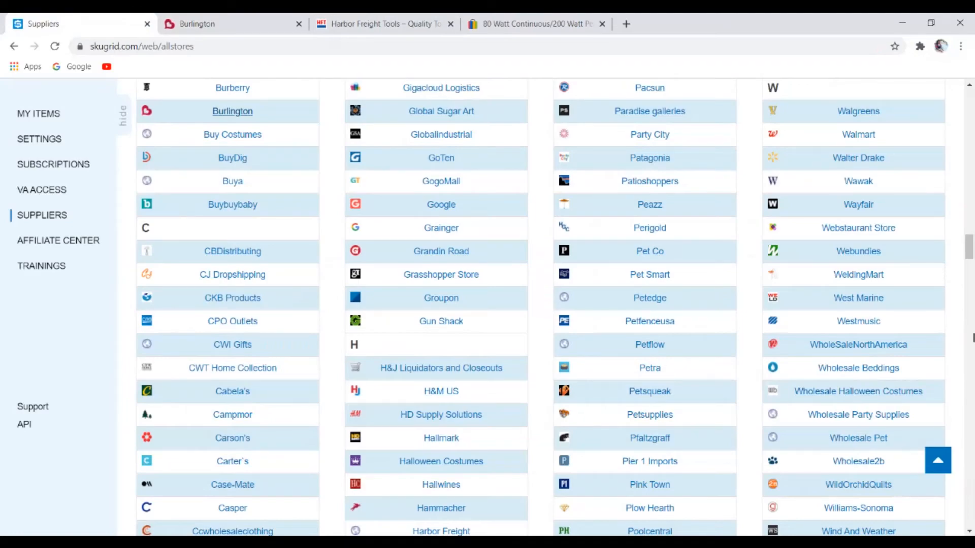
scroll("up", 3)
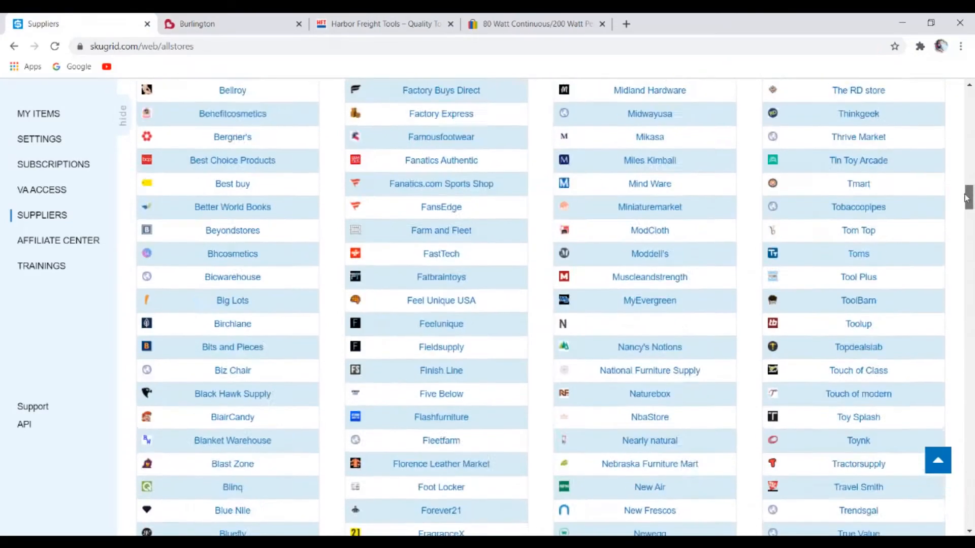
scroll("up", 3)
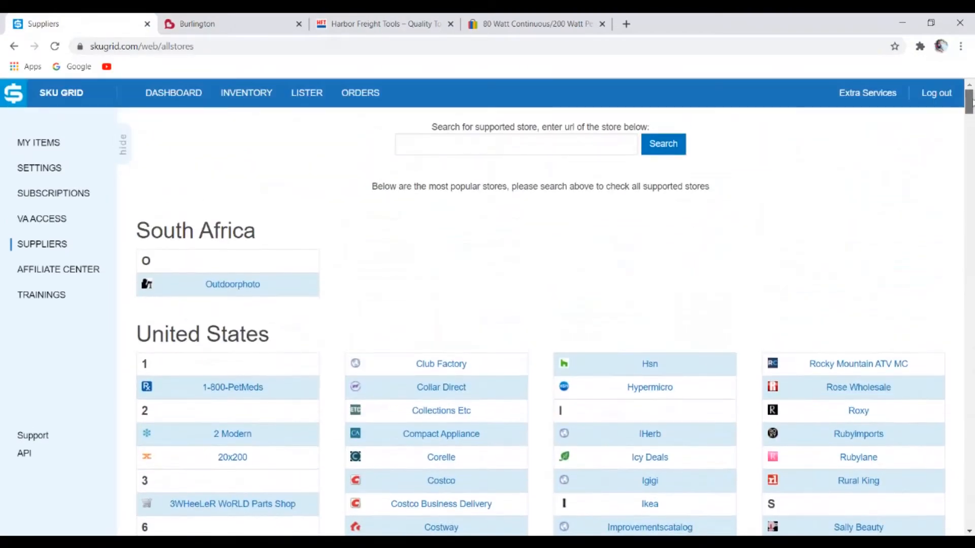
scroll("down", 3)
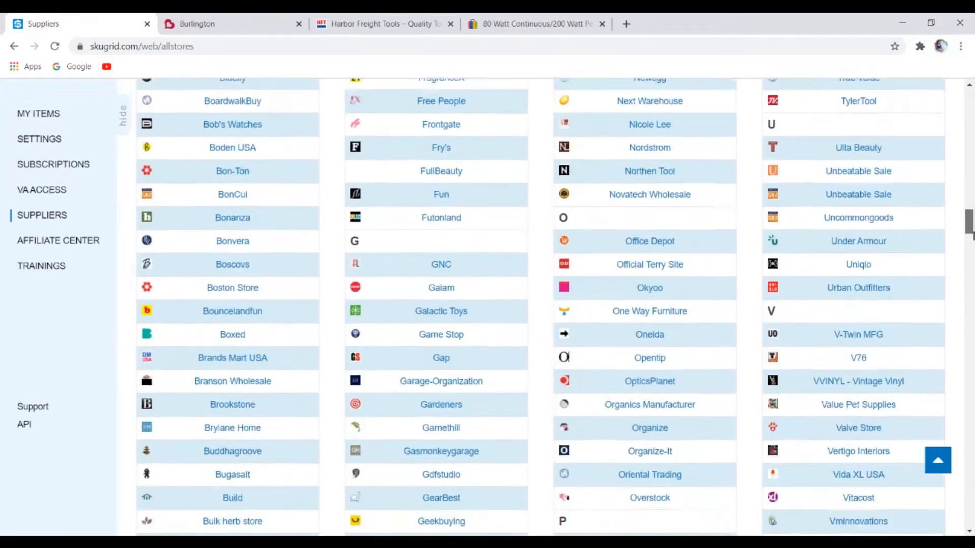
scroll("down", 3)
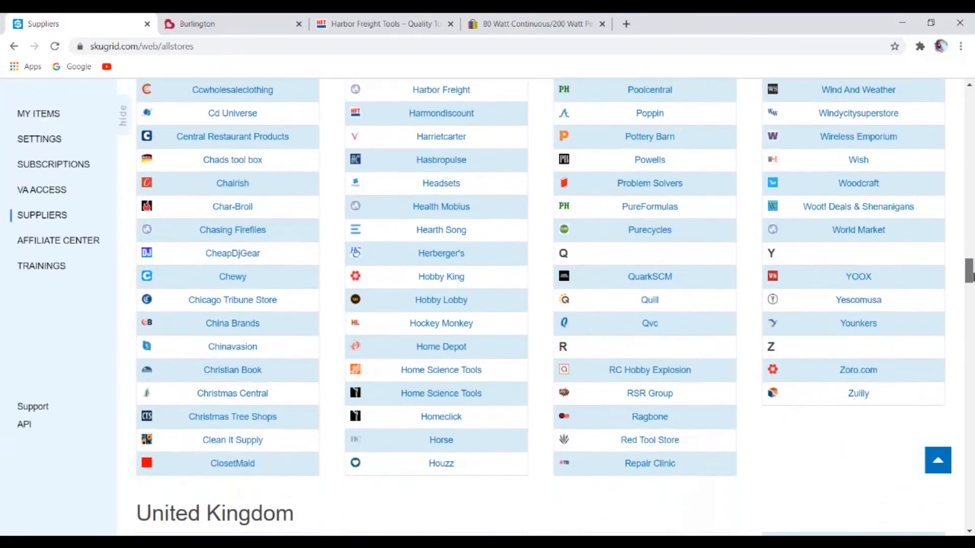
scroll("down", 3)
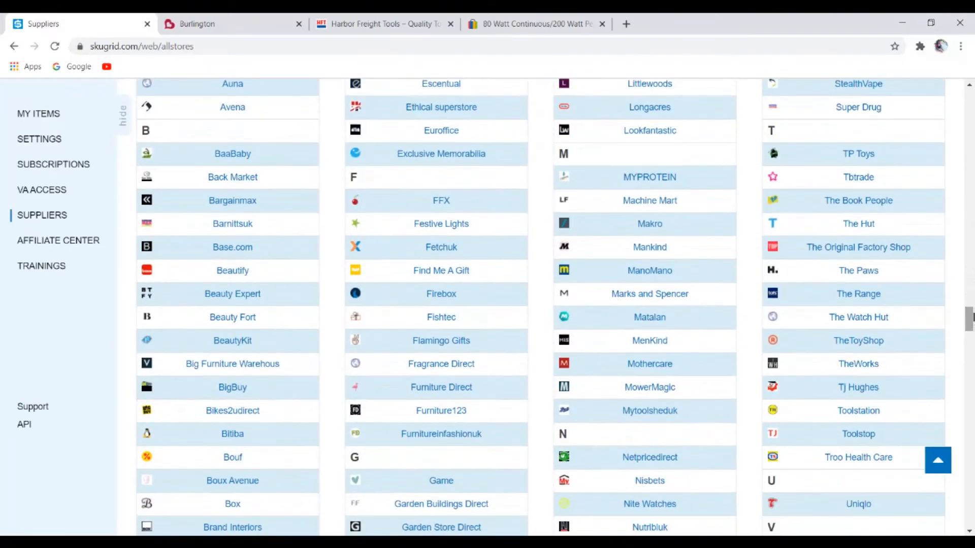
scroll("up", 3)
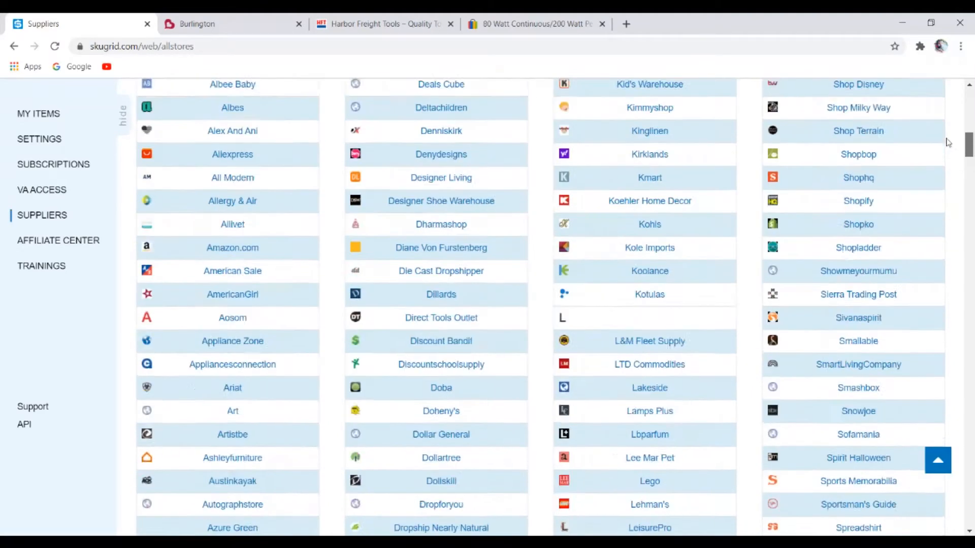
scroll("up", 3)
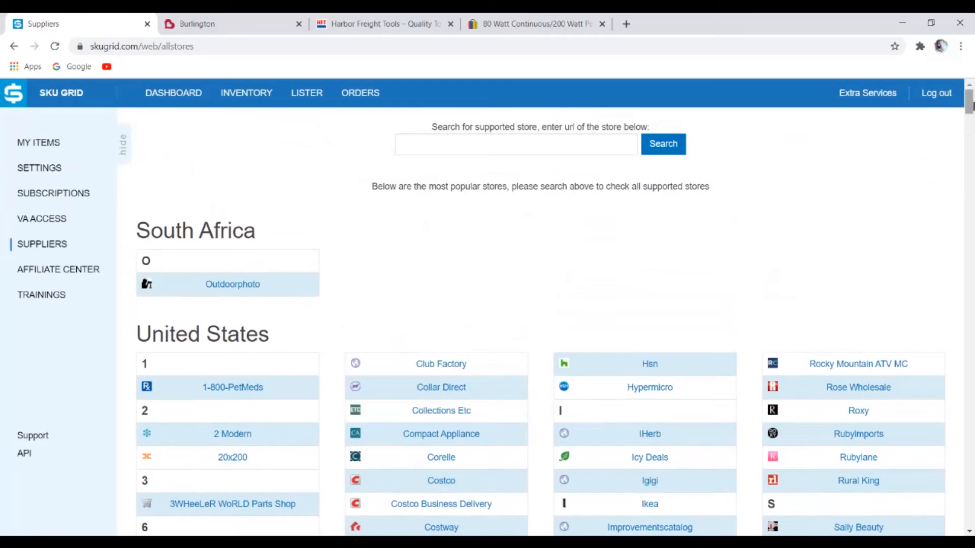
scroll("down", 3)
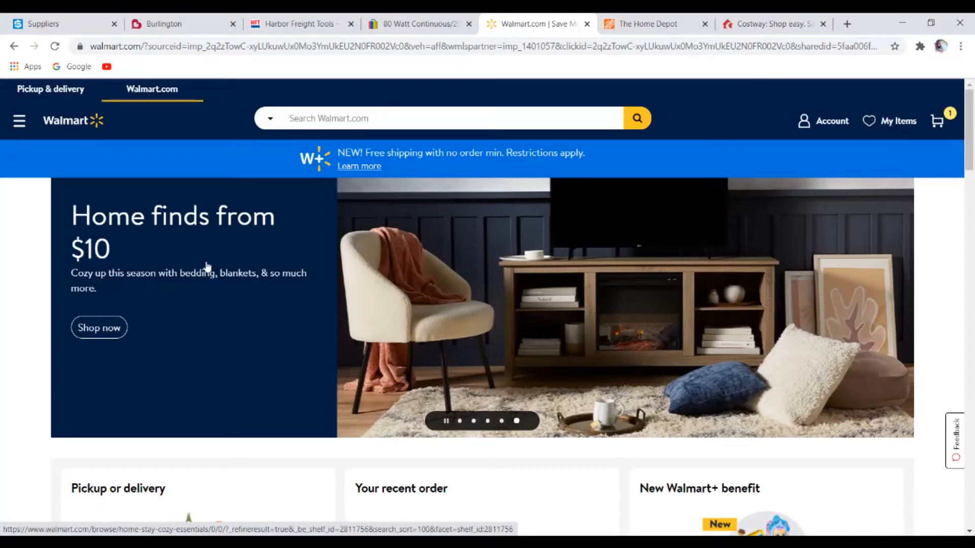
mouse_move(161, 314)
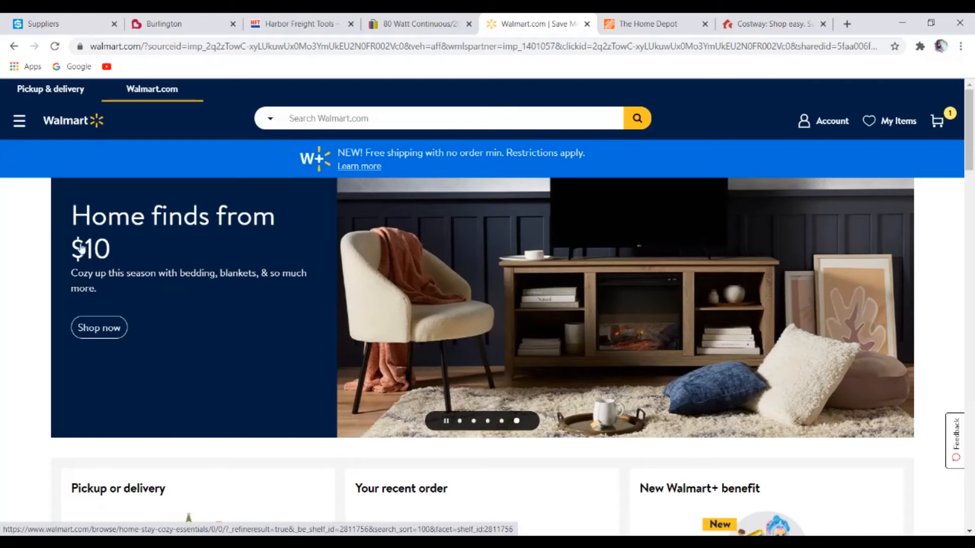
mouse_move(734, 266)
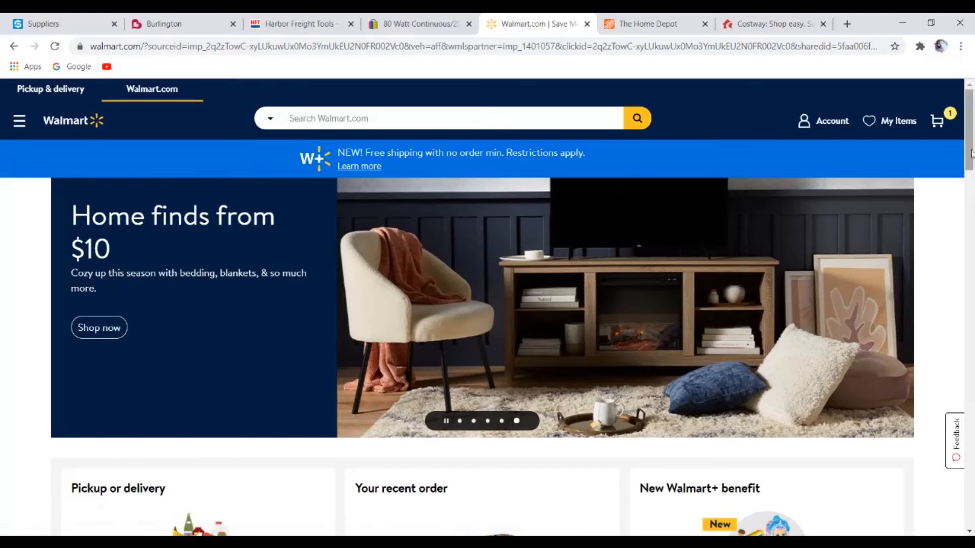
Scroll through Walmart's homepage offers, with Home Depot and Costway tabs open
scroll("down", 3)
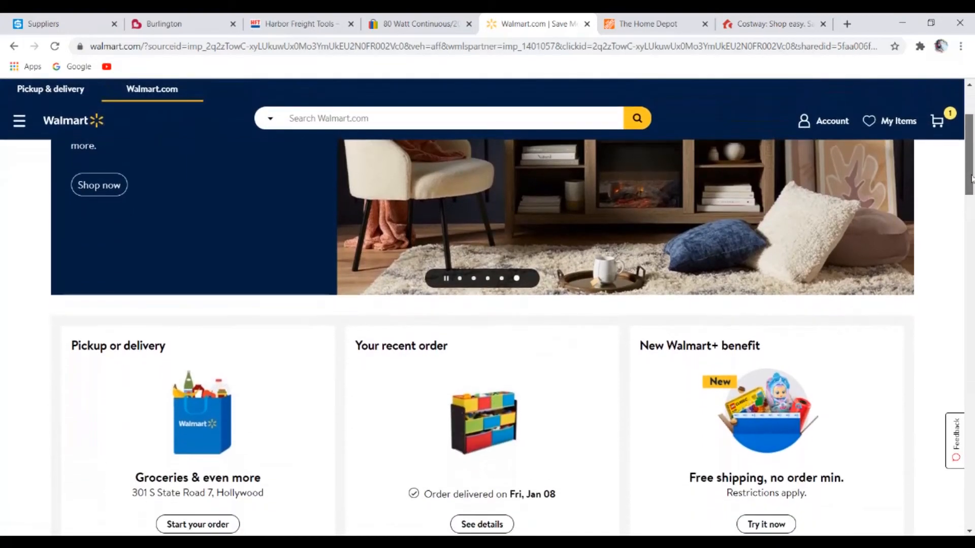
scroll("down", 3)
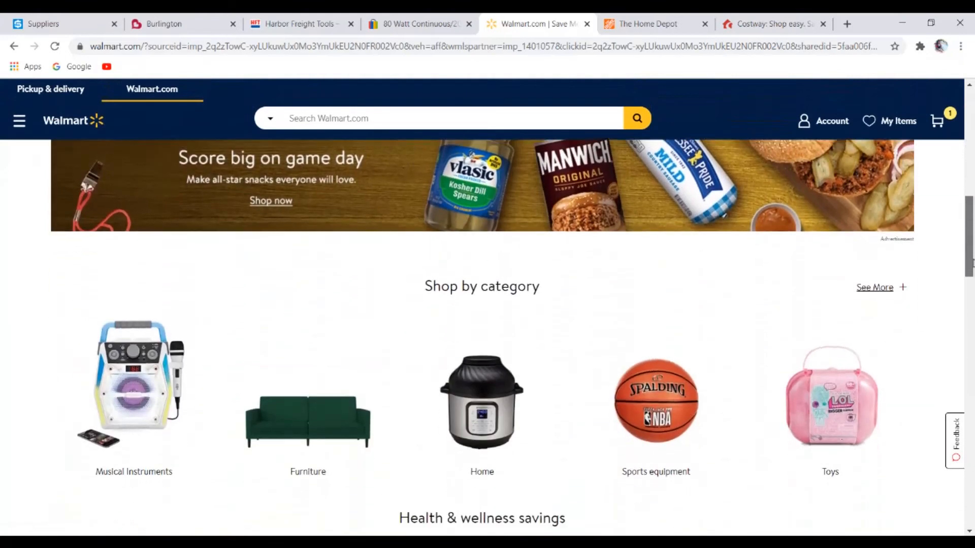
scroll("down", 3)
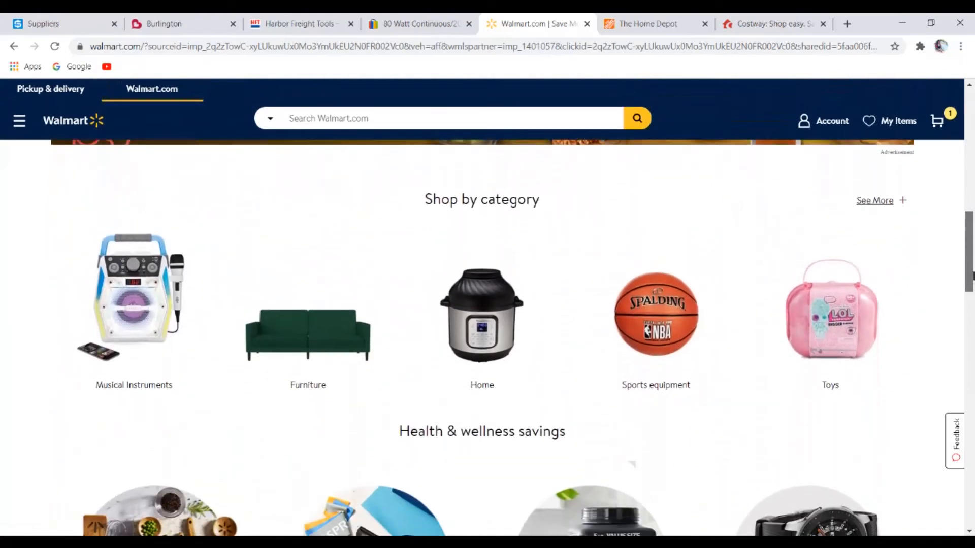
scroll("down", 3)
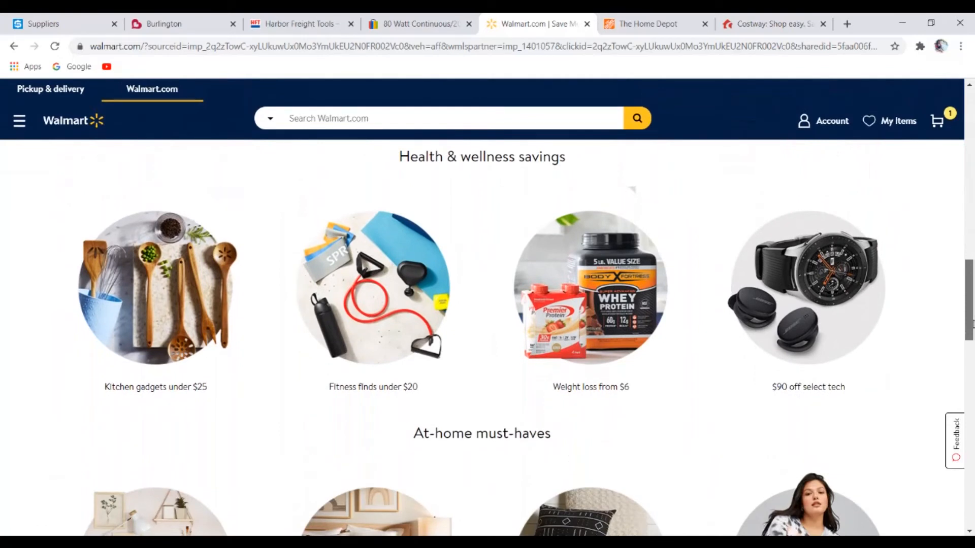
scroll("up", 3)
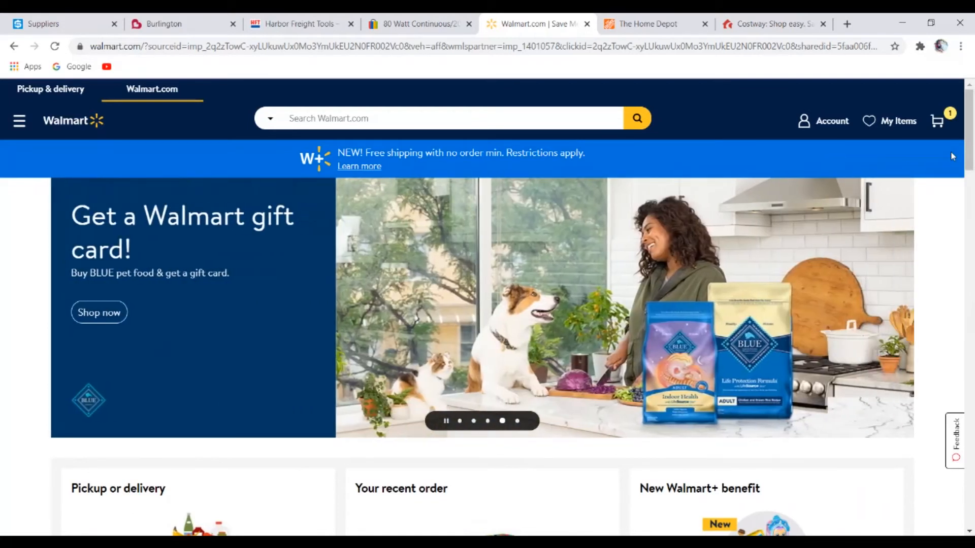
mouse_move(466, 213)
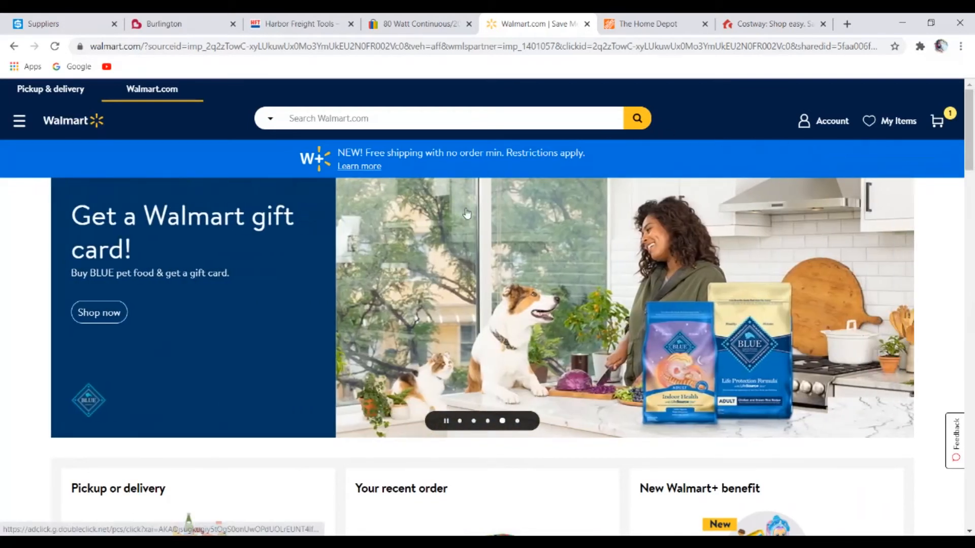
mouse_move(462, 211)
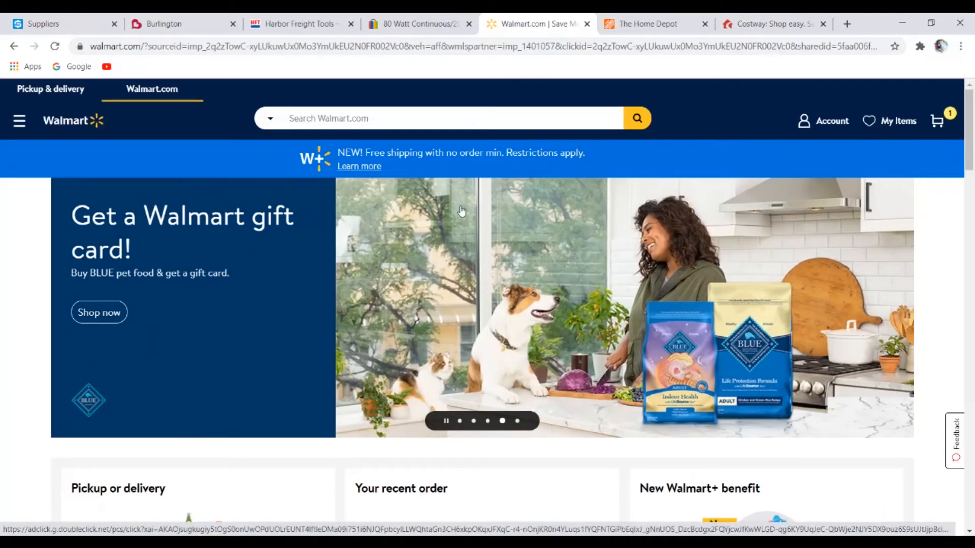
mouse_move(67, 197)
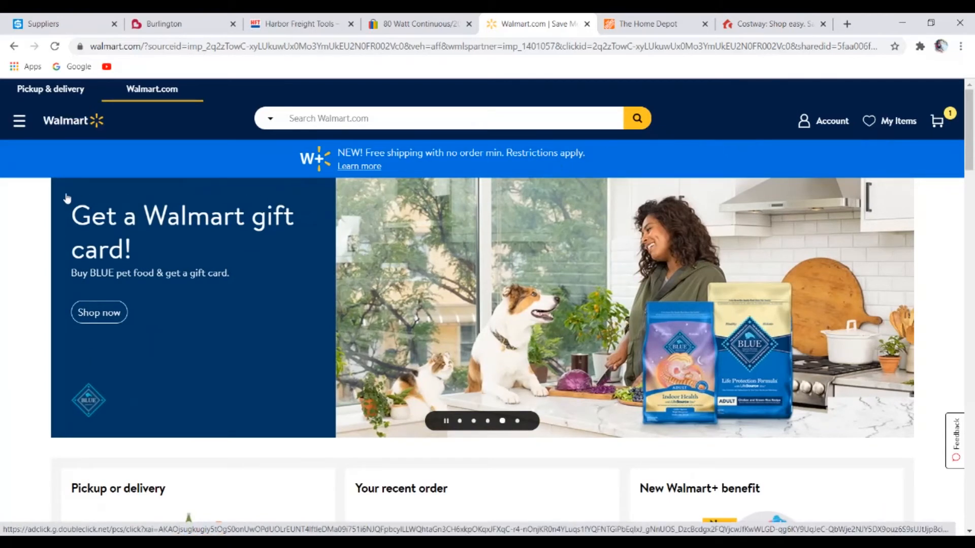
scroll("down", 3)
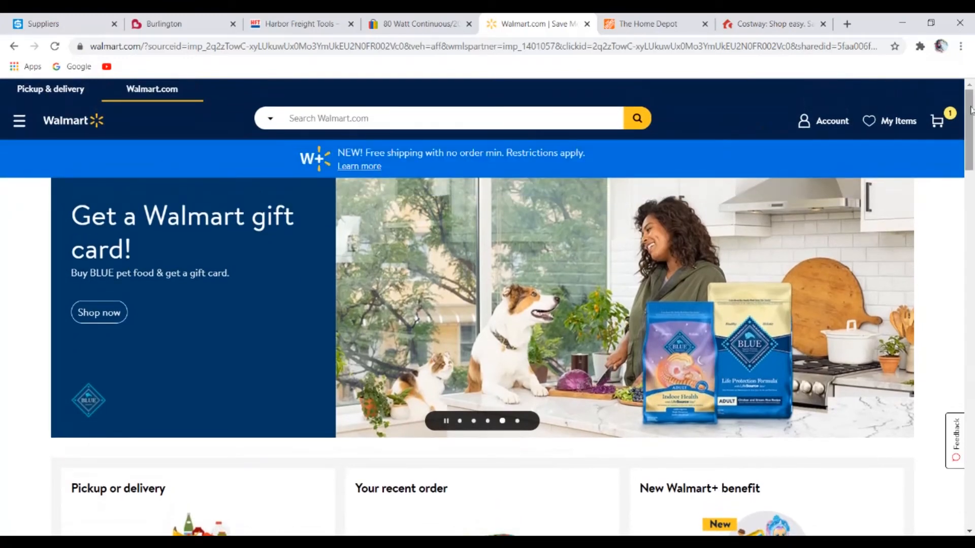
mouse_move(296, 222)
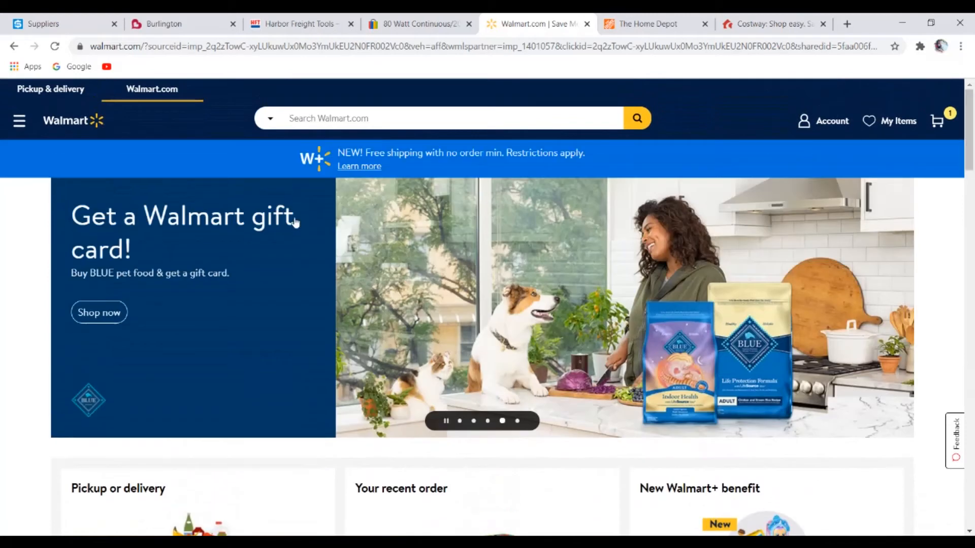
mouse_move(457, 407)
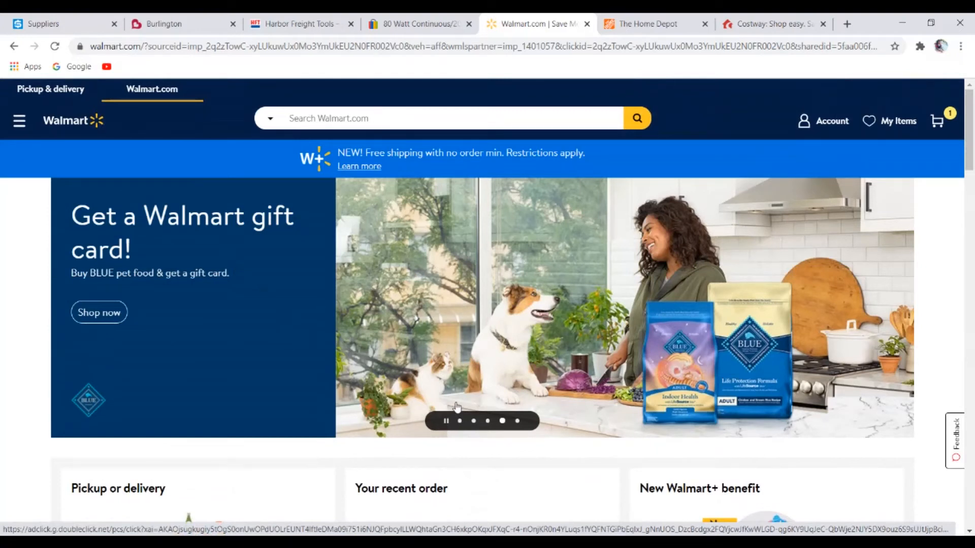
mouse_move(437, 410)
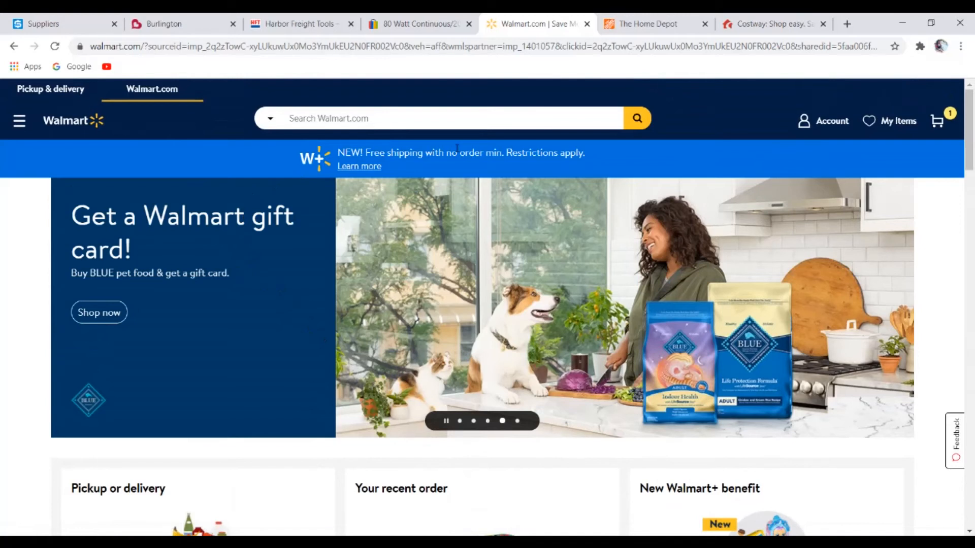
mouse_move(70, 165)
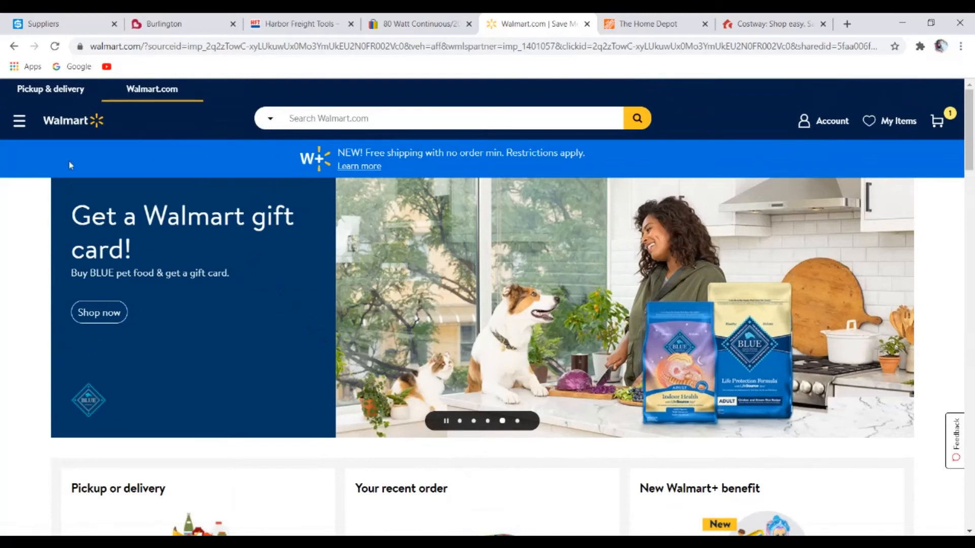
mouse_move(314, 216)
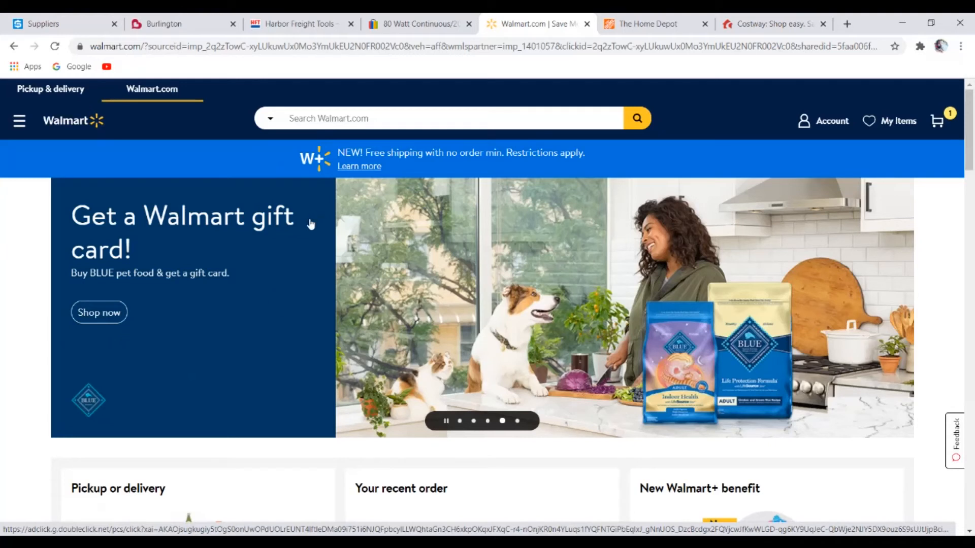
mouse_move(503, 61)
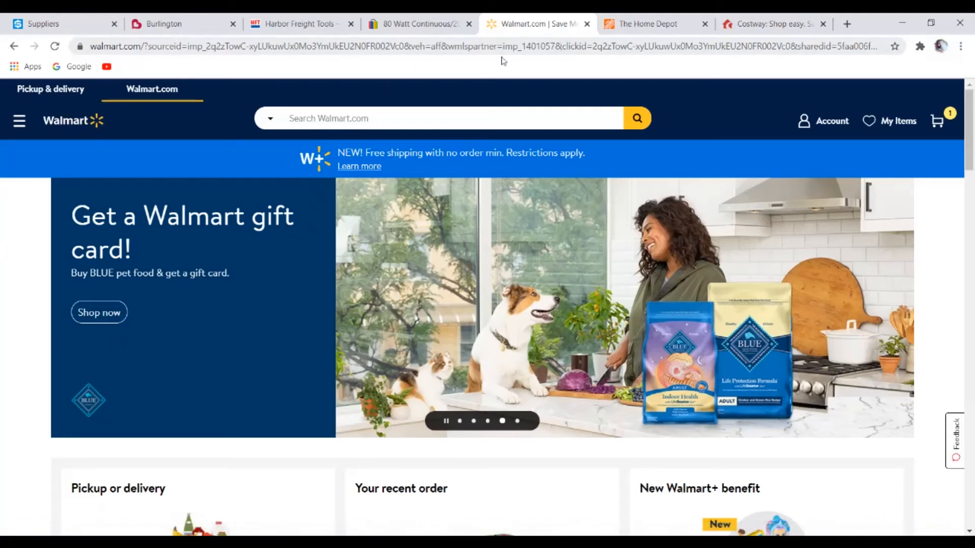
left_click(647, 24)
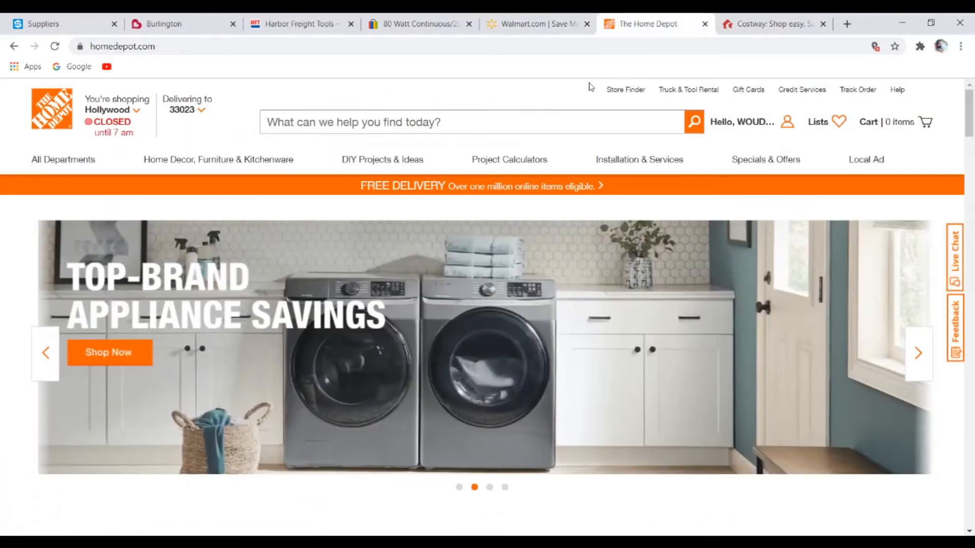
mouse_move(41, 122)
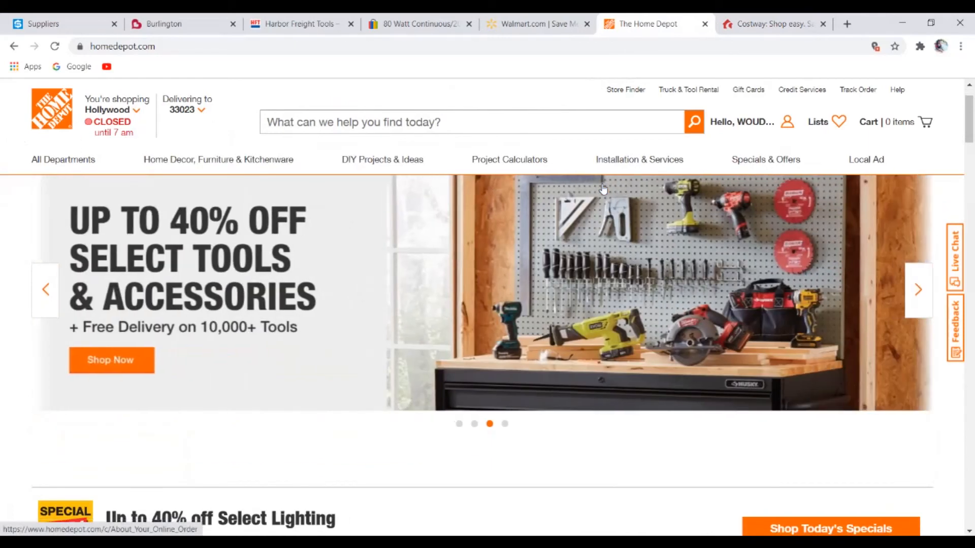
Scroll through The Home Depot homepage's Shop by Category departments
scroll("down", 3)
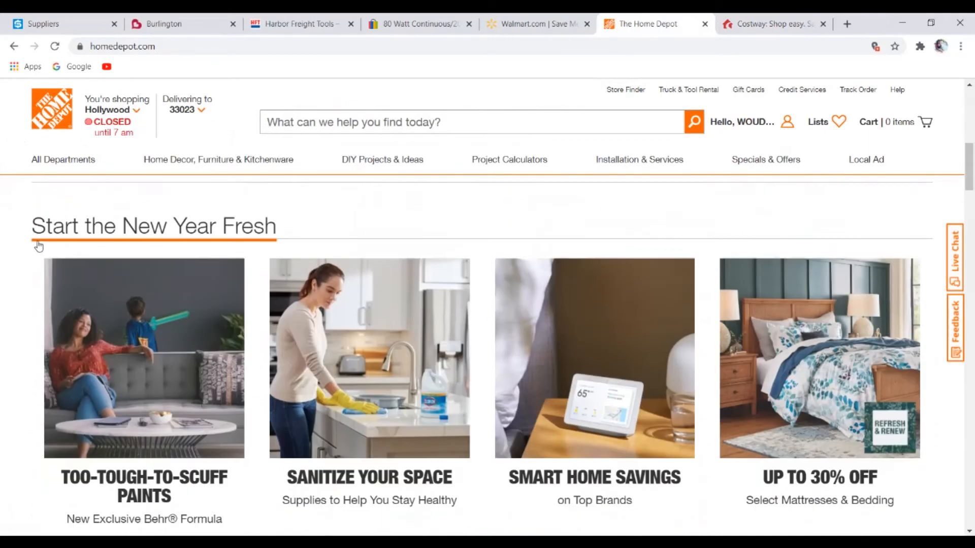
scroll("down", 3)
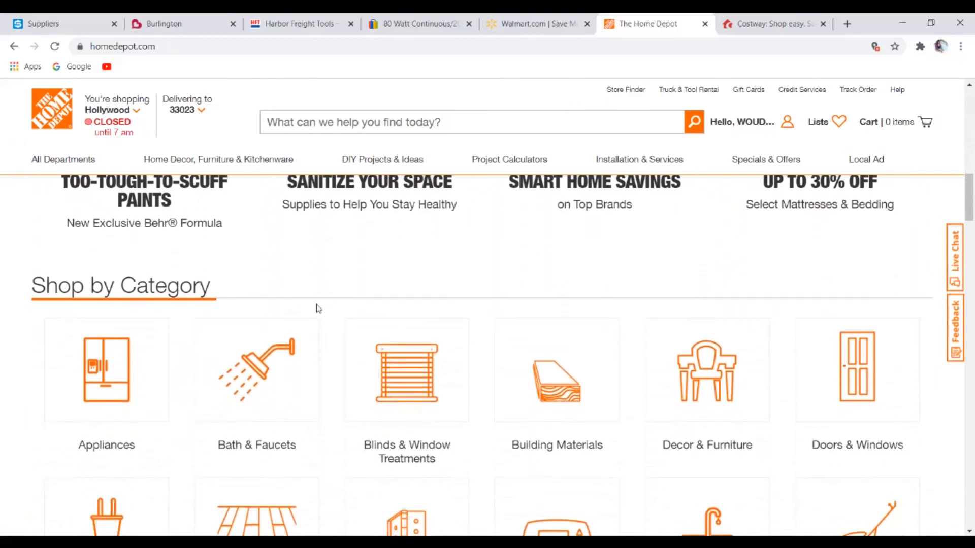
mouse_move(725, 281)
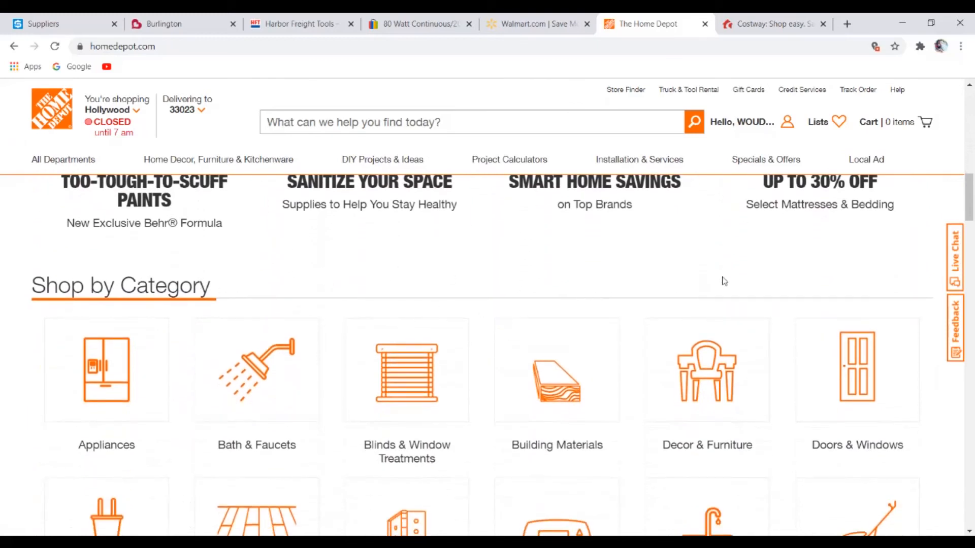
scroll("down", 3)
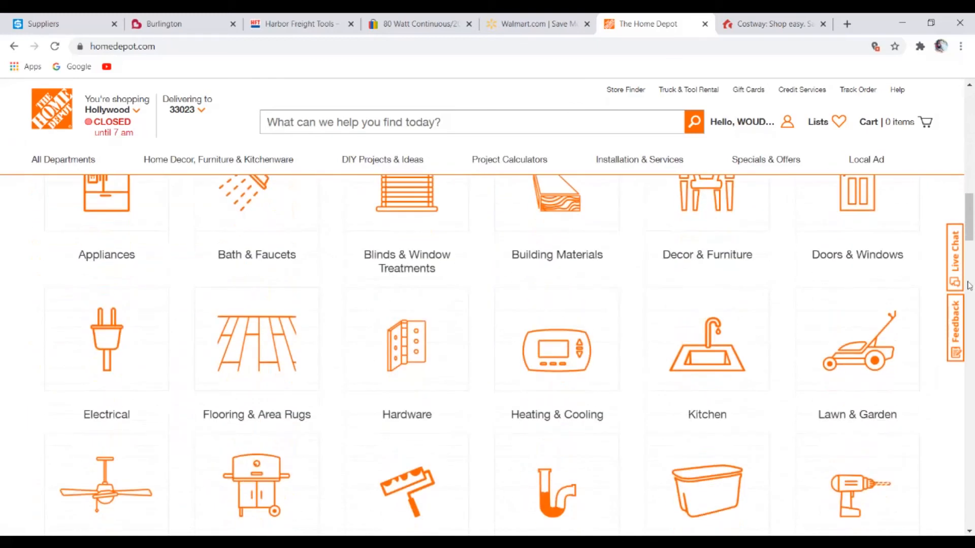
scroll("up", 3)
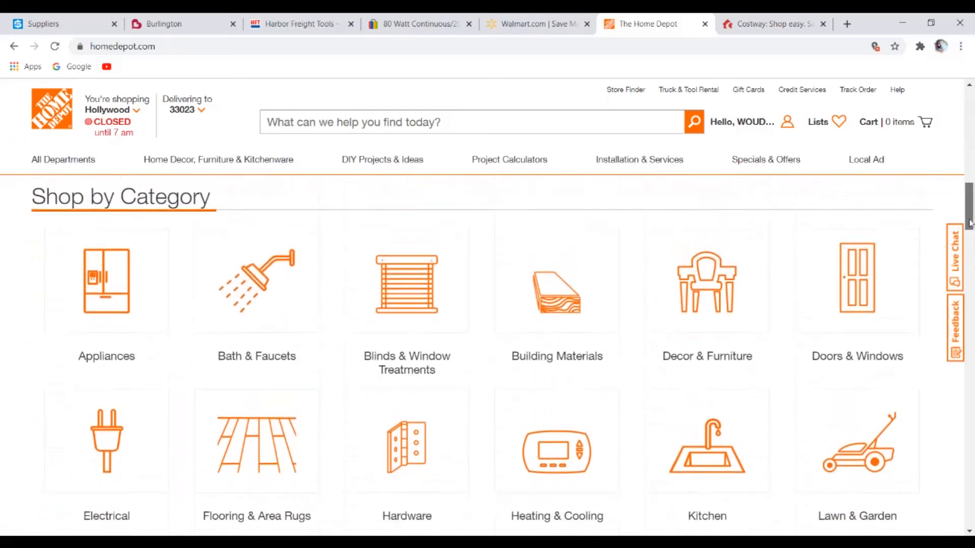
scroll("up", 3)
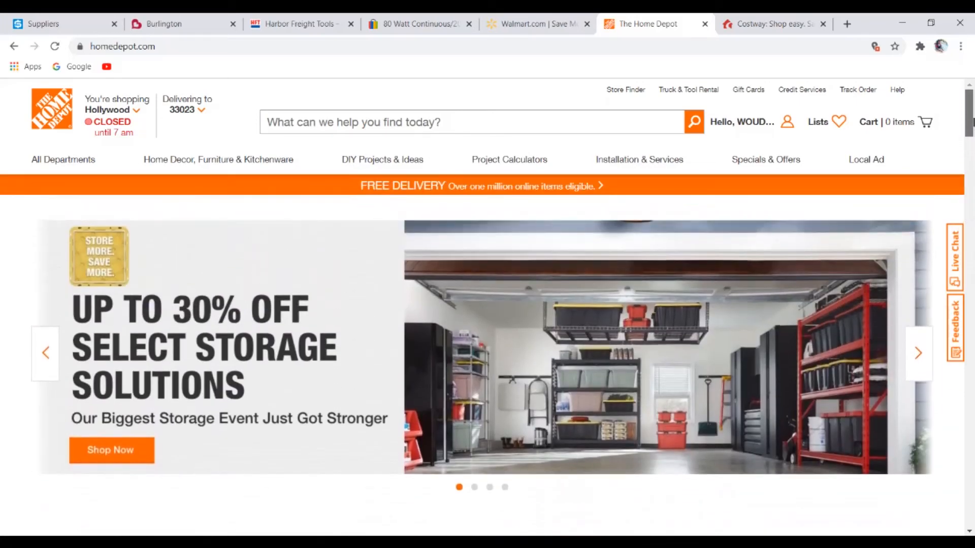
scroll("down", 3)
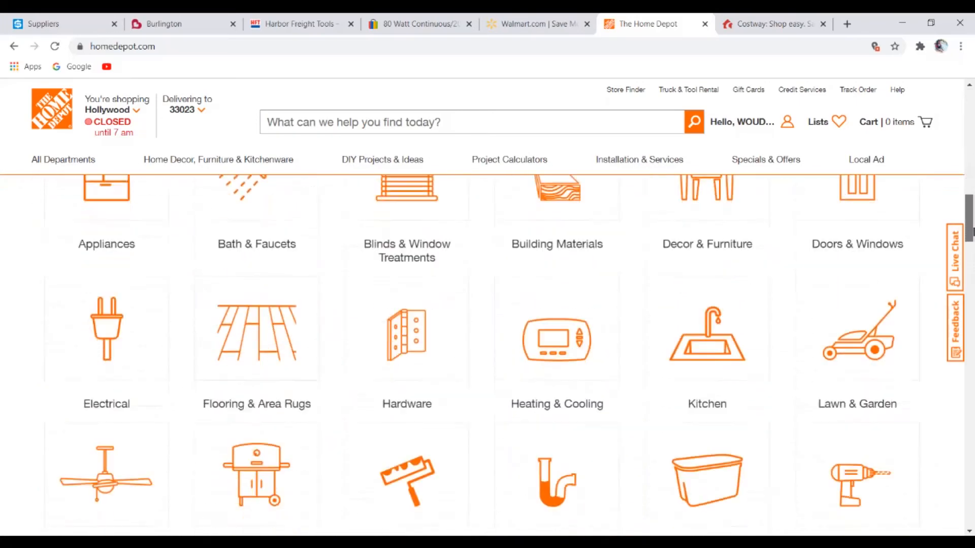
scroll("up", 3)
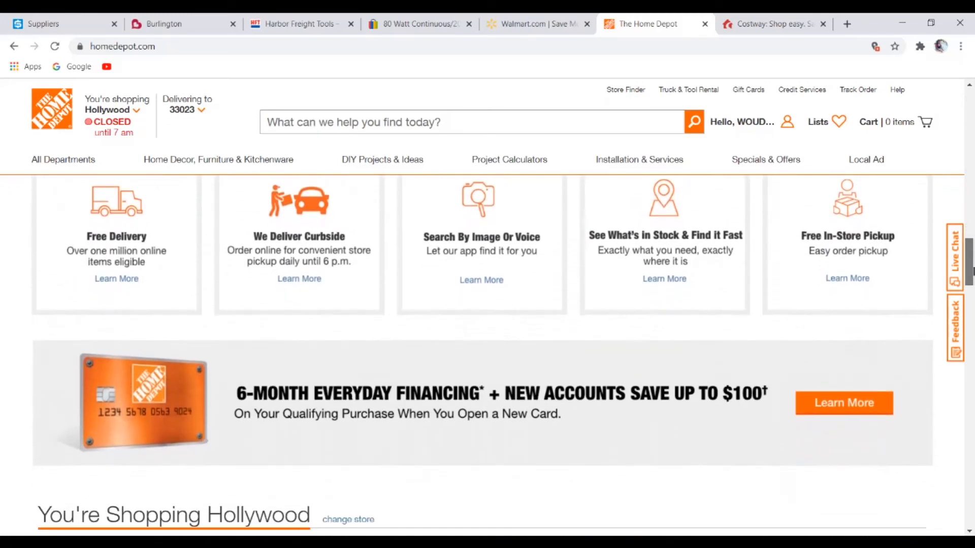
scroll("up", 3)
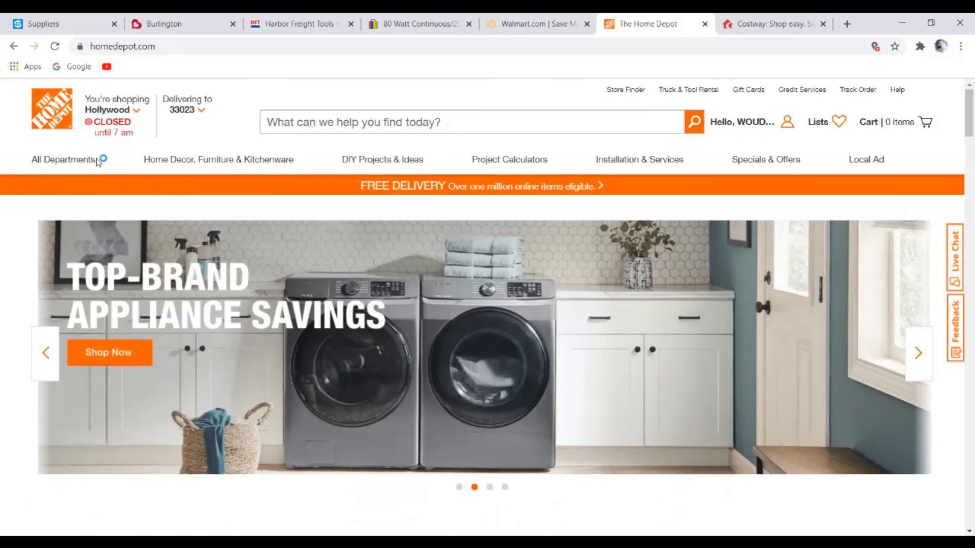
Browse The Home Depot's specials and recommended products
left_click(65, 159)
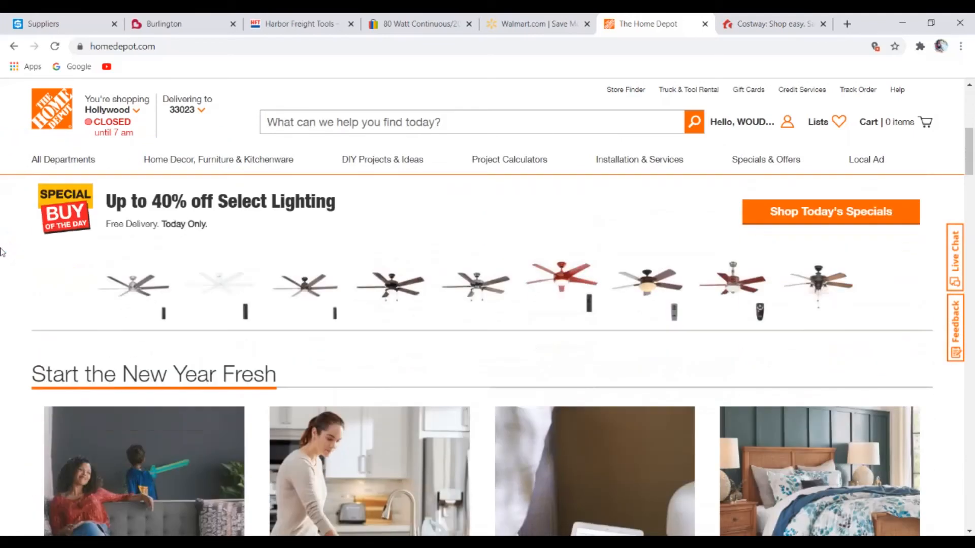
scroll("down", 3)
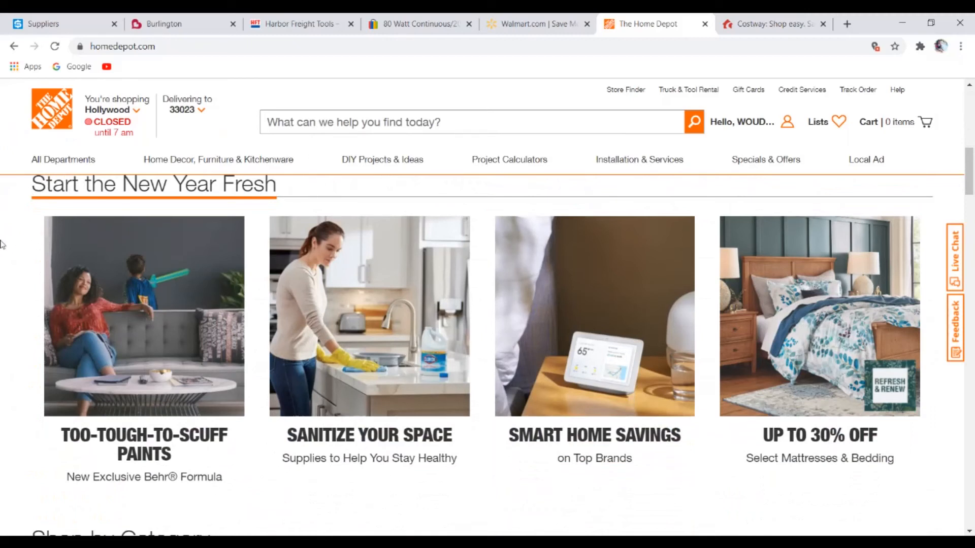
scroll("down", 3)
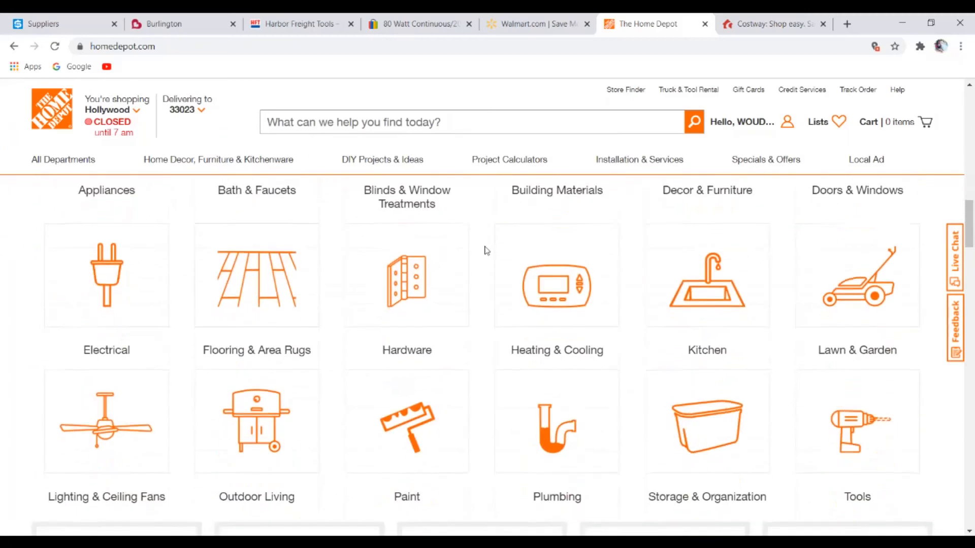
scroll("down", 3)
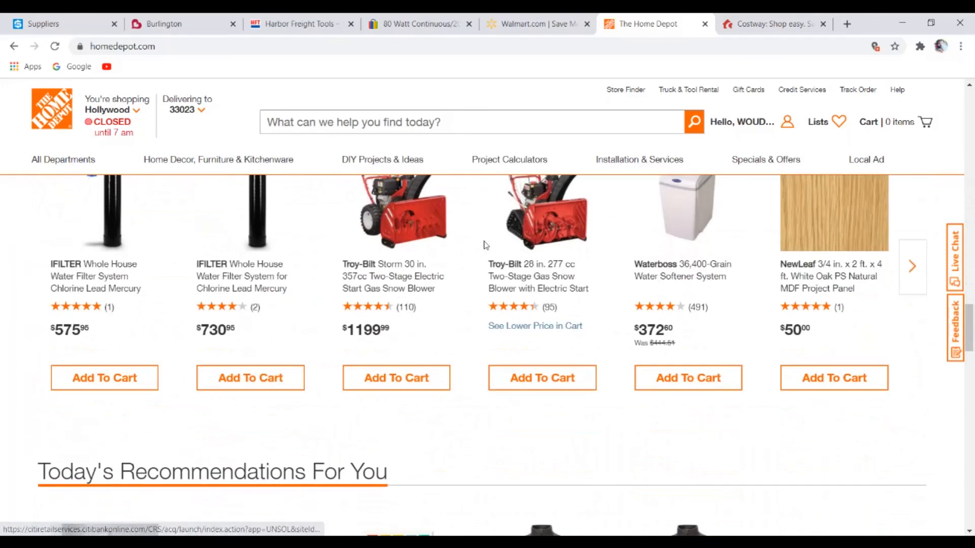
mouse_move(732, 42)
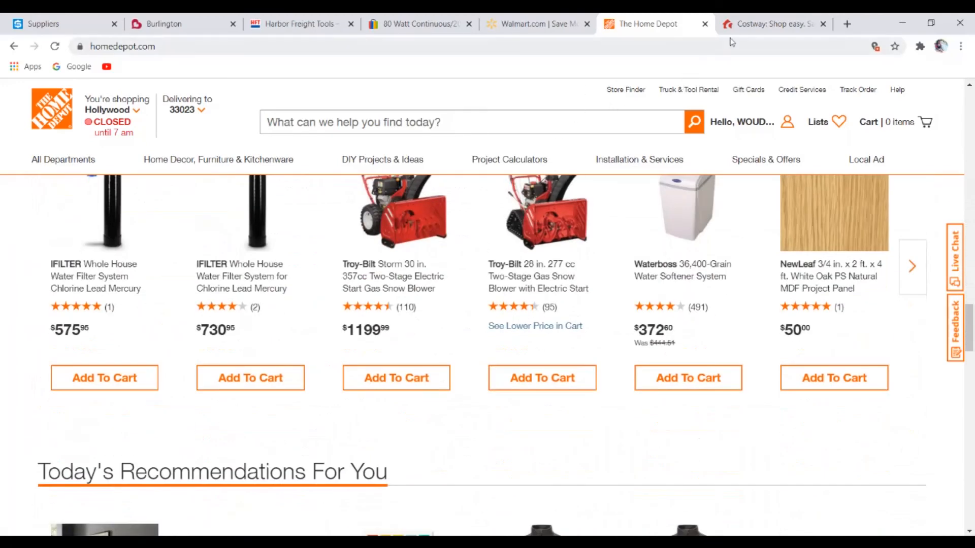
left_click(771, 24)
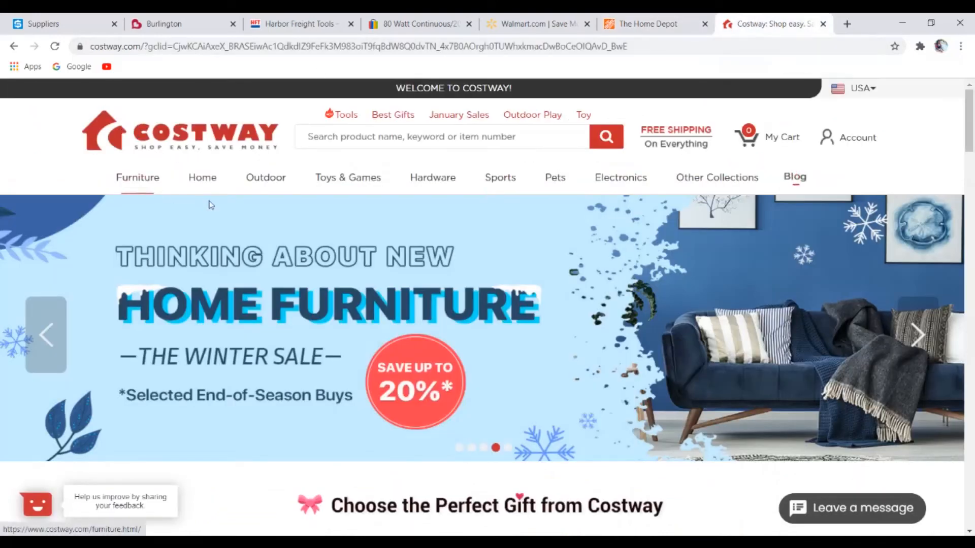
Scroll Costway's homepage down to the footer and back up to Winter Sales
left_click(919, 335)
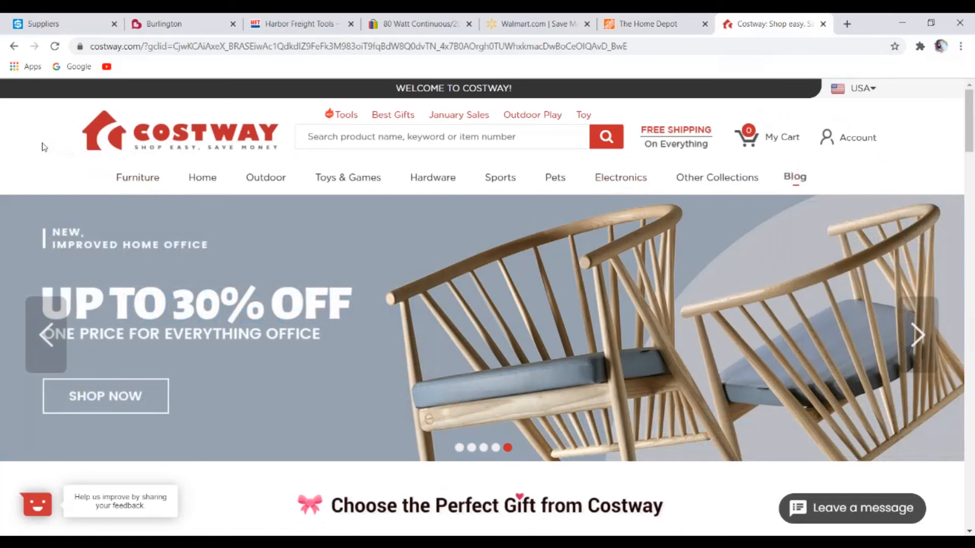
left_click(919, 334)
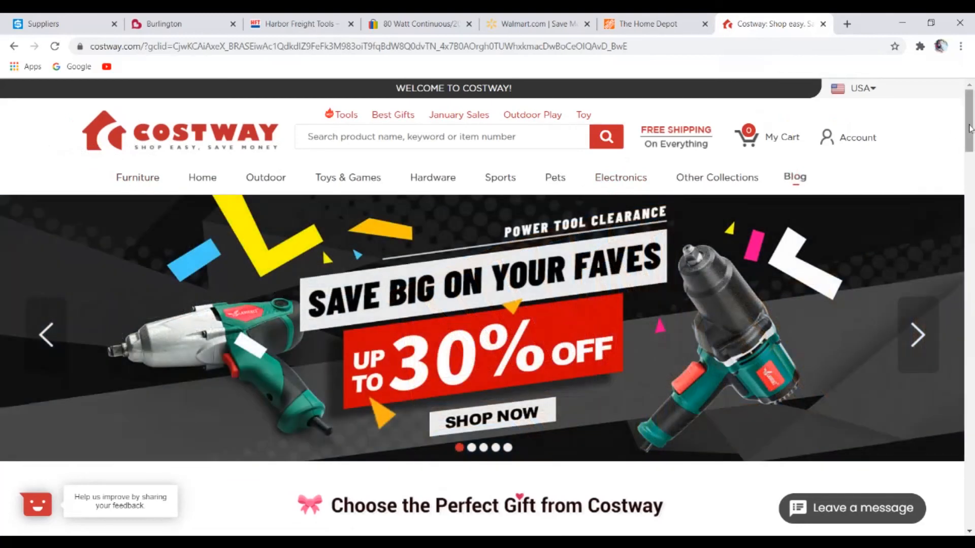
scroll("down", 3)
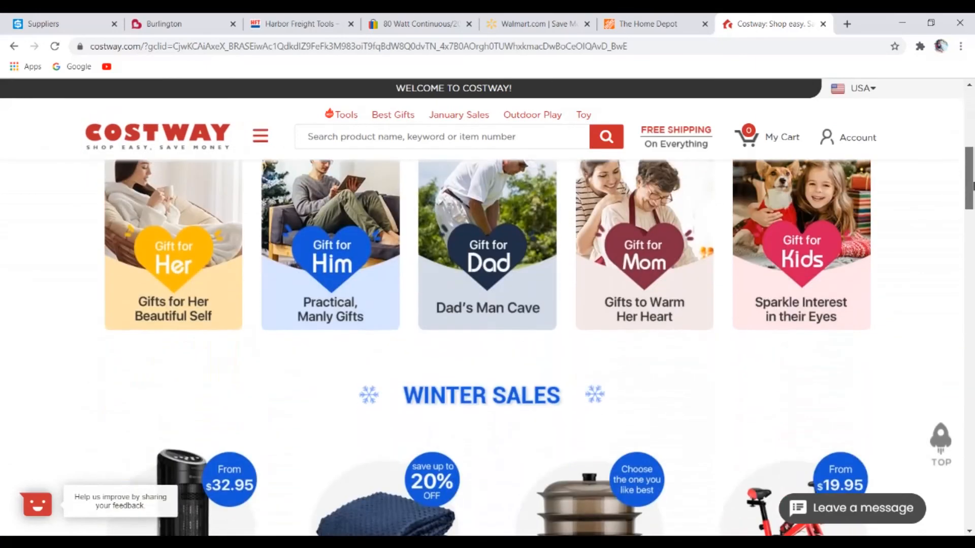
scroll("down", 3)
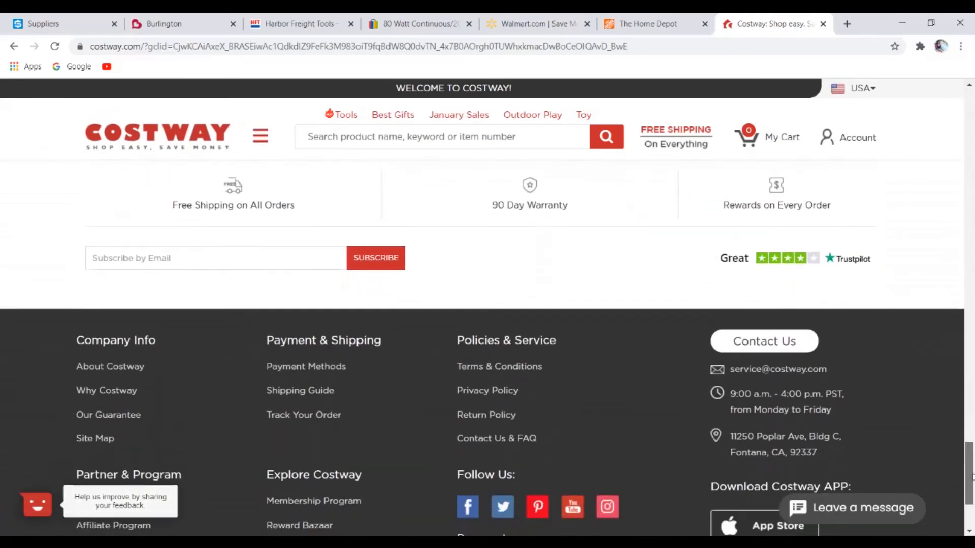
scroll("down", 3)
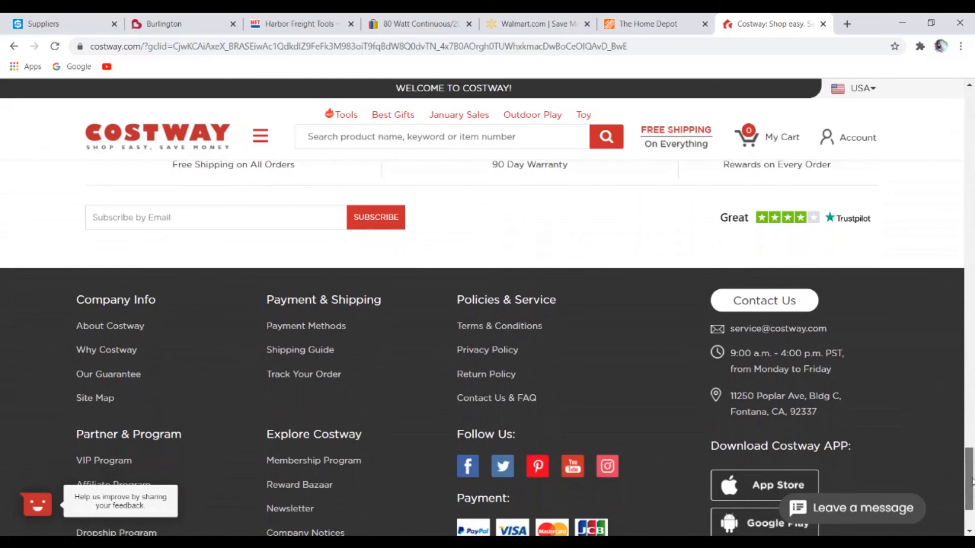
scroll("up", 3)
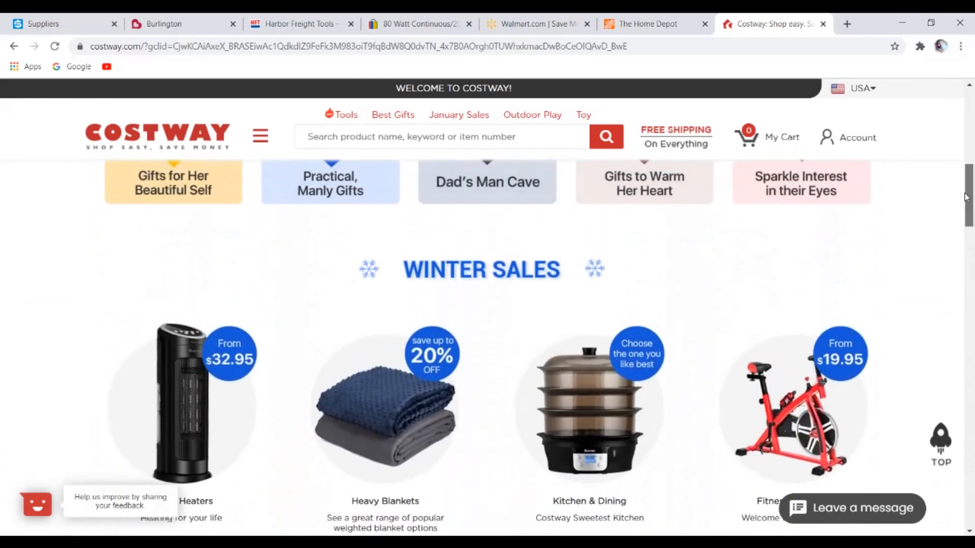
scroll("up", 3)
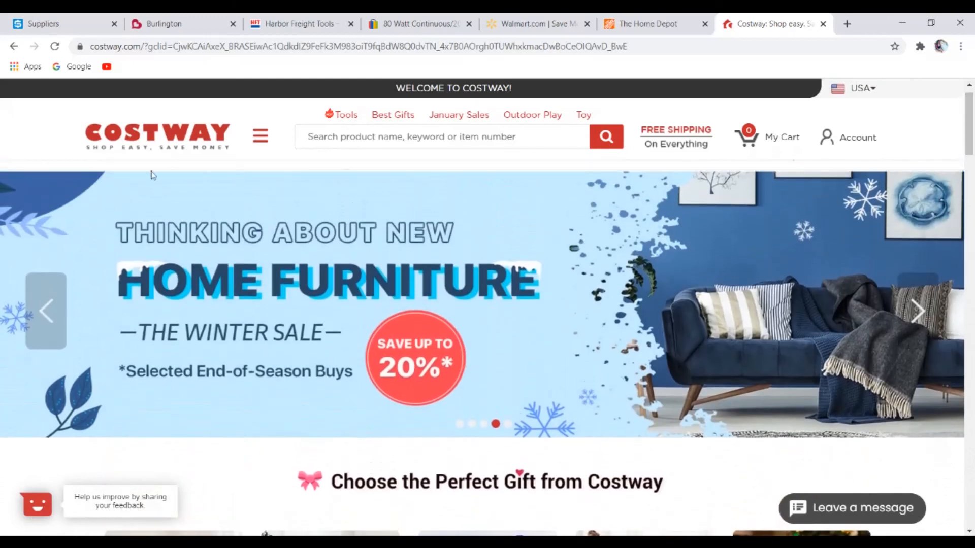
mouse_move(645, 161)
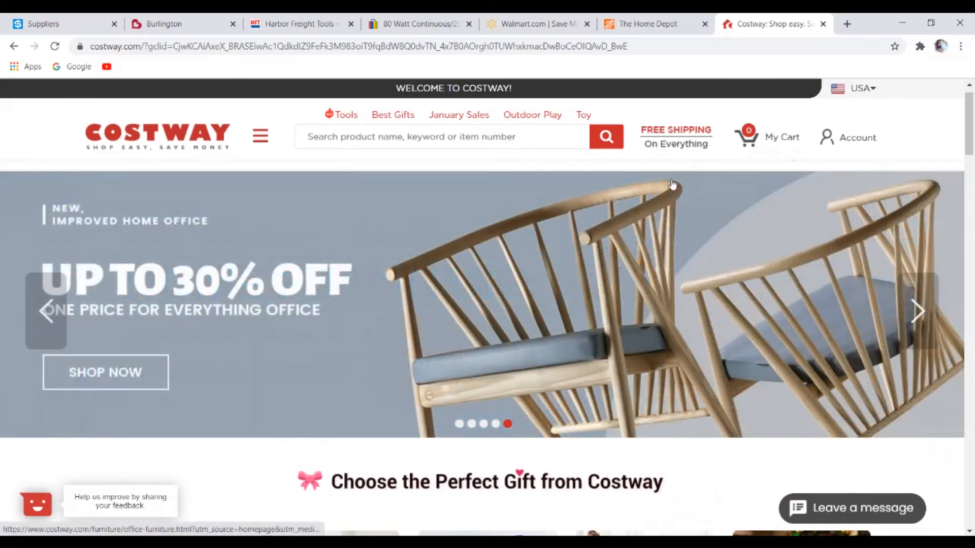
scroll("down", 3)
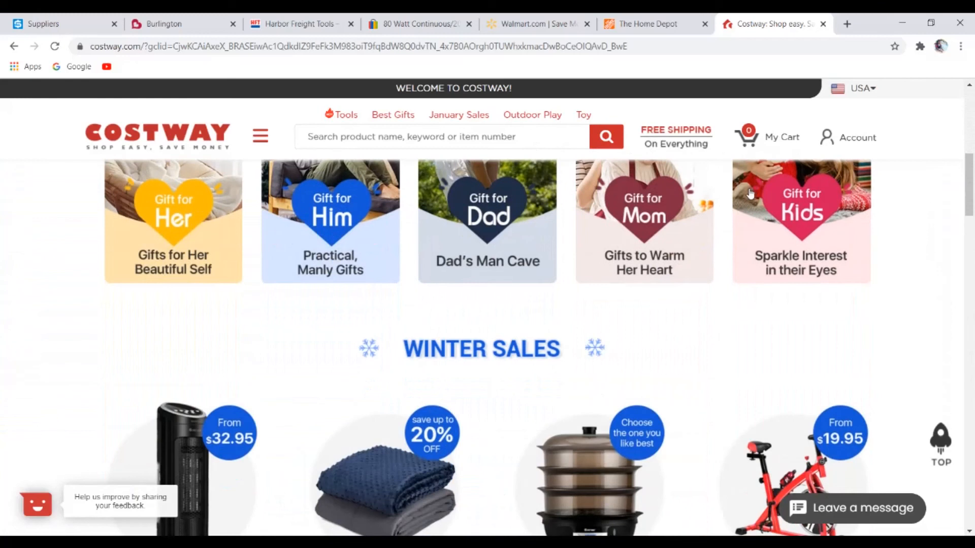
scroll("down", 3)
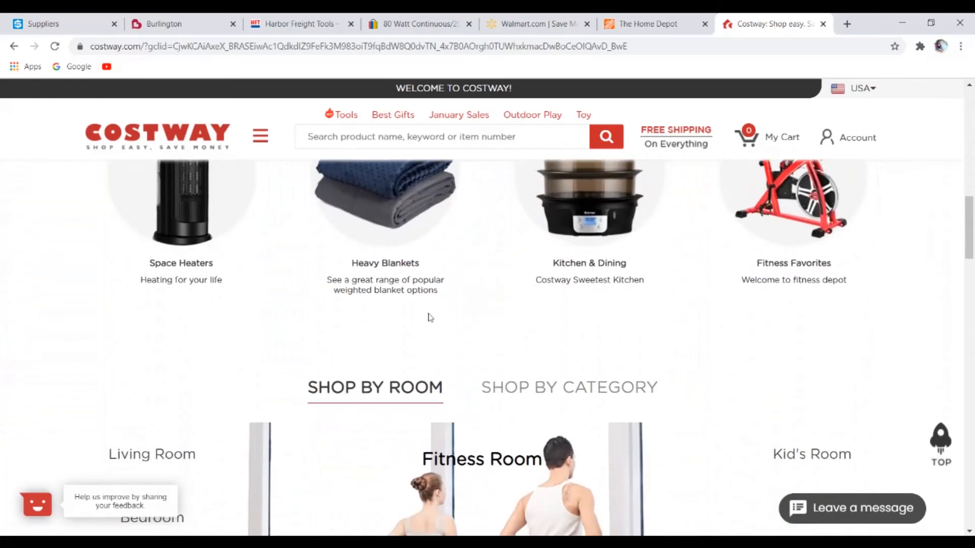
scroll("up", 3)
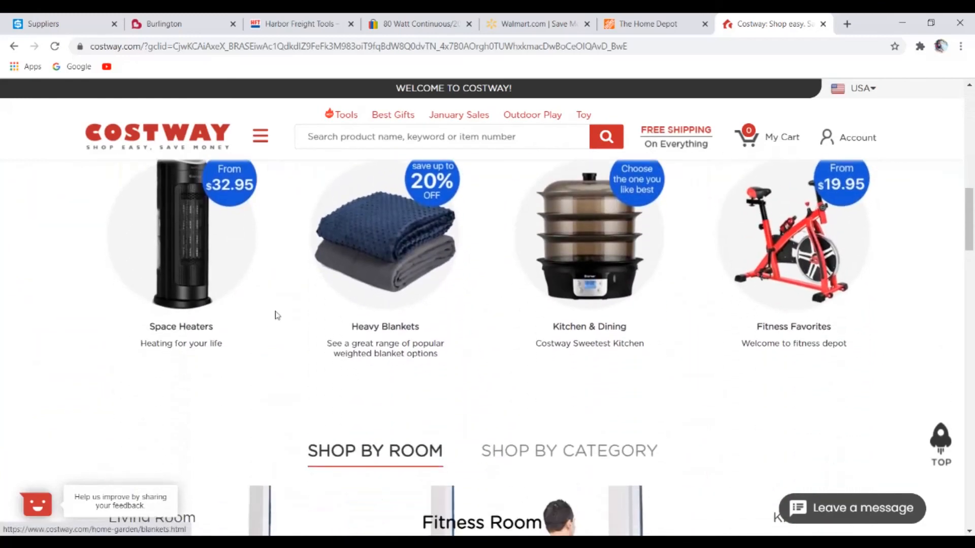
mouse_move(732, 219)
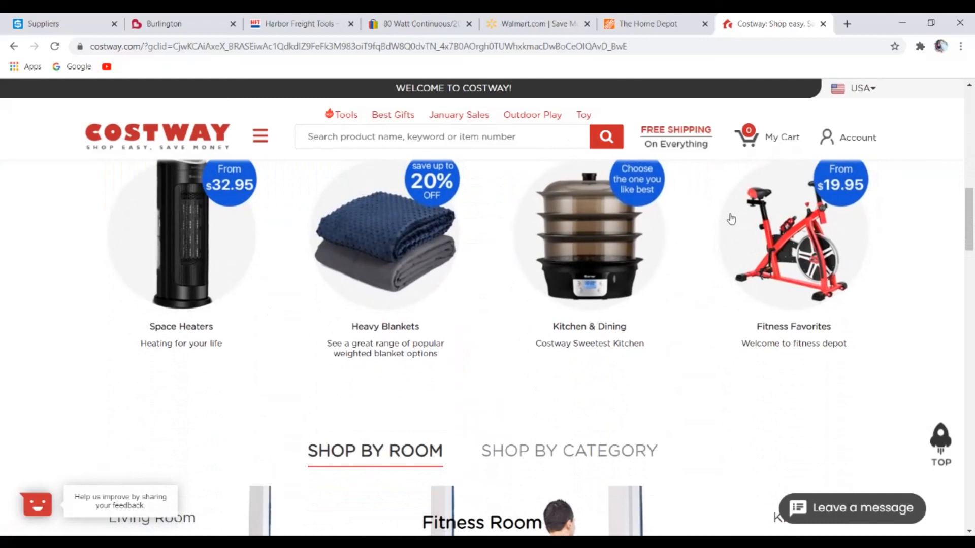